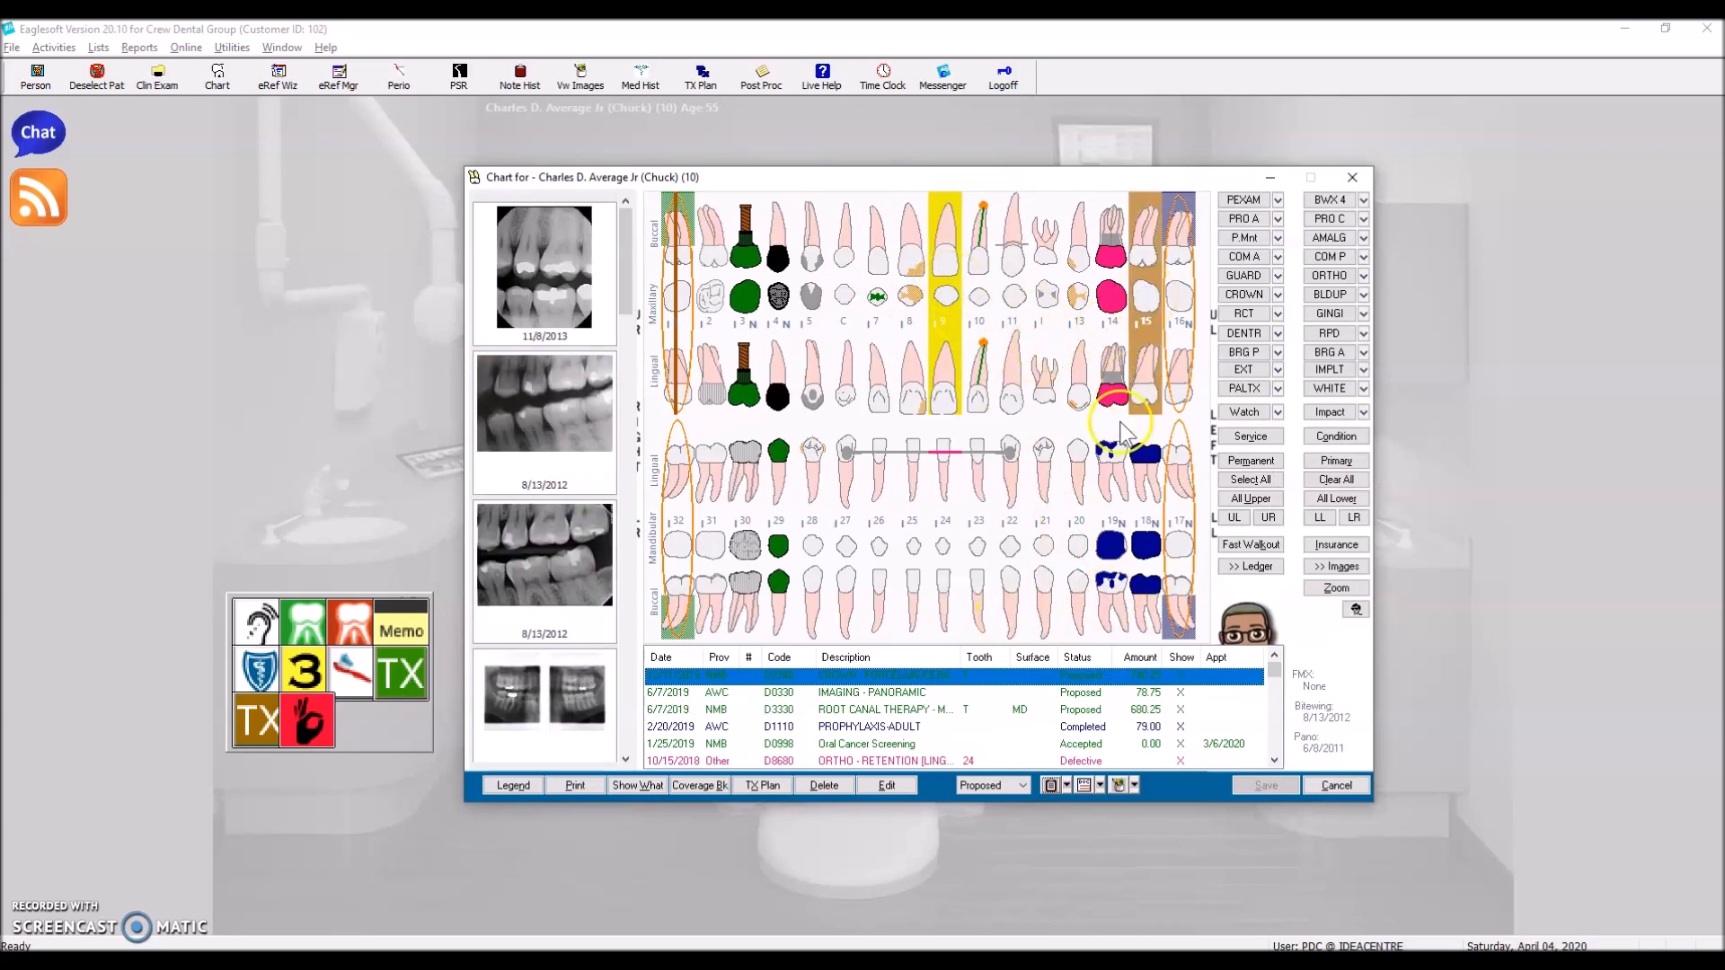
# Show the Note History and Patient Memo choices from the chart's notes dropdown
pyautogui.click(1052, 784)
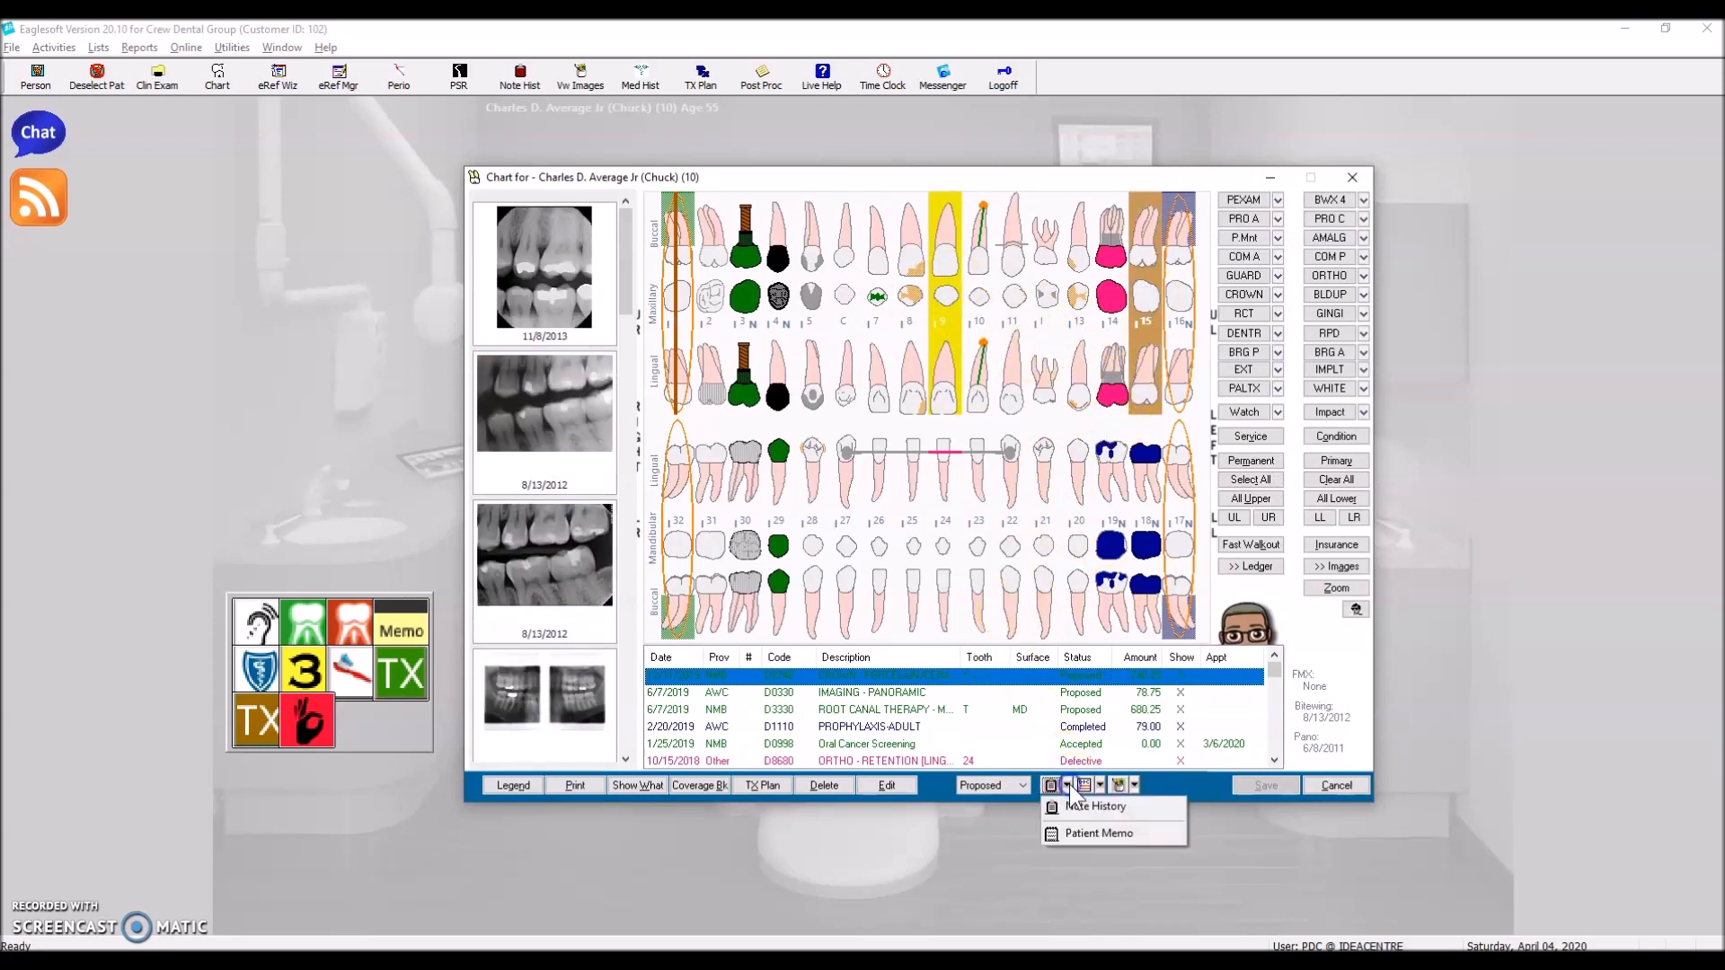
# Open Charles D. Average Jr.'s Note History to start a new chart note
pyautogui.click(1094, 806)
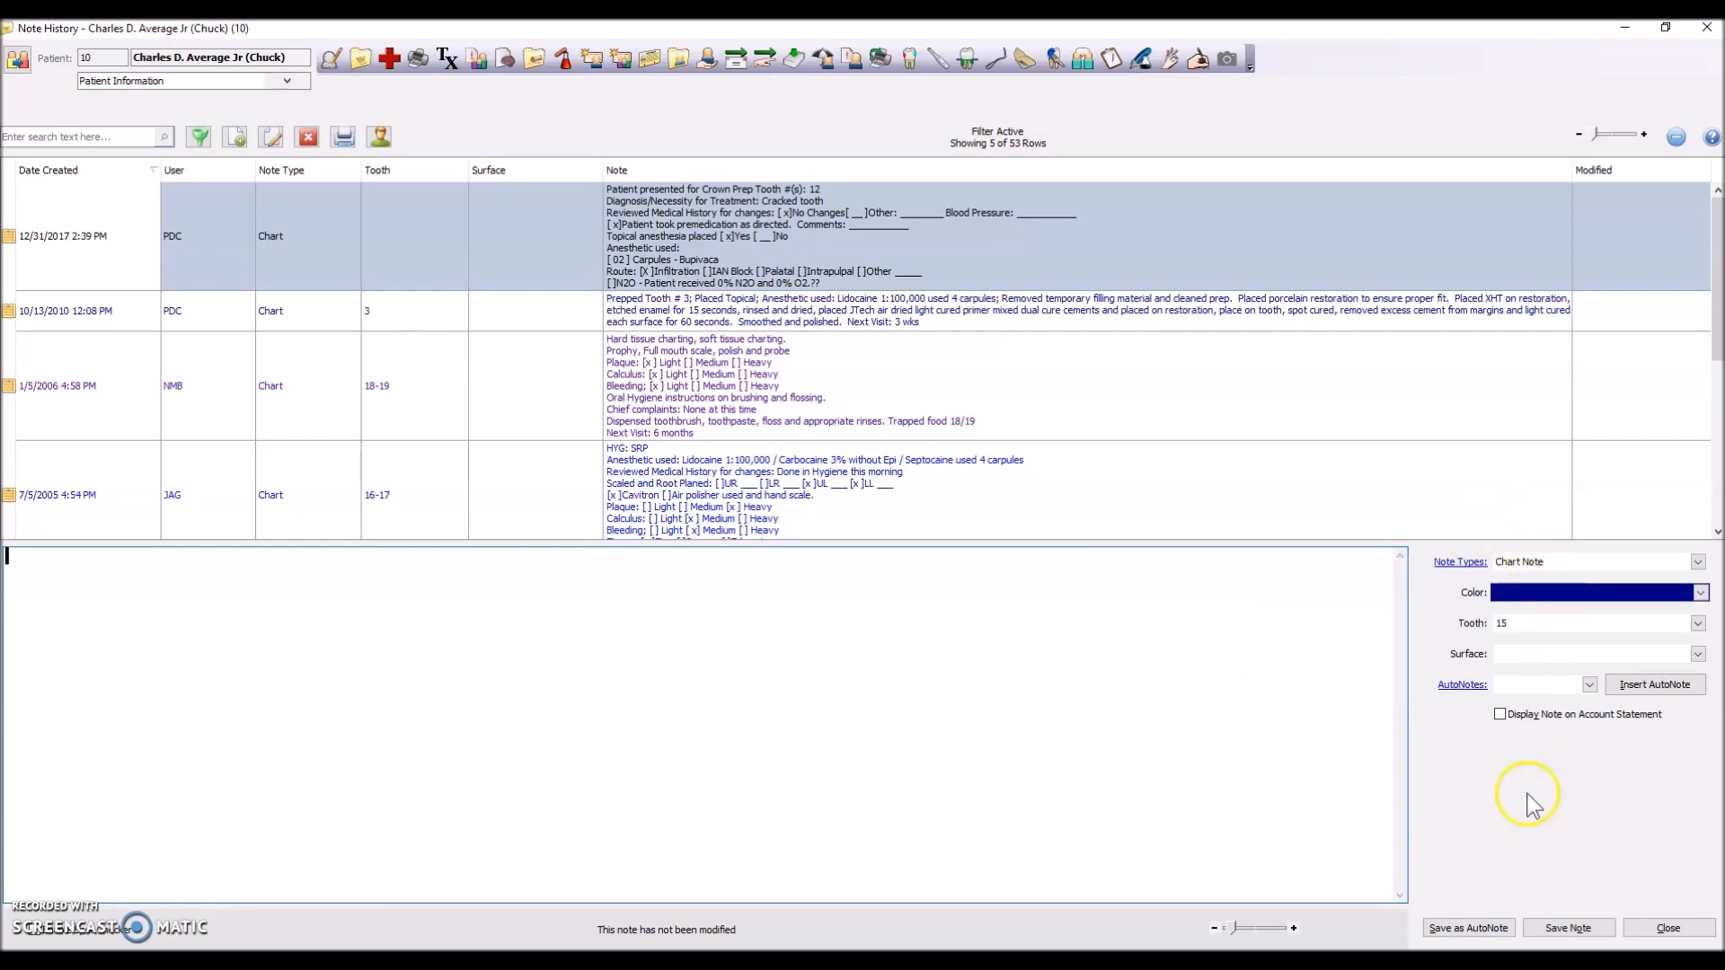
pyautogui.moveTo(1496, 641)
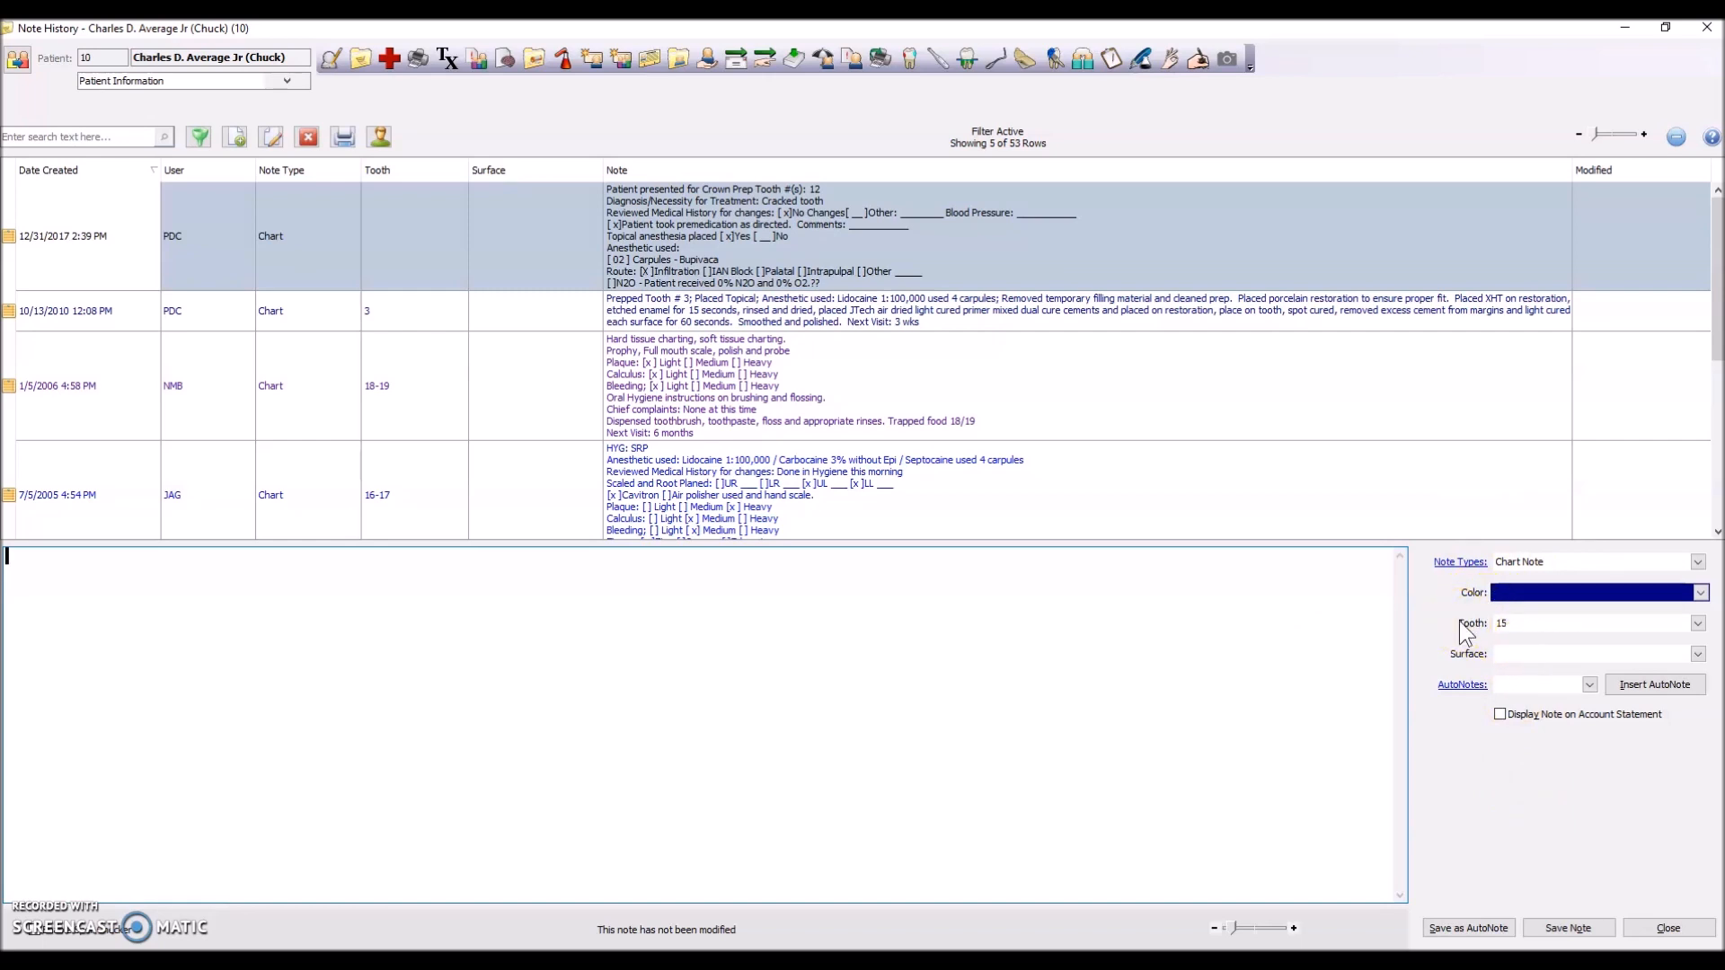
pyautogui.moveTo(1457, 693)
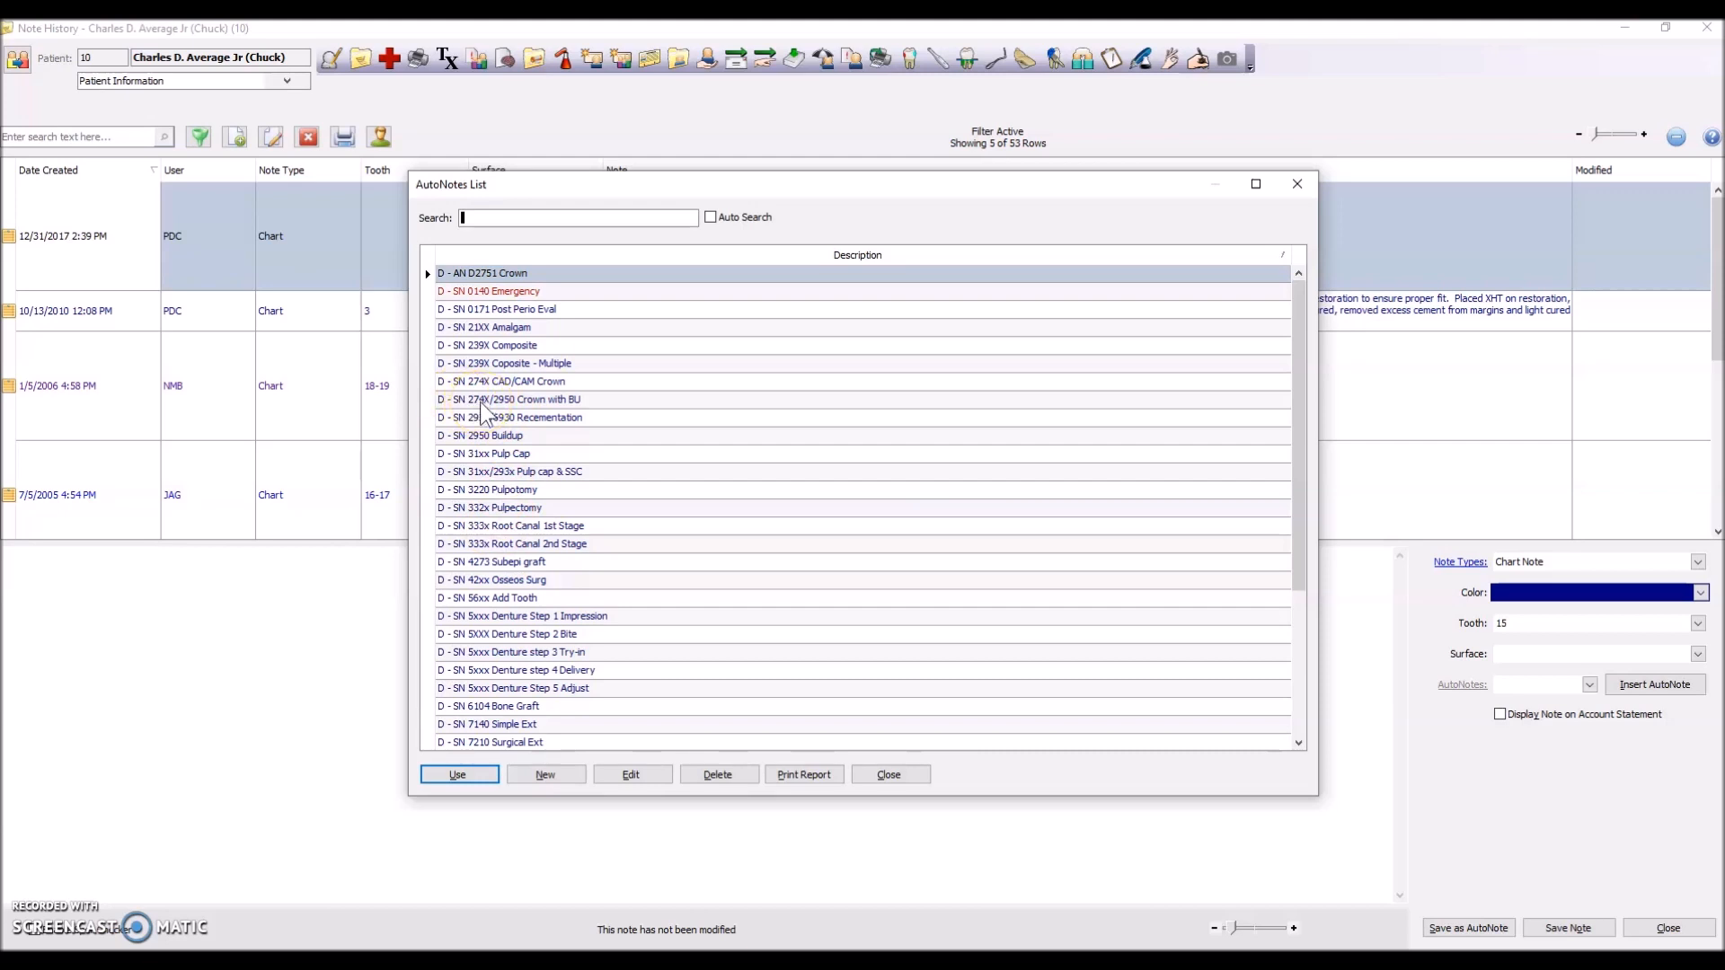
# Select the 'D - SN 274X/2950 Crown with BU' row in the AutoNotes list
pyautogui.click(509, 399)
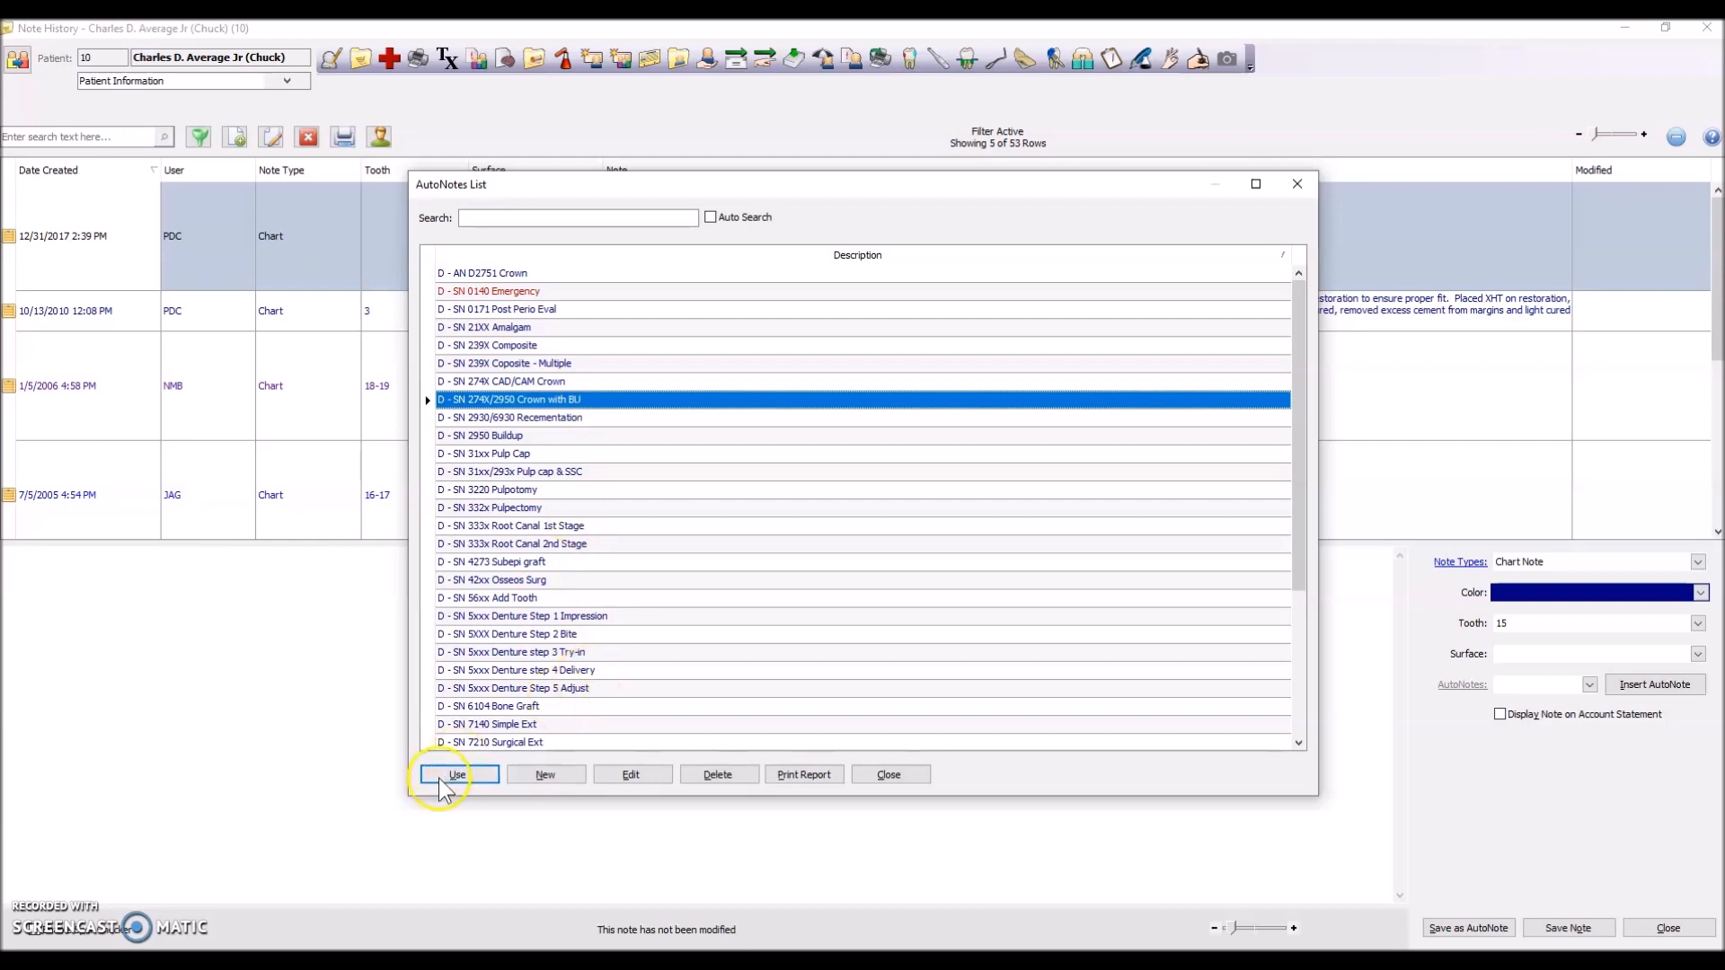
pyautogui.moveTo(456, 775)
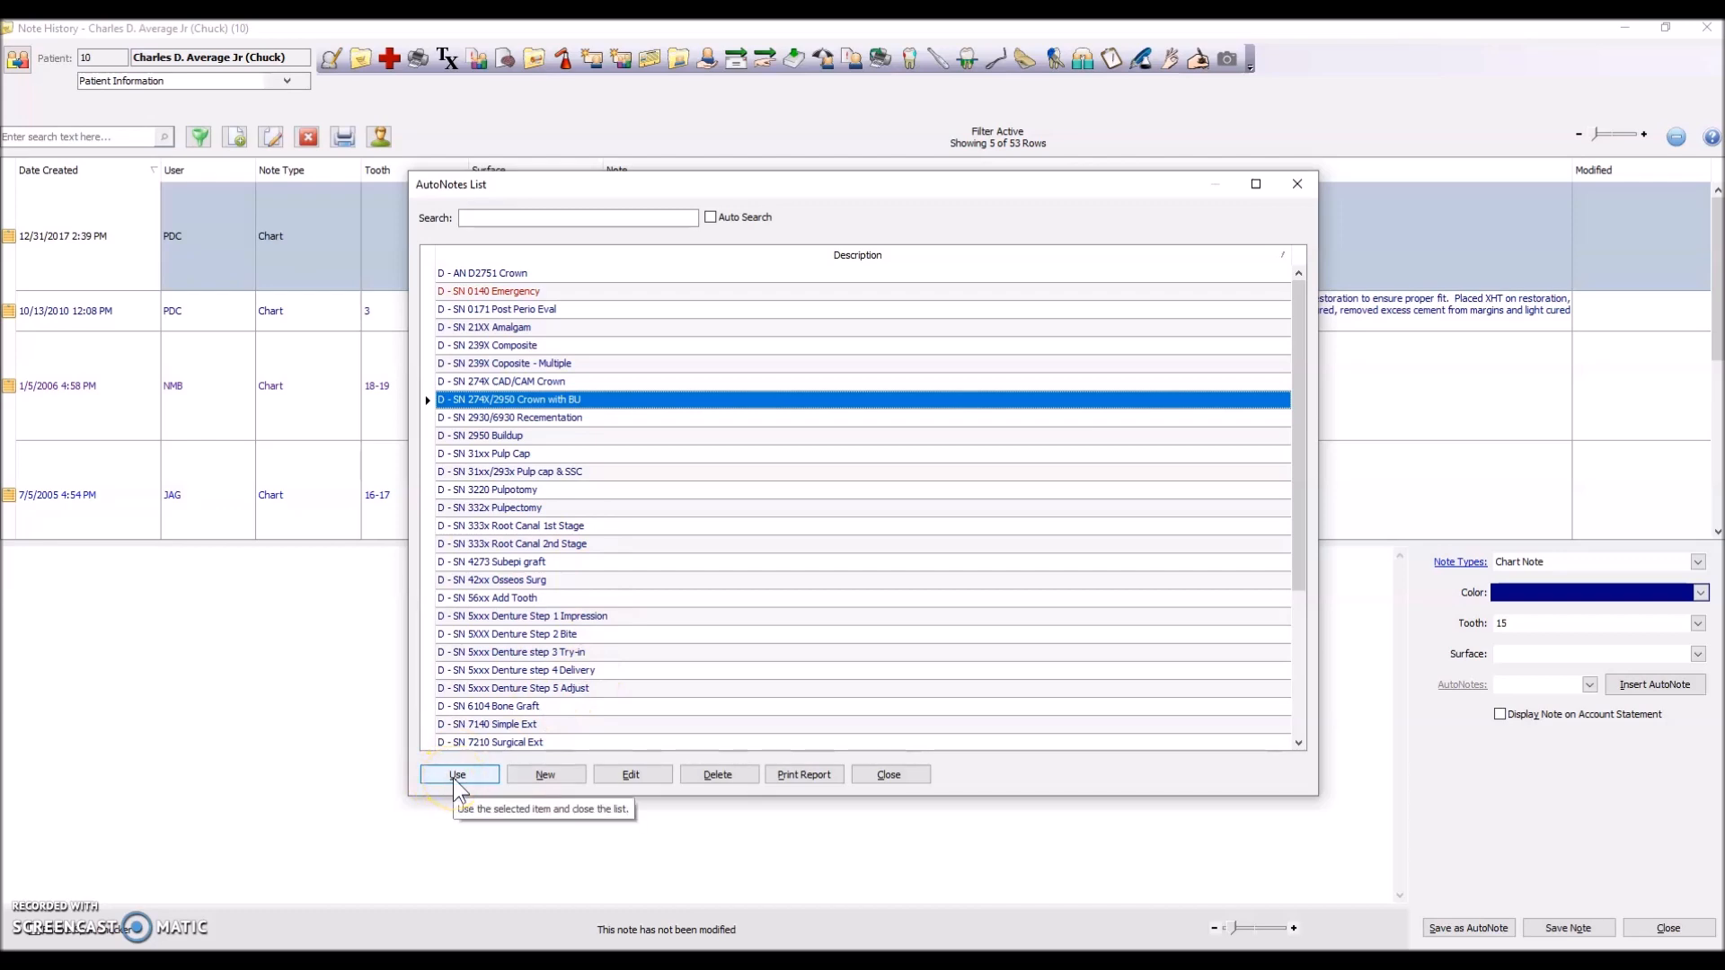
# Load the Crown with BU AutoNote into SmartNote Preview, then cancel without inserting
pyautogui.click(457, 774)
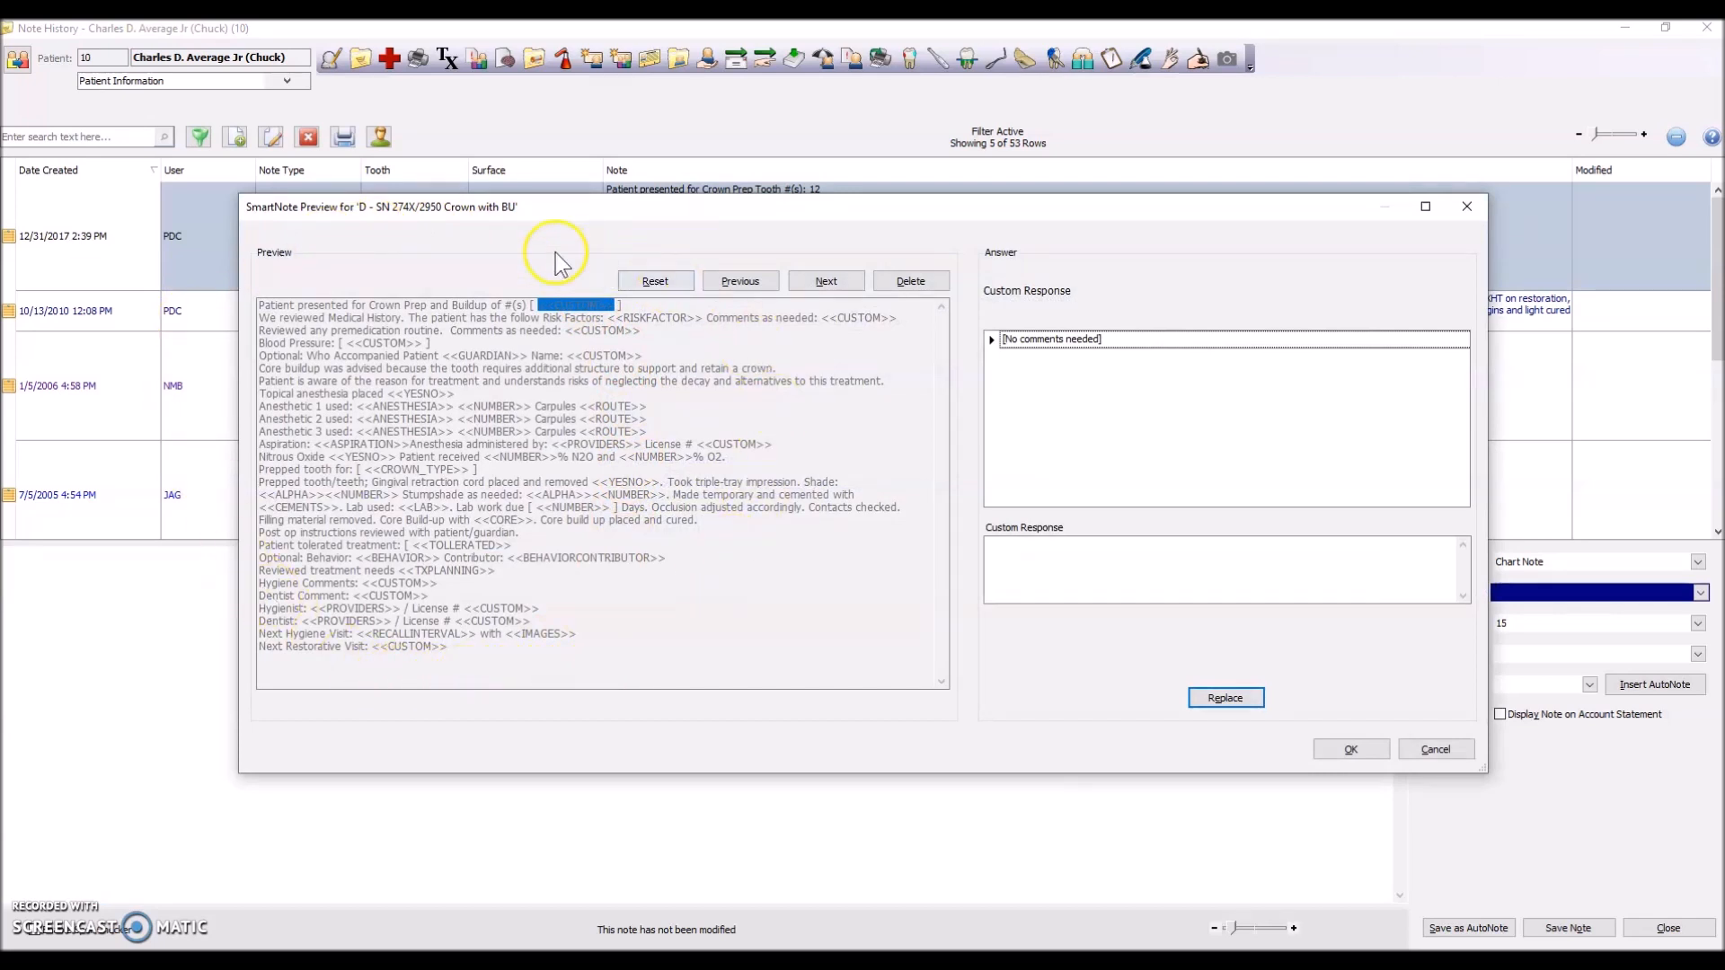
pyautogui.moveTo(378, 320)
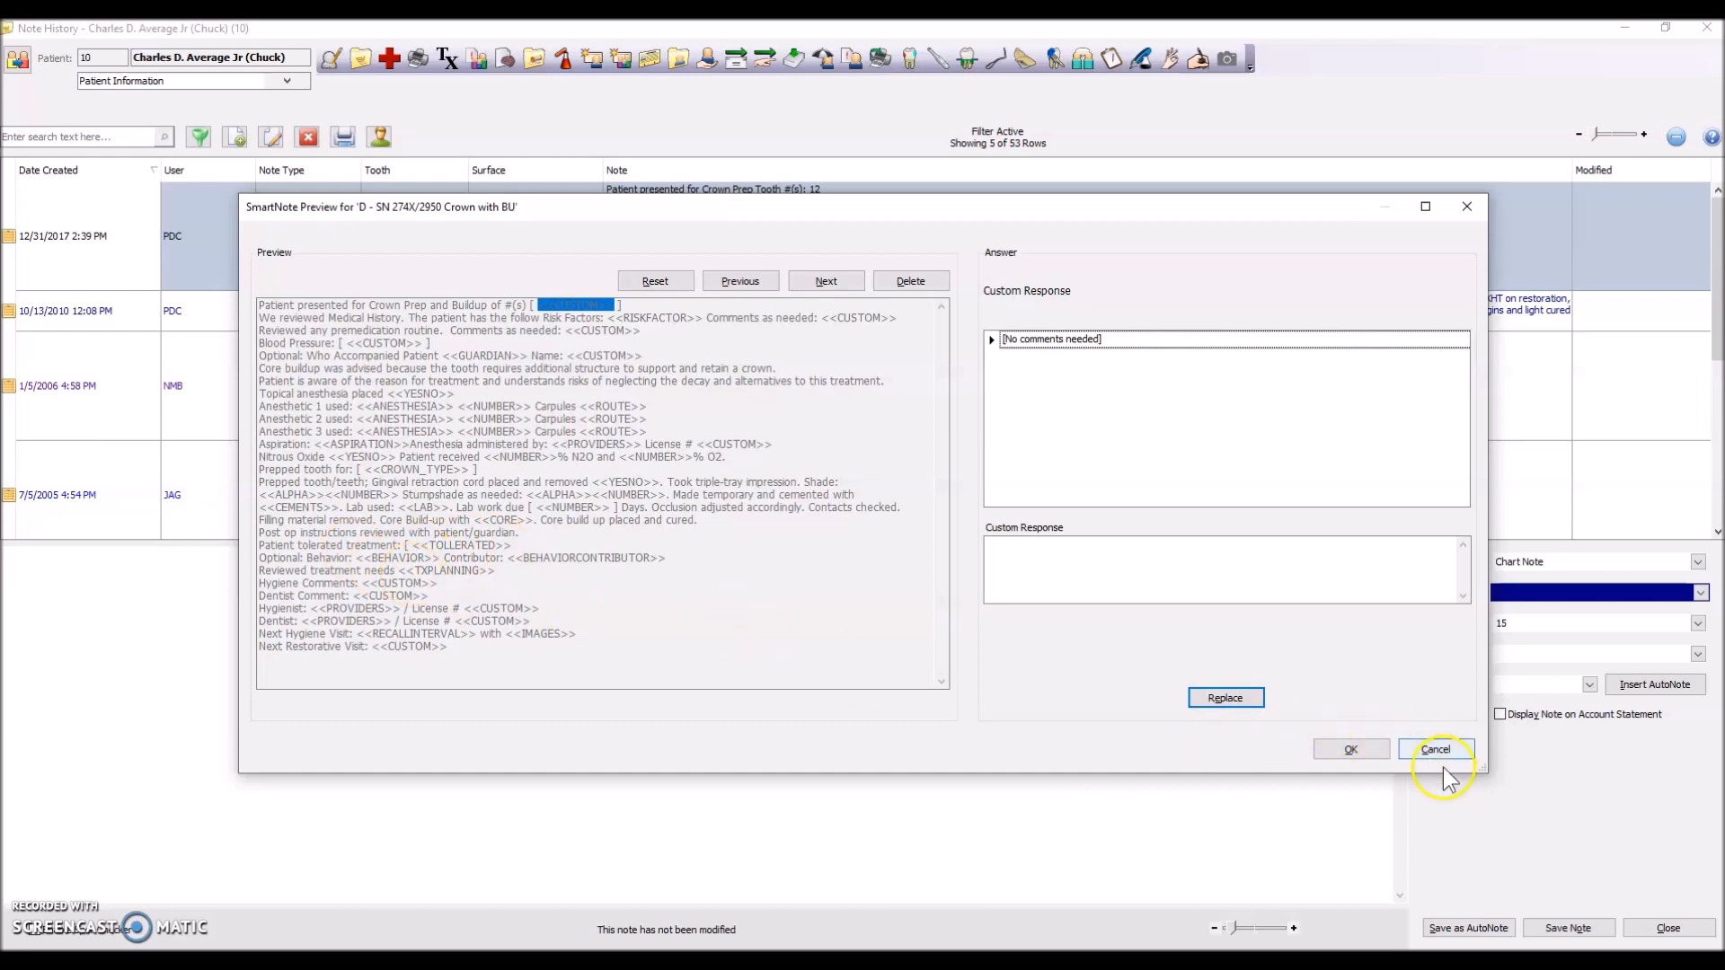
pyautogui.click(1435, 749)
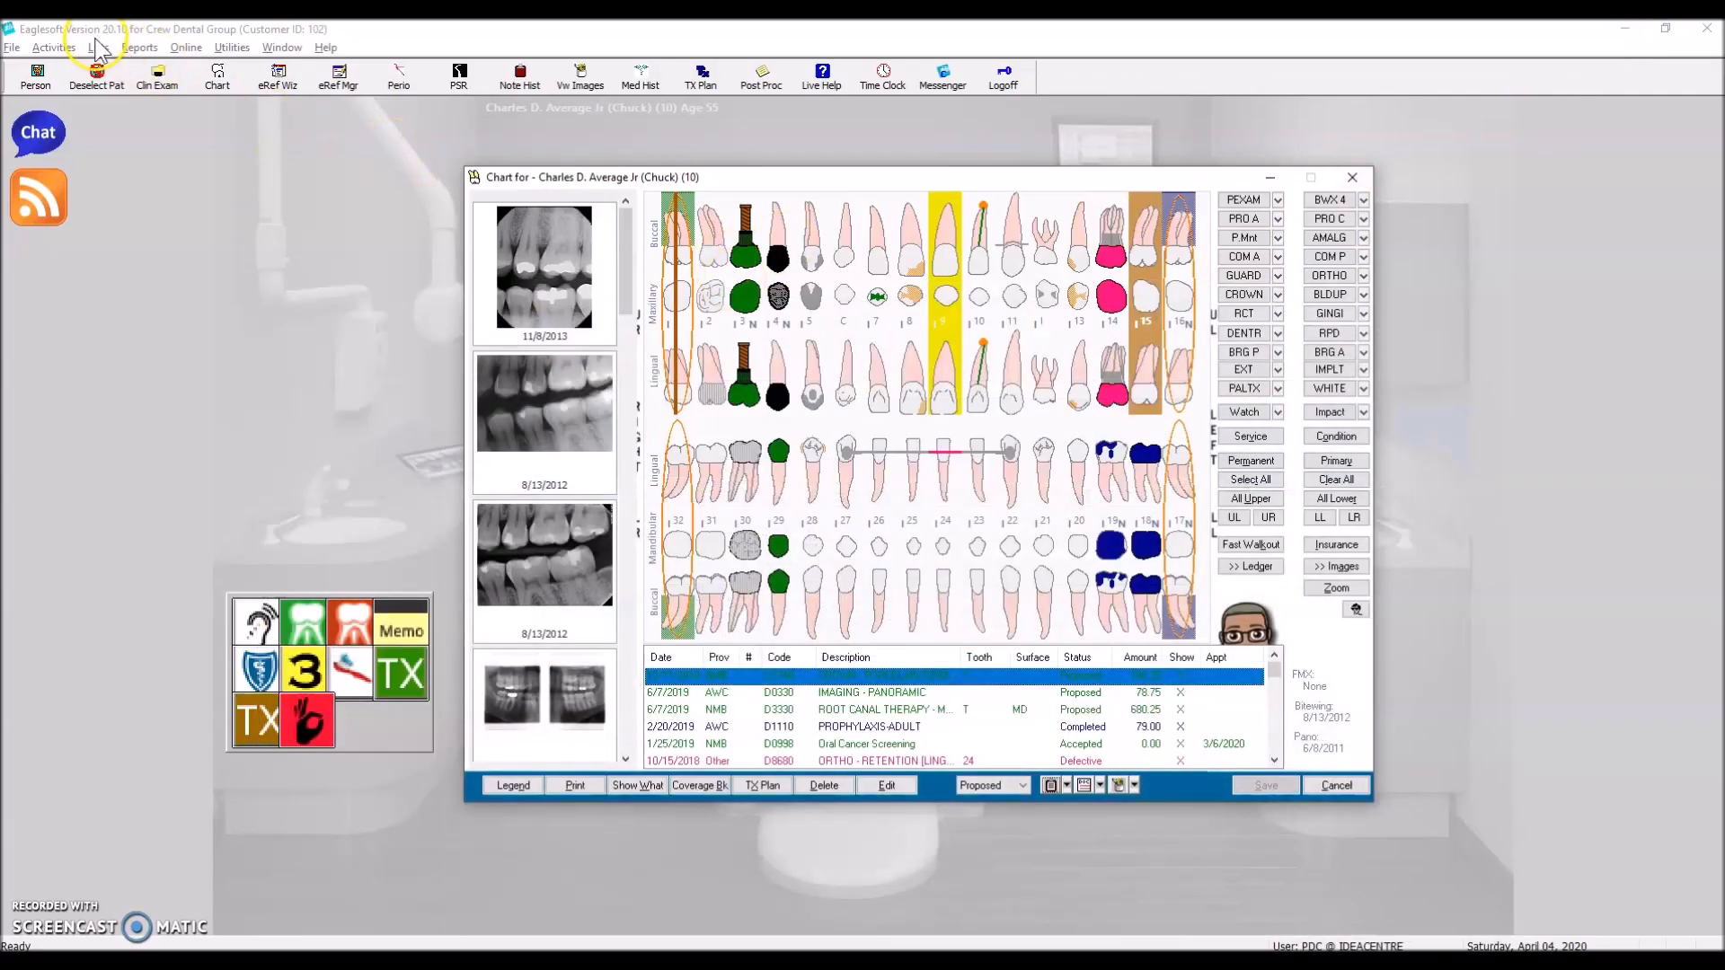
# Open the SmartNotes List from the Lists menu
pyautogui.click(98, 46)
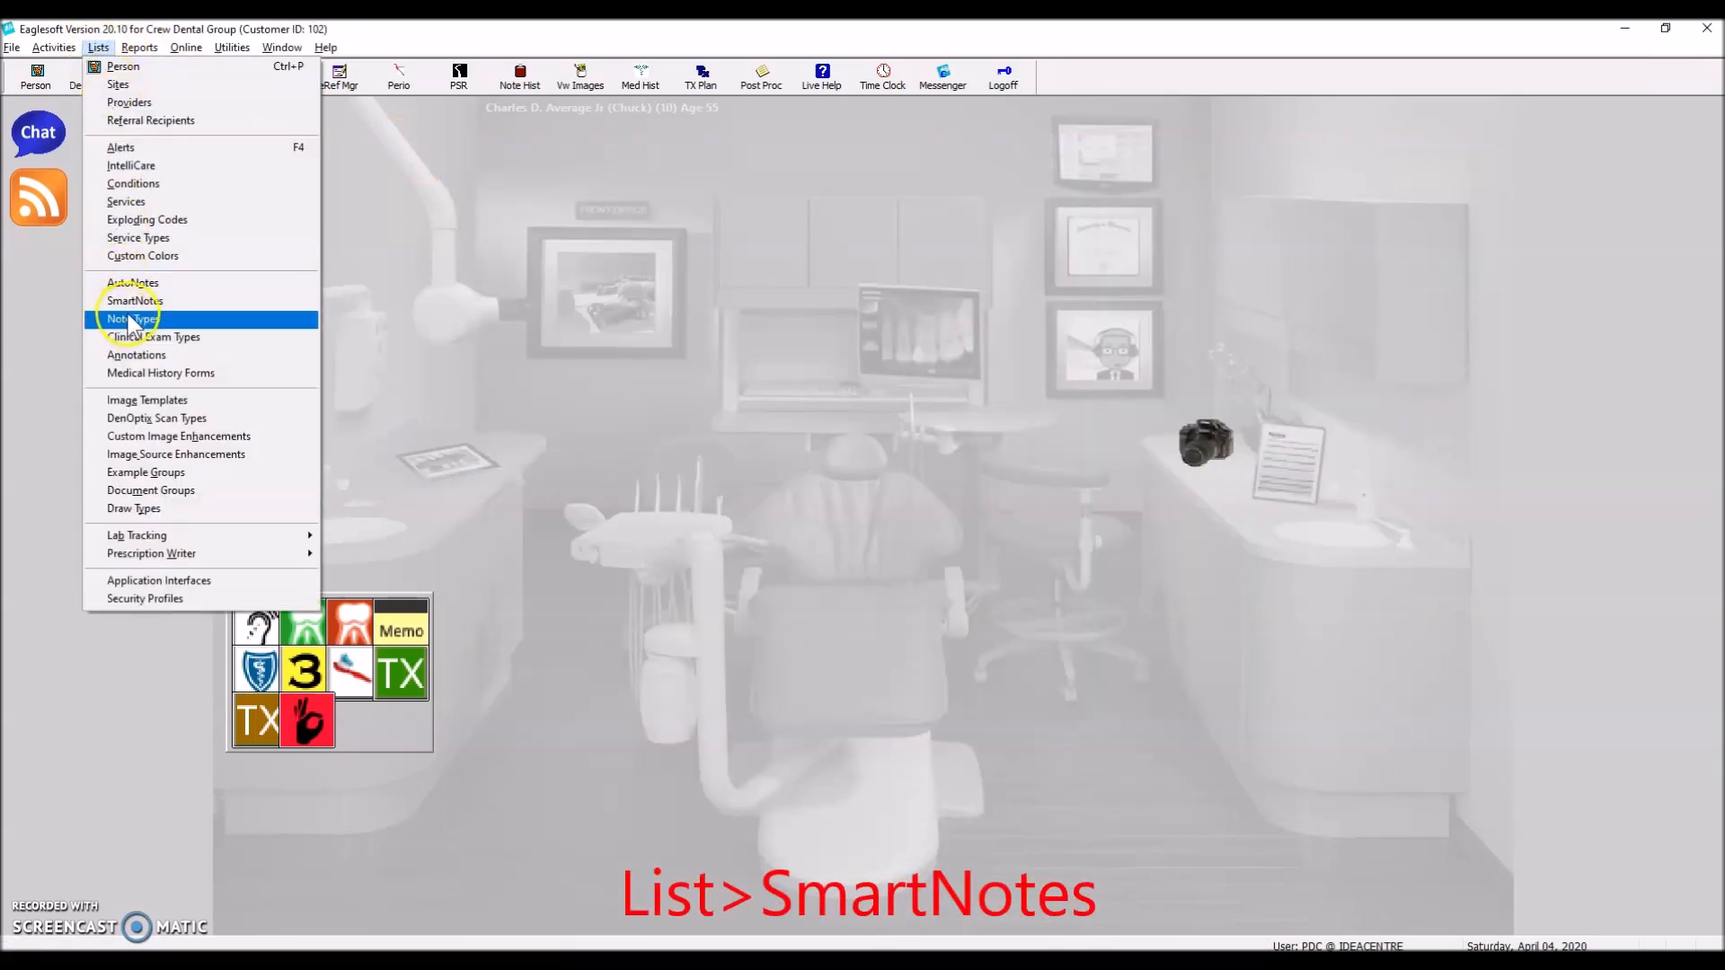
pyautogui.click(134, 300)
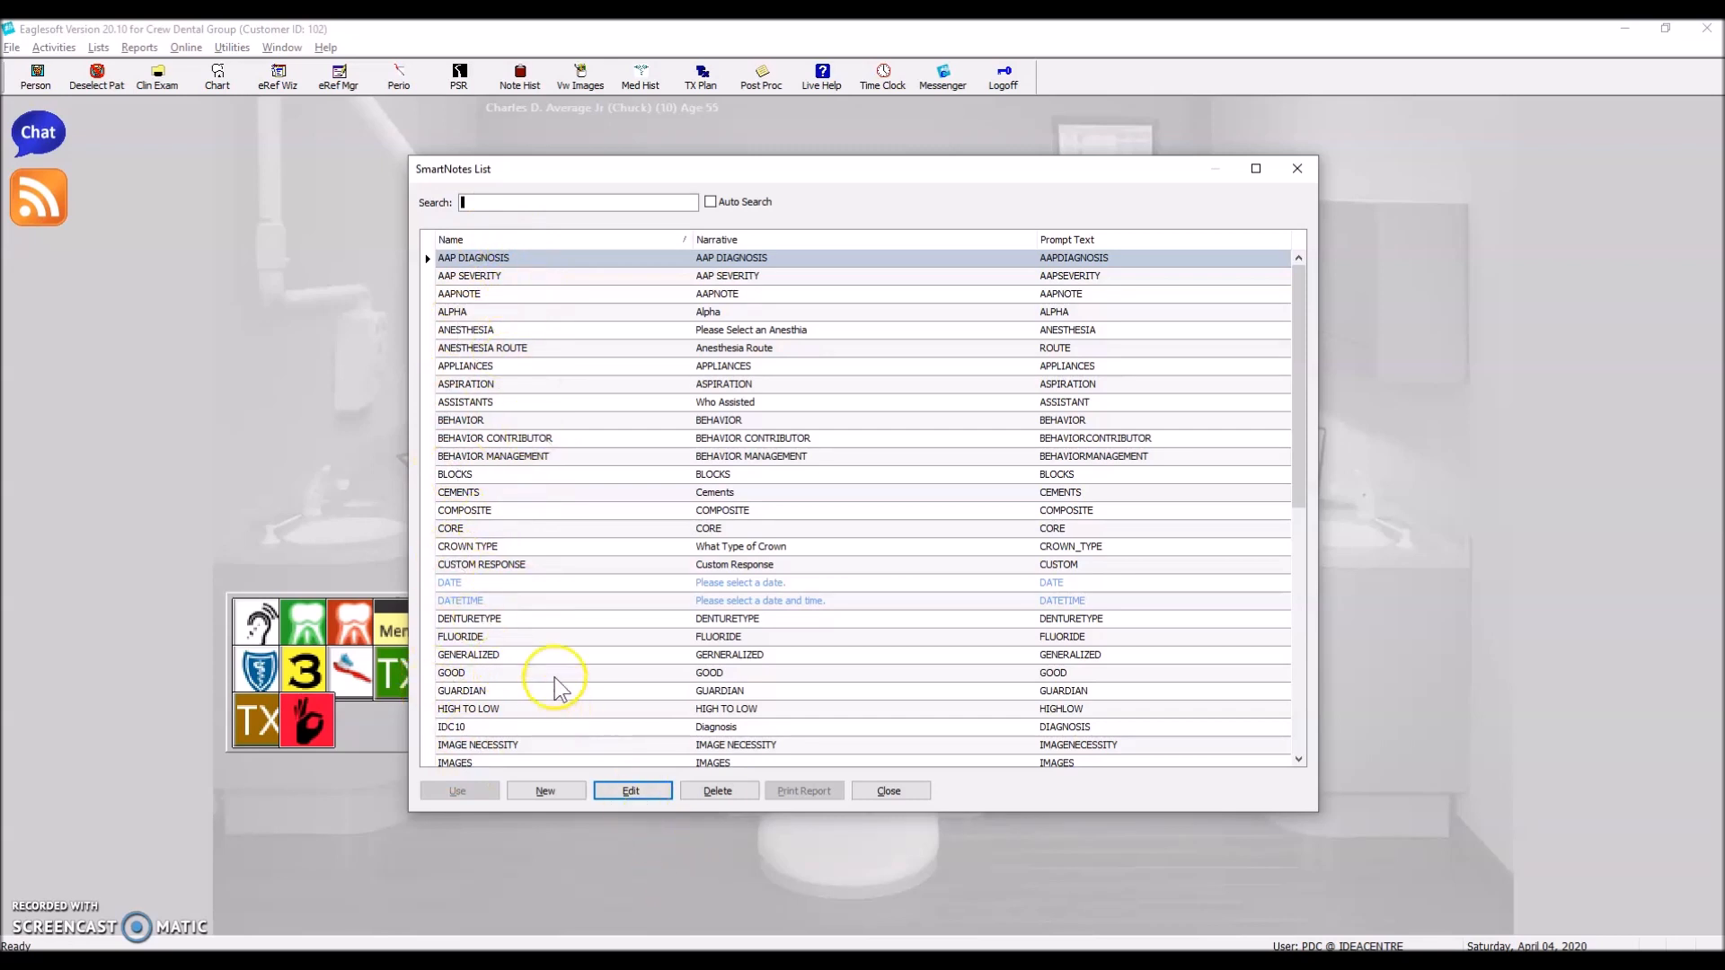
pyautogui.click(467, 545)
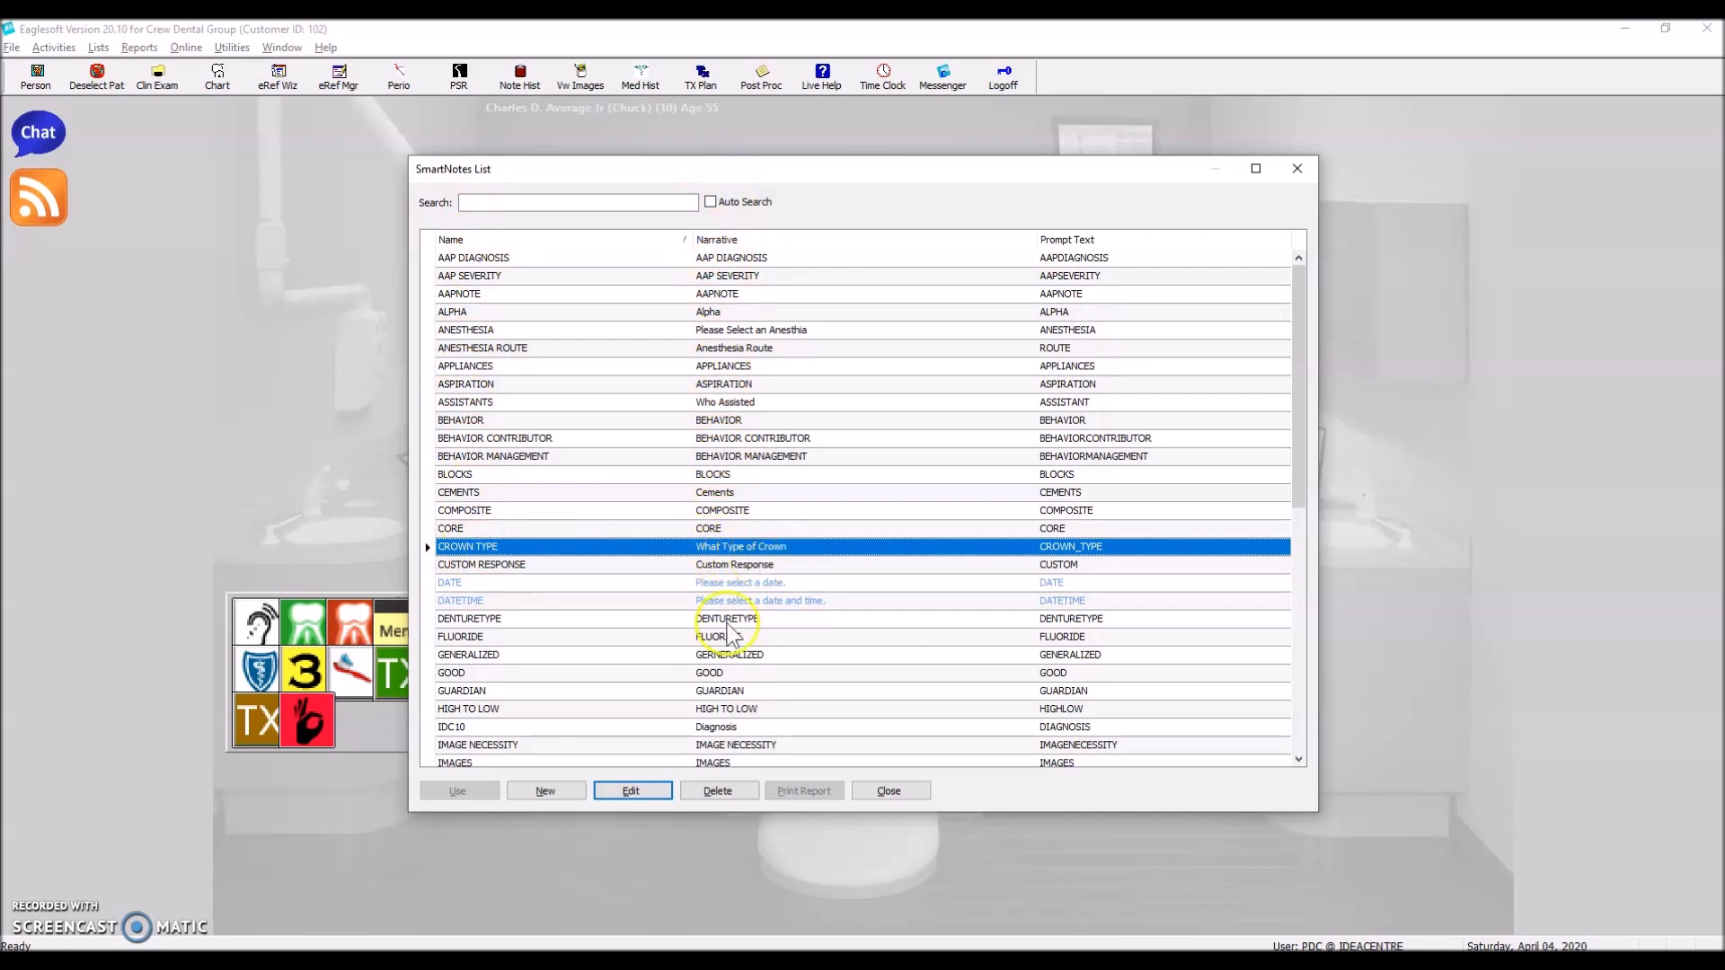
pyautogui.click(631, 790)
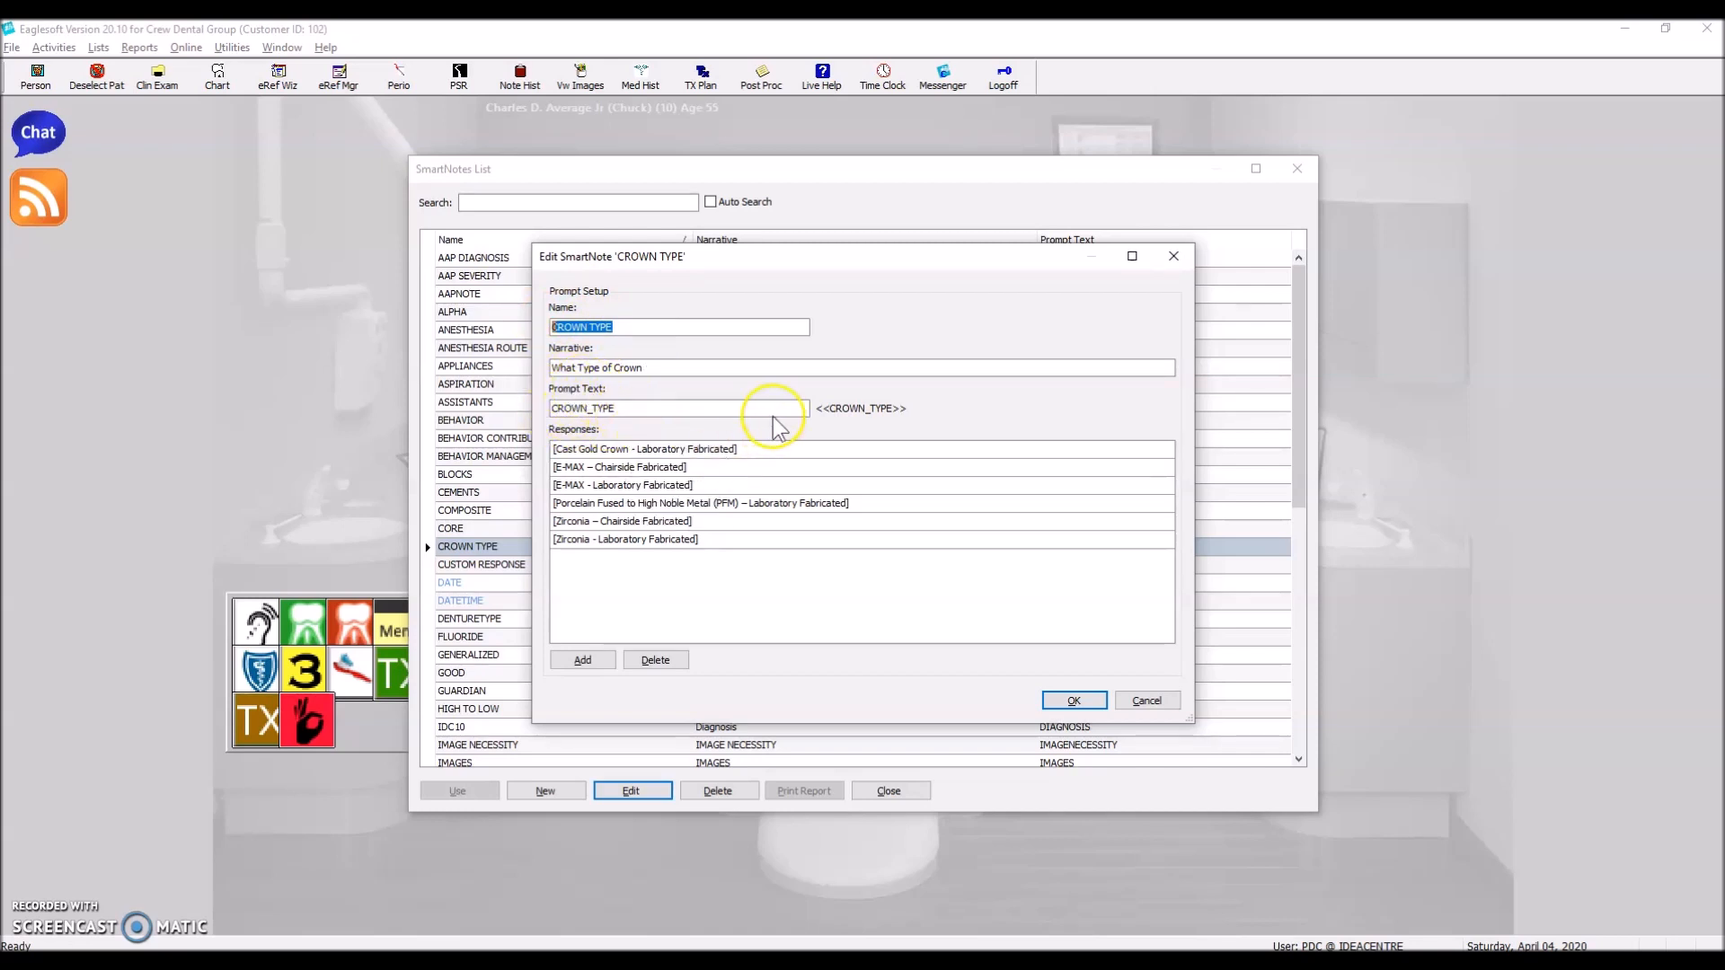
pyautogui.moveTo(888, 416)
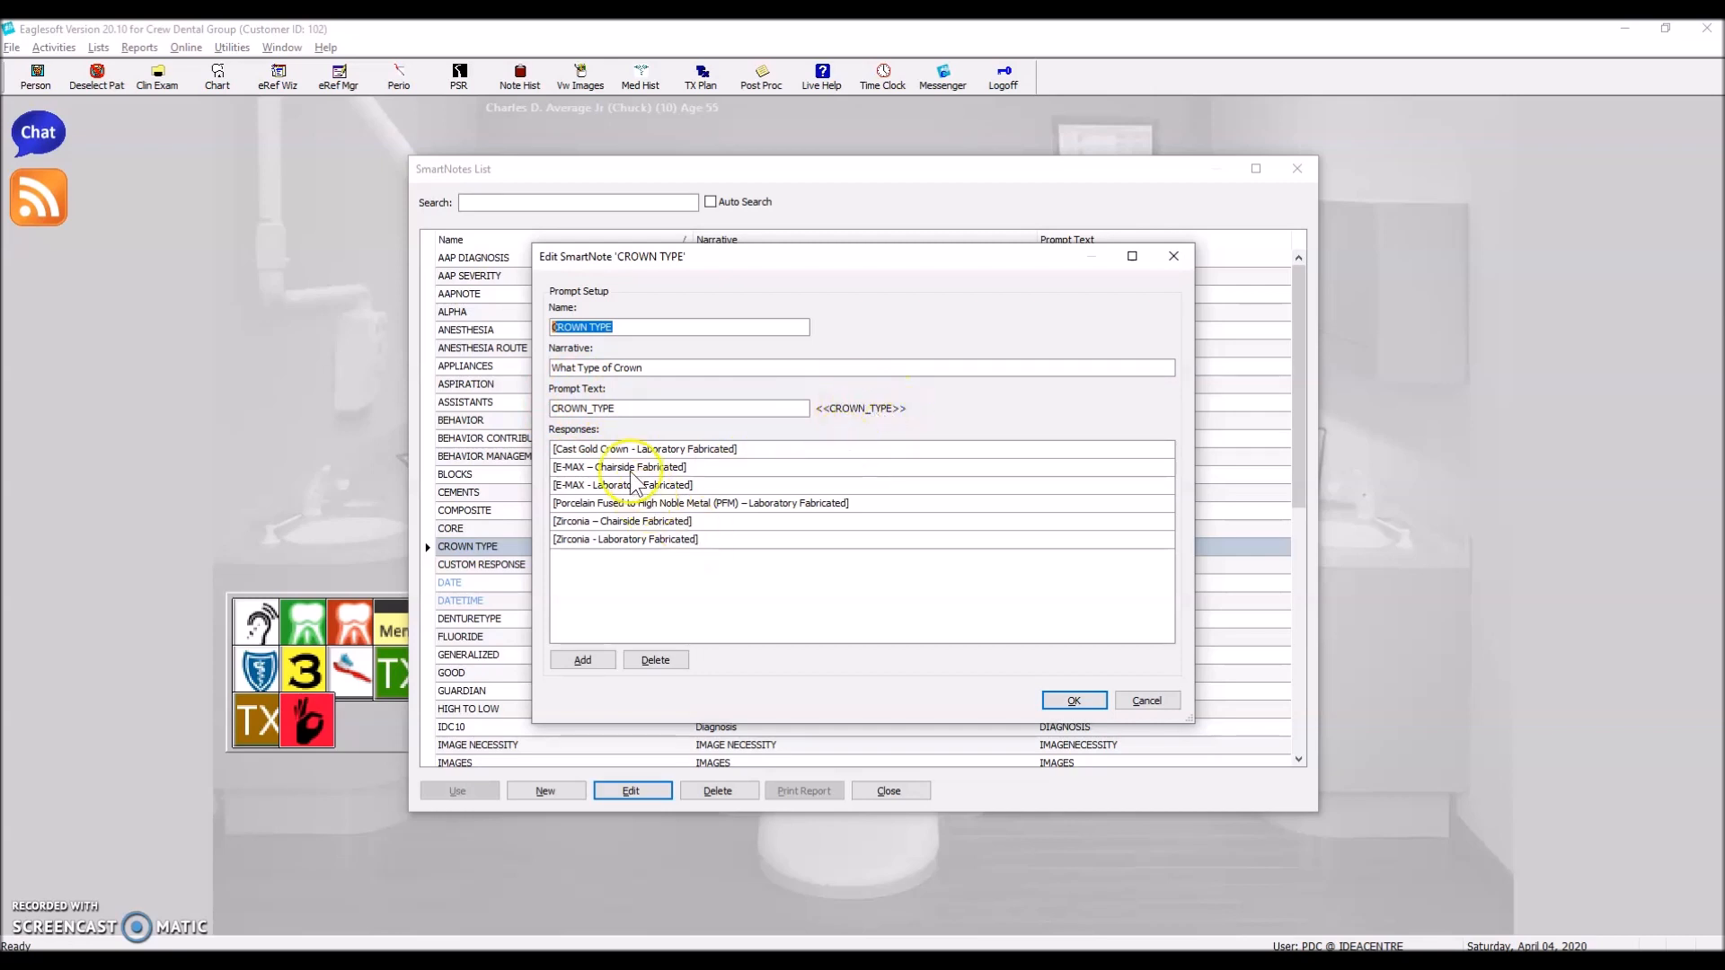
pyautogui.moveTo(633, 565)
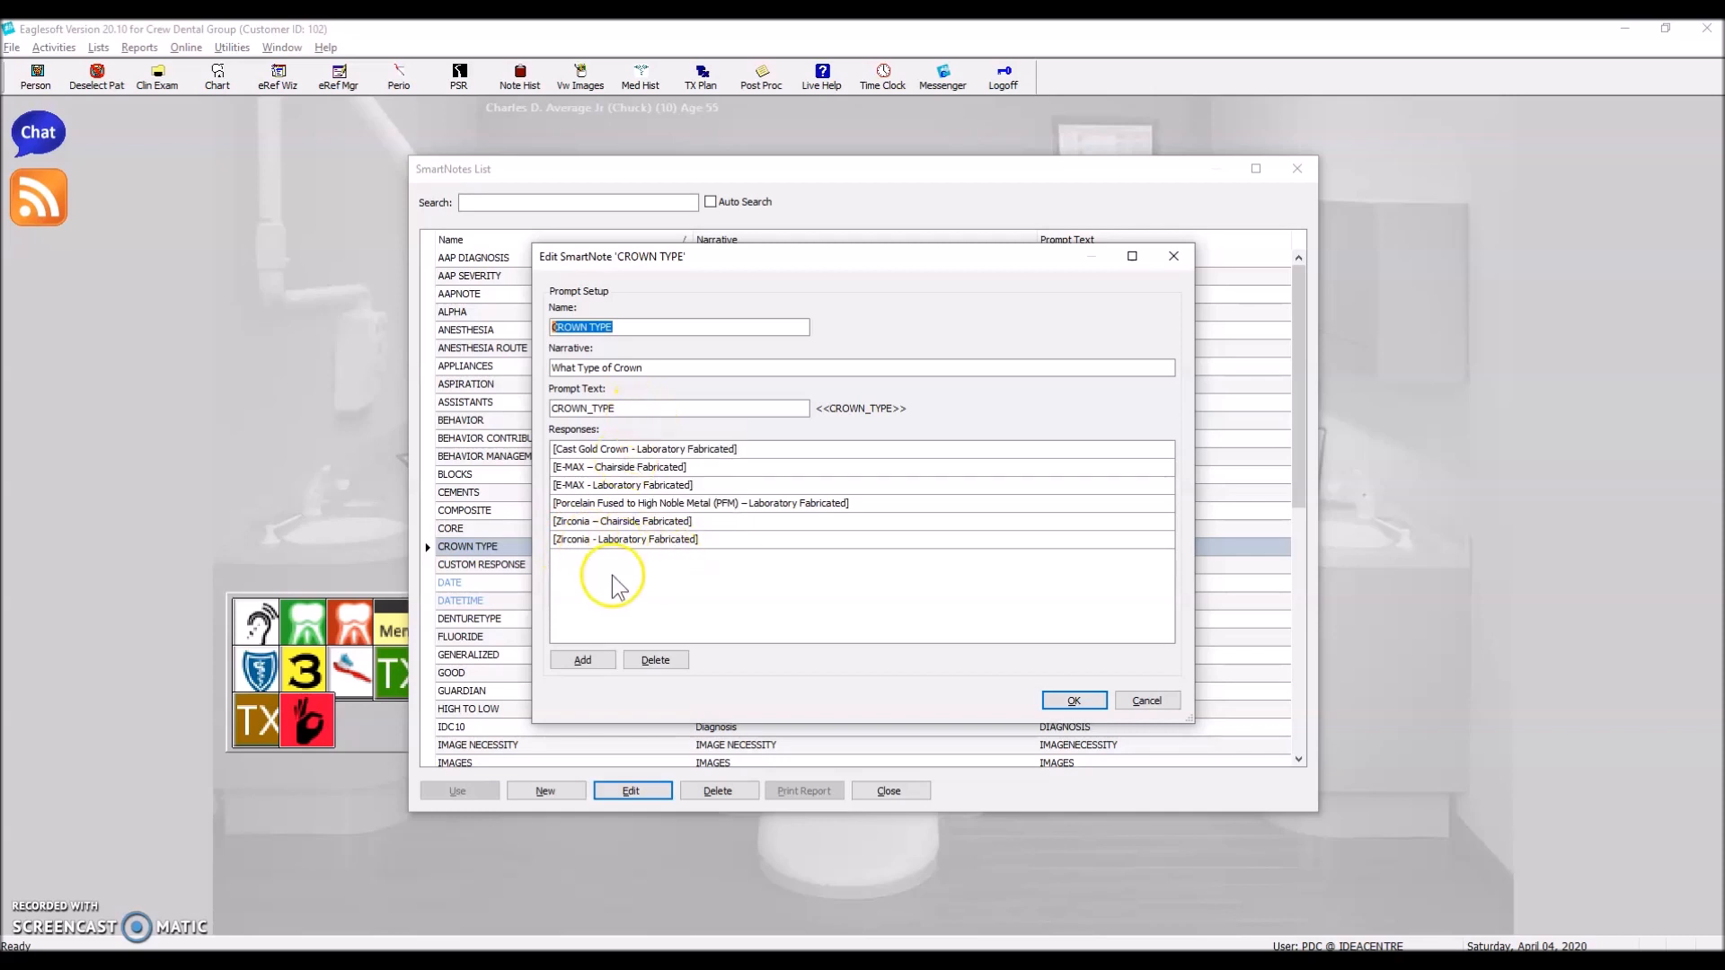
pyautogui.moveTo(946, 720)
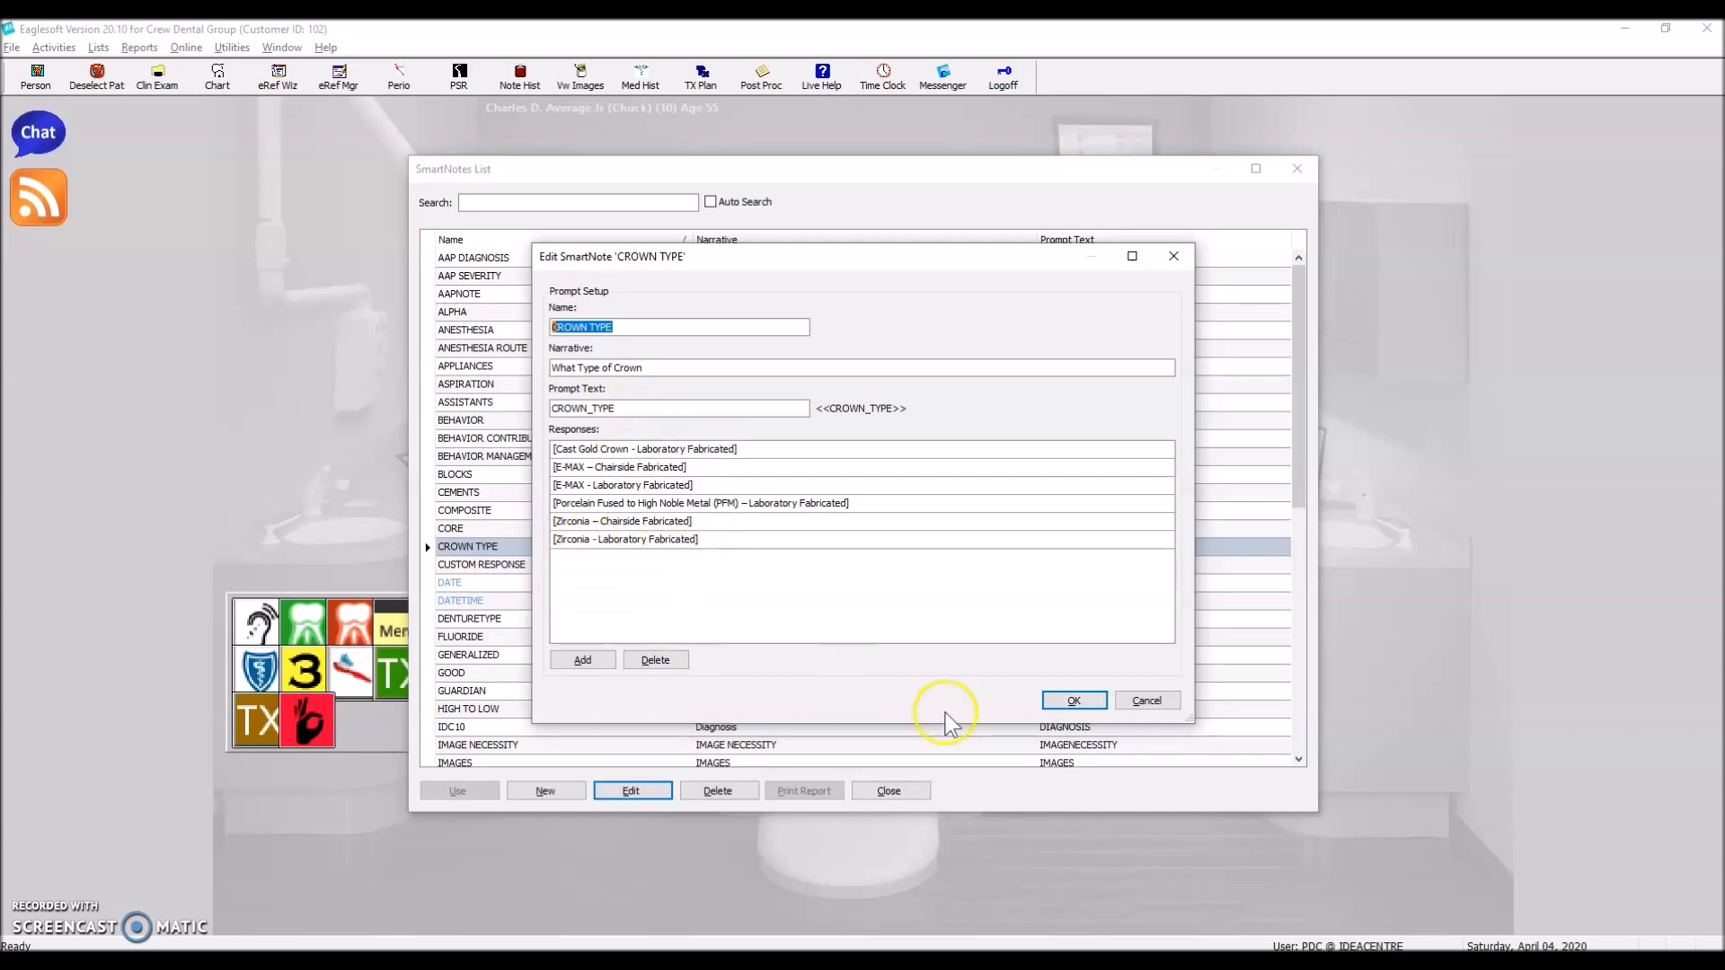
pyautogui.click(583, 658)
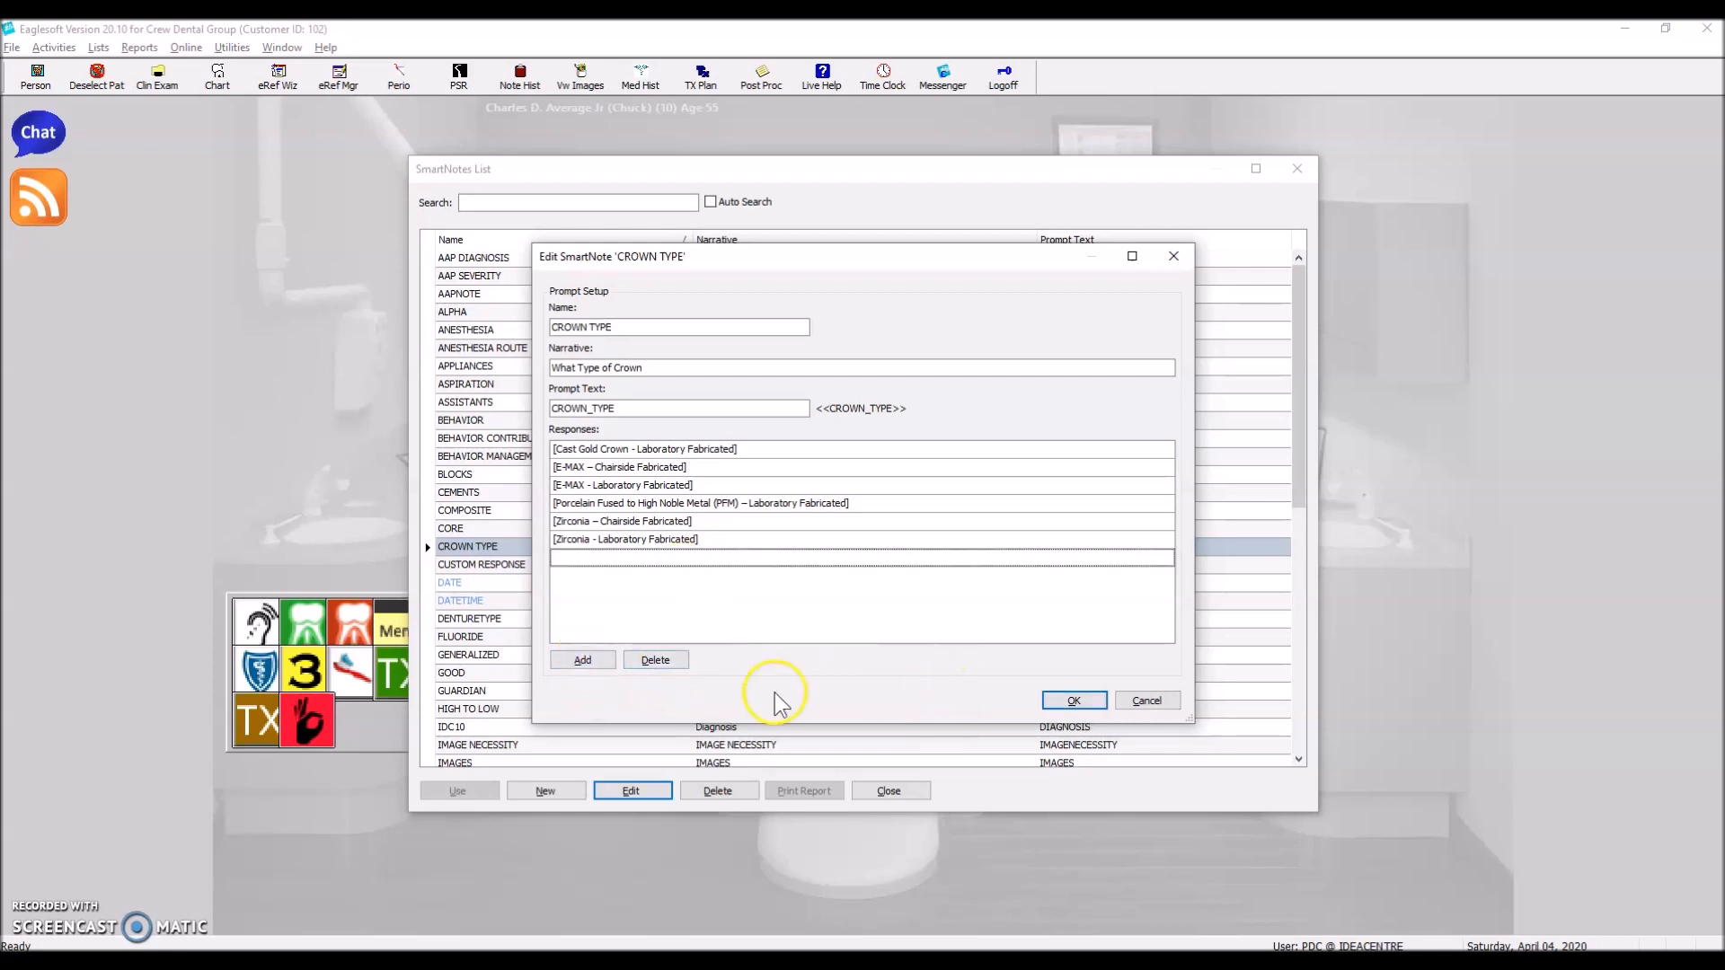
pyautogui.click(1072, 700)
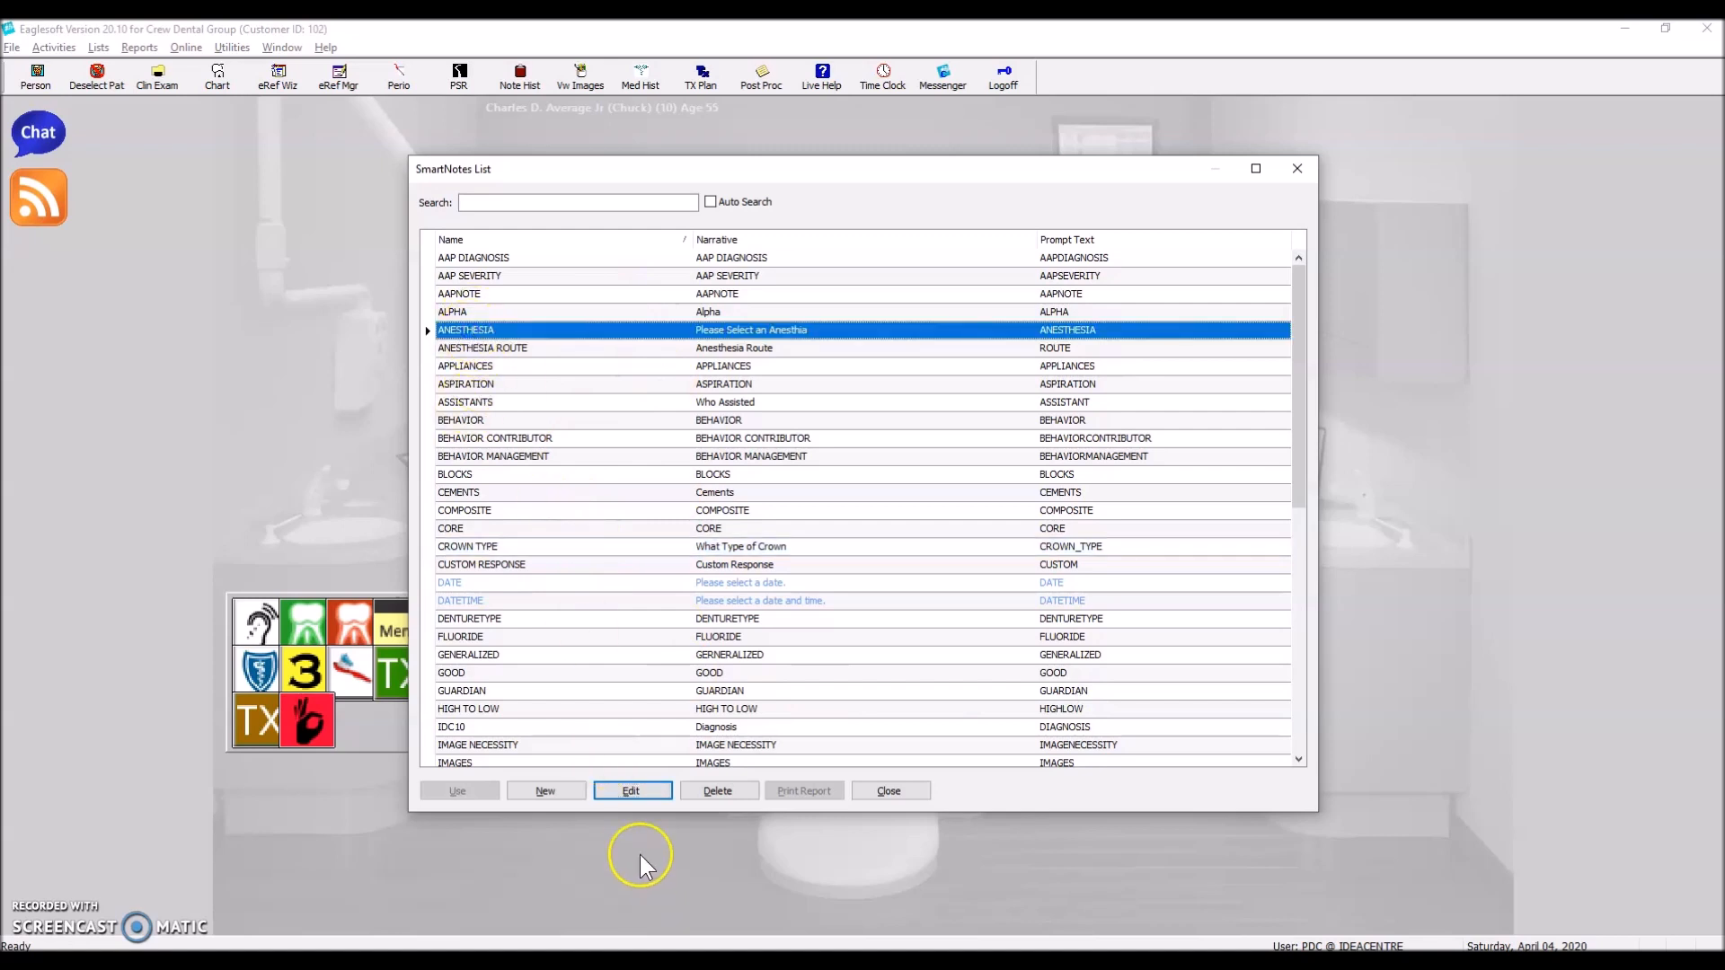
# Review the ANESTHESIA SmartNote without changes, then close the SmartNotes List
pyautogui.click(631, 790)
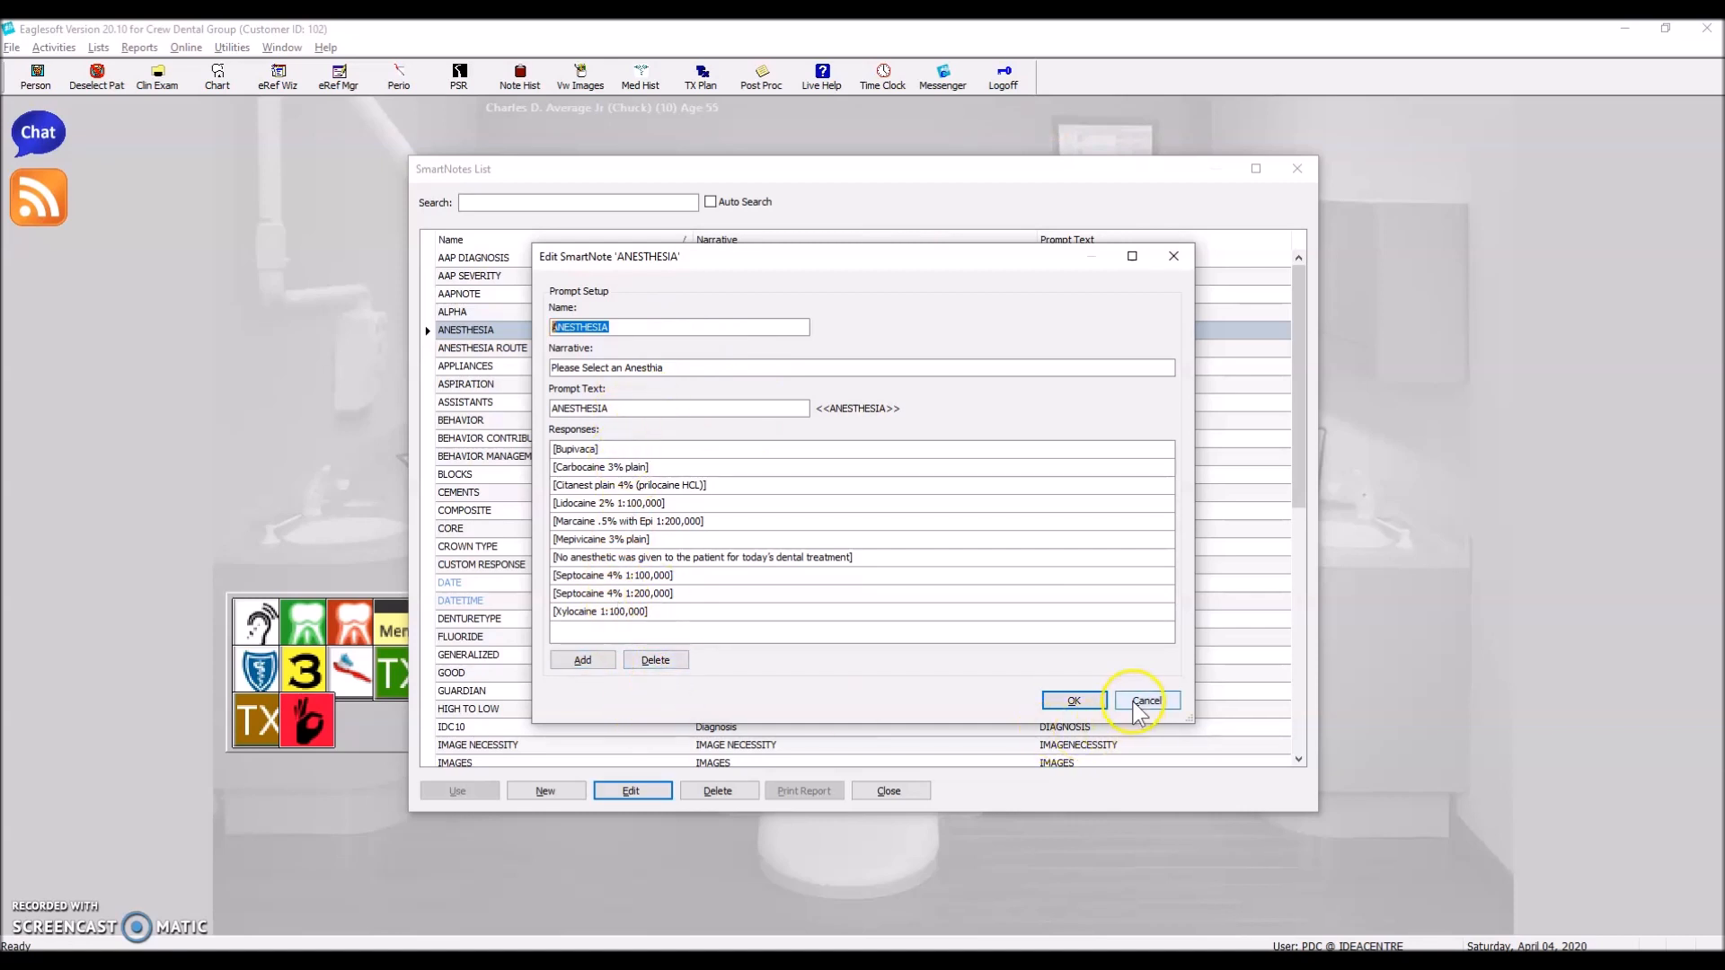
pyautogui.click(1146, 700)
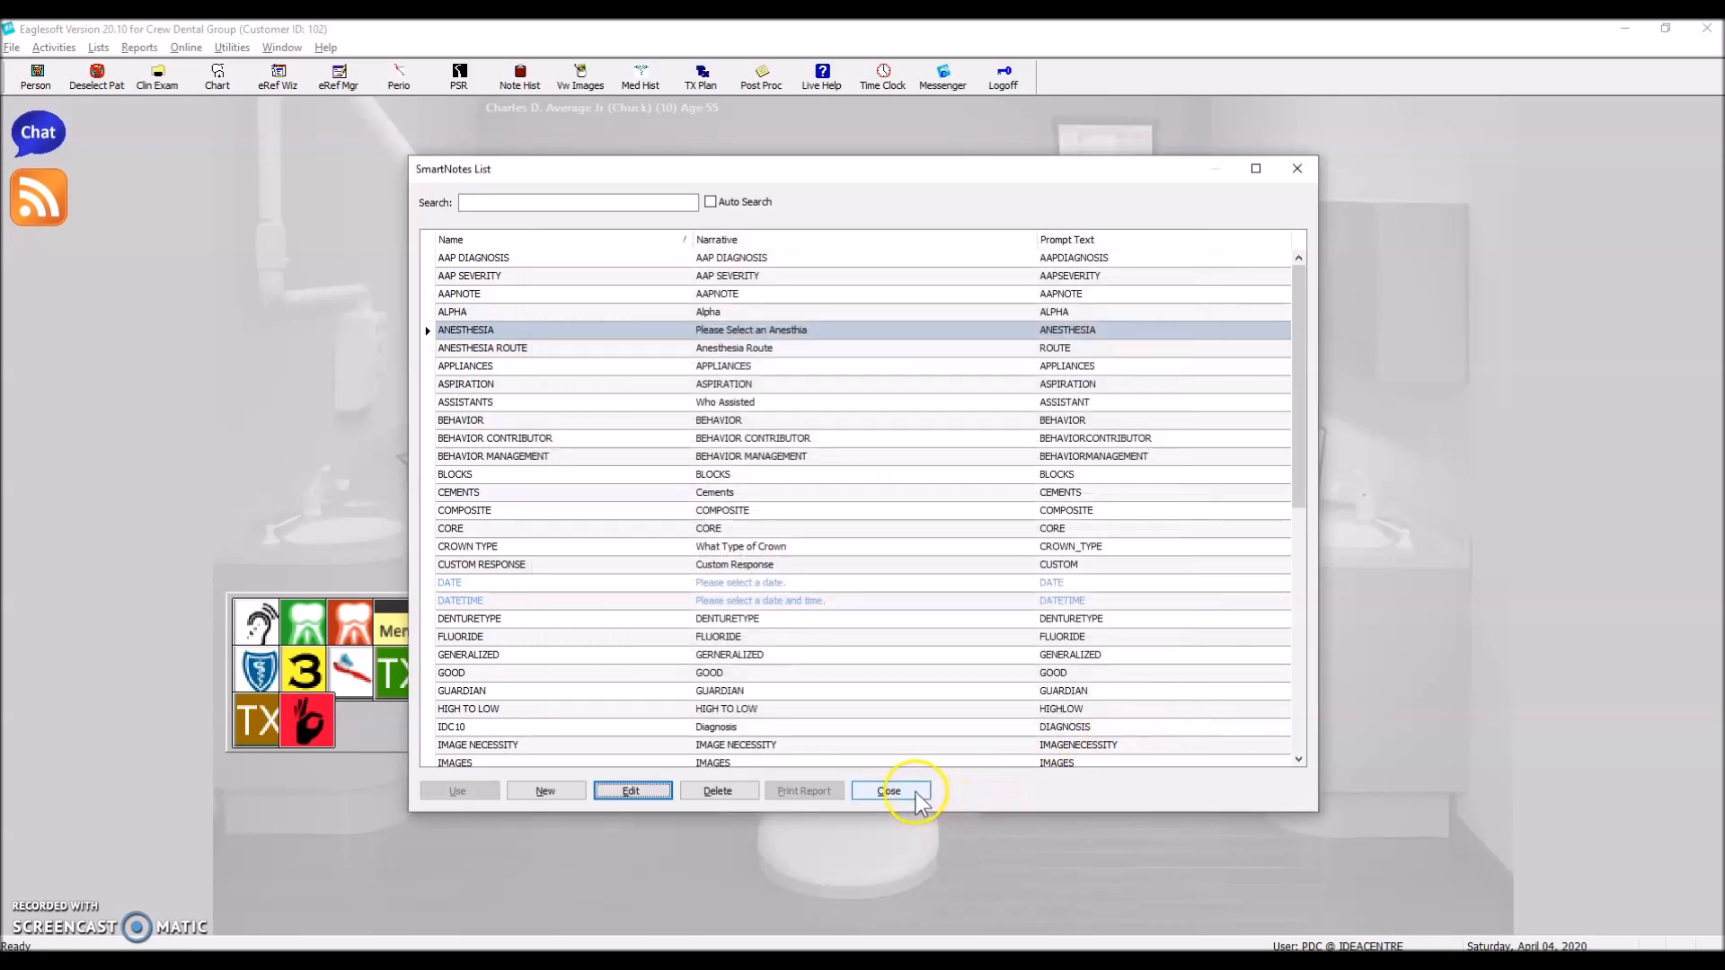
pyautogui.click(889, 790)
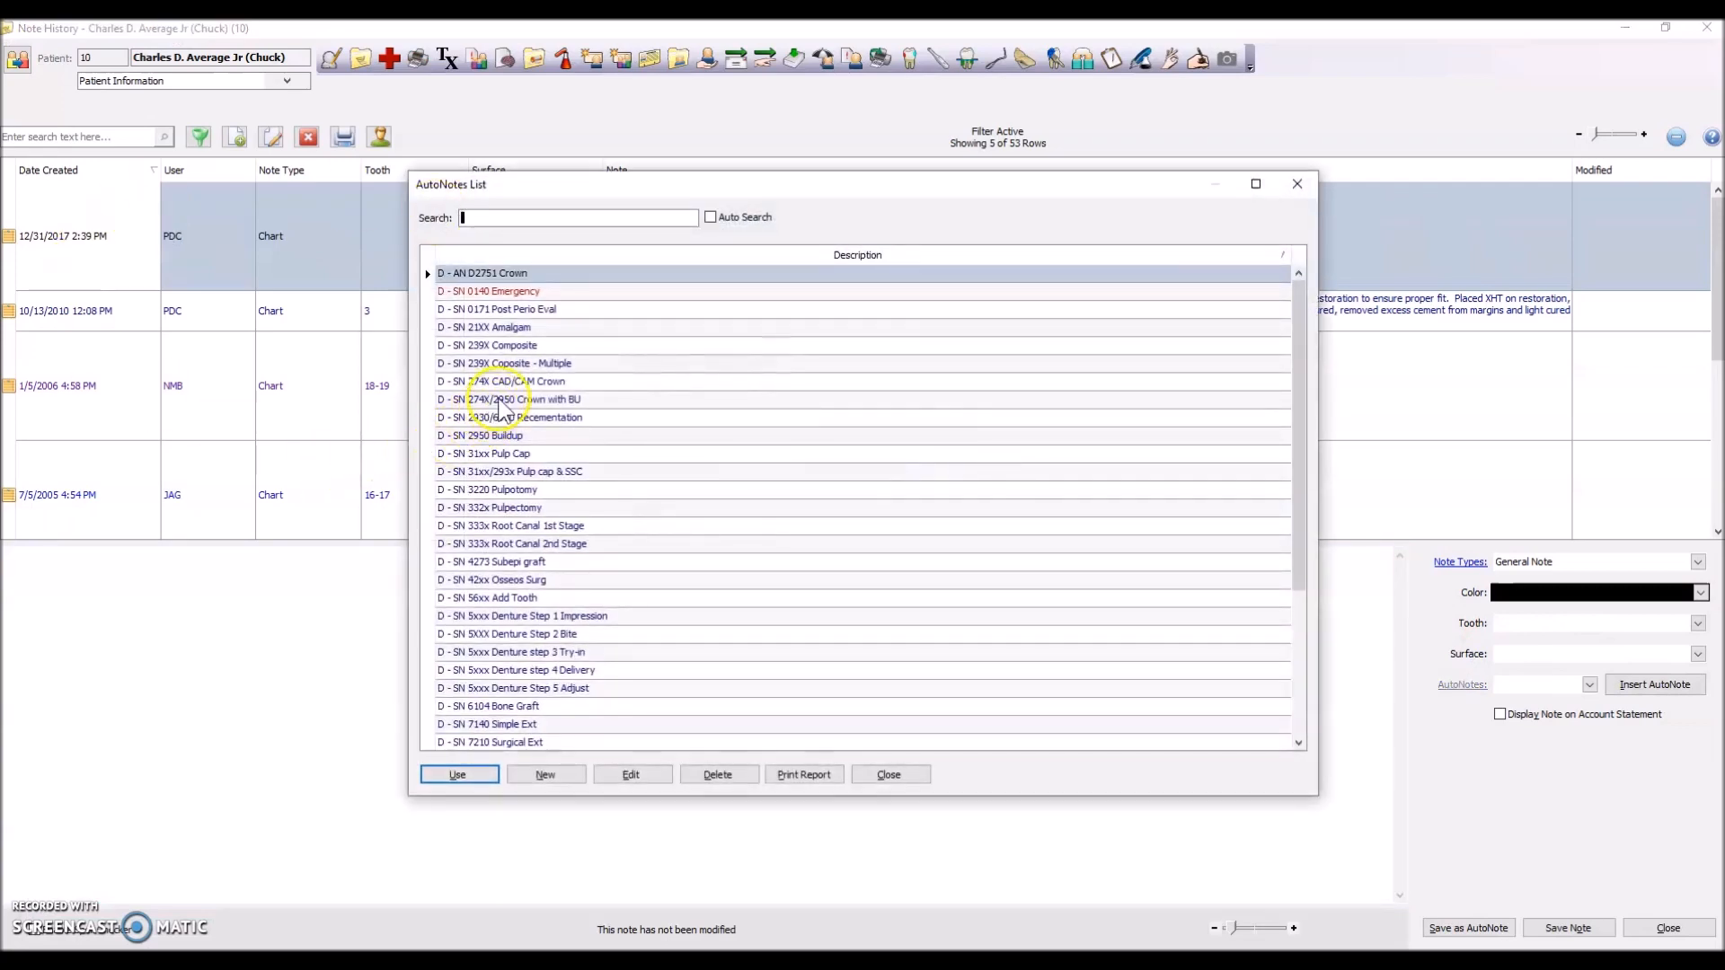
# Use 'D - SN 274X/2950 Crown with BU' to reopen its SmartNote preview
pyautogui.click(457, 774)
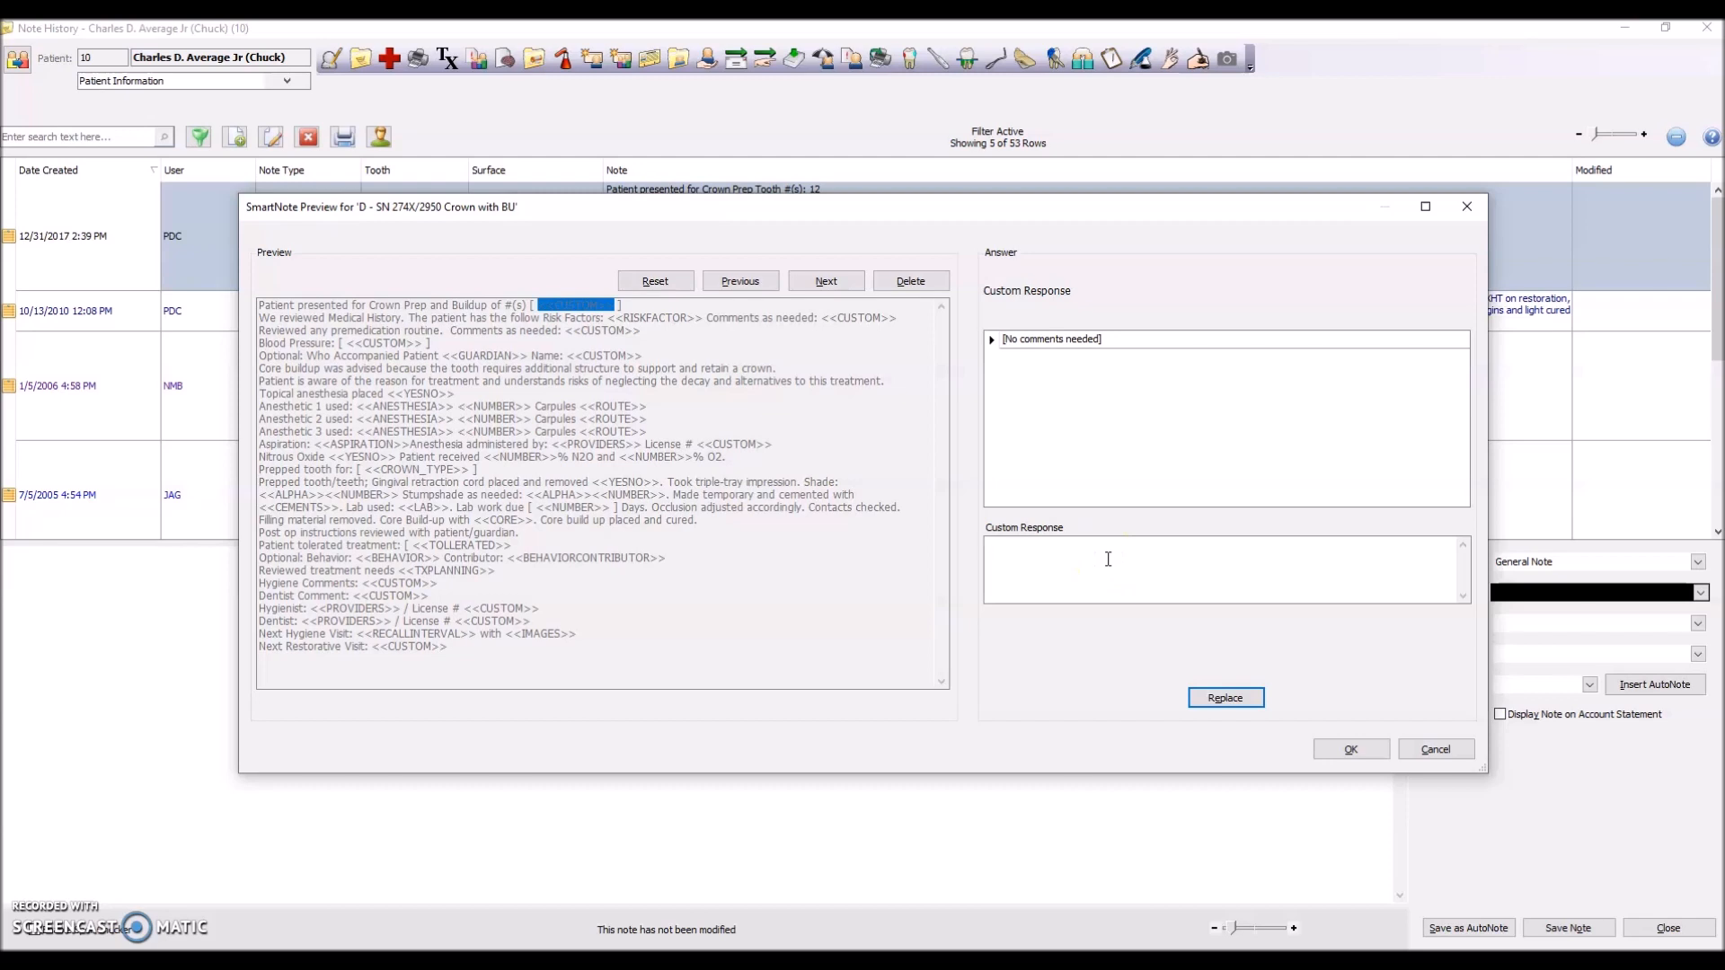
# Answer the opening prompts: See Medical History as risk factor, N/A for accompanying person
pyautogui.write('15')
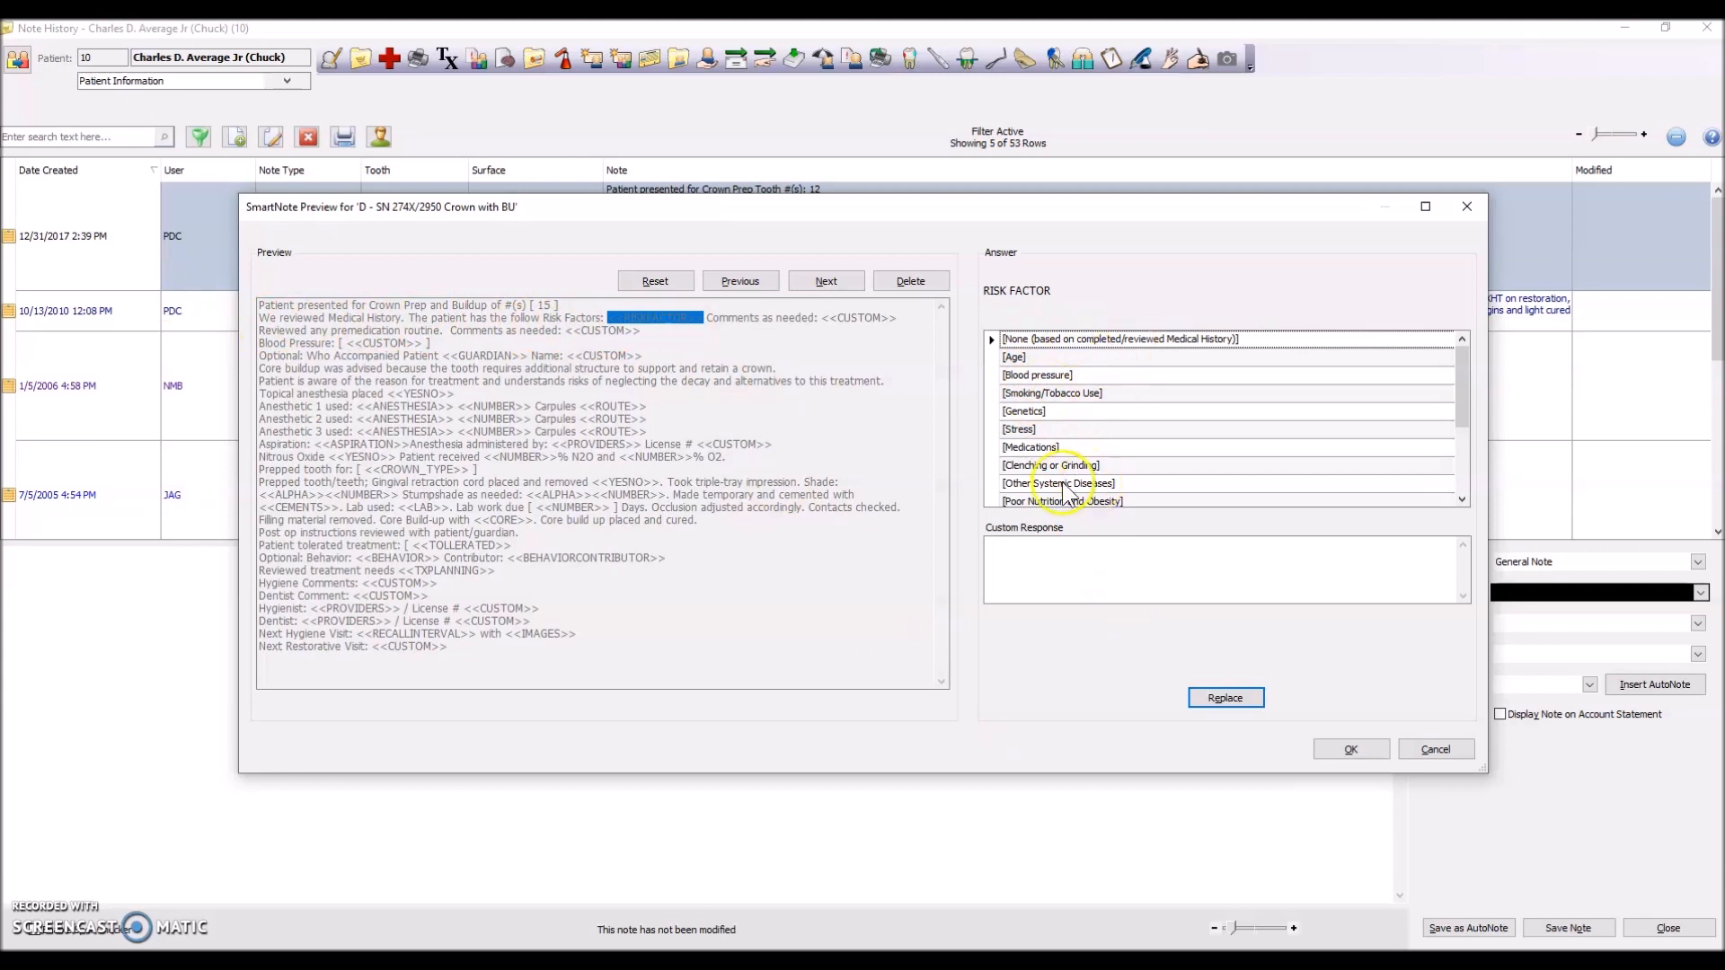
pyautogui.scroll(-3)
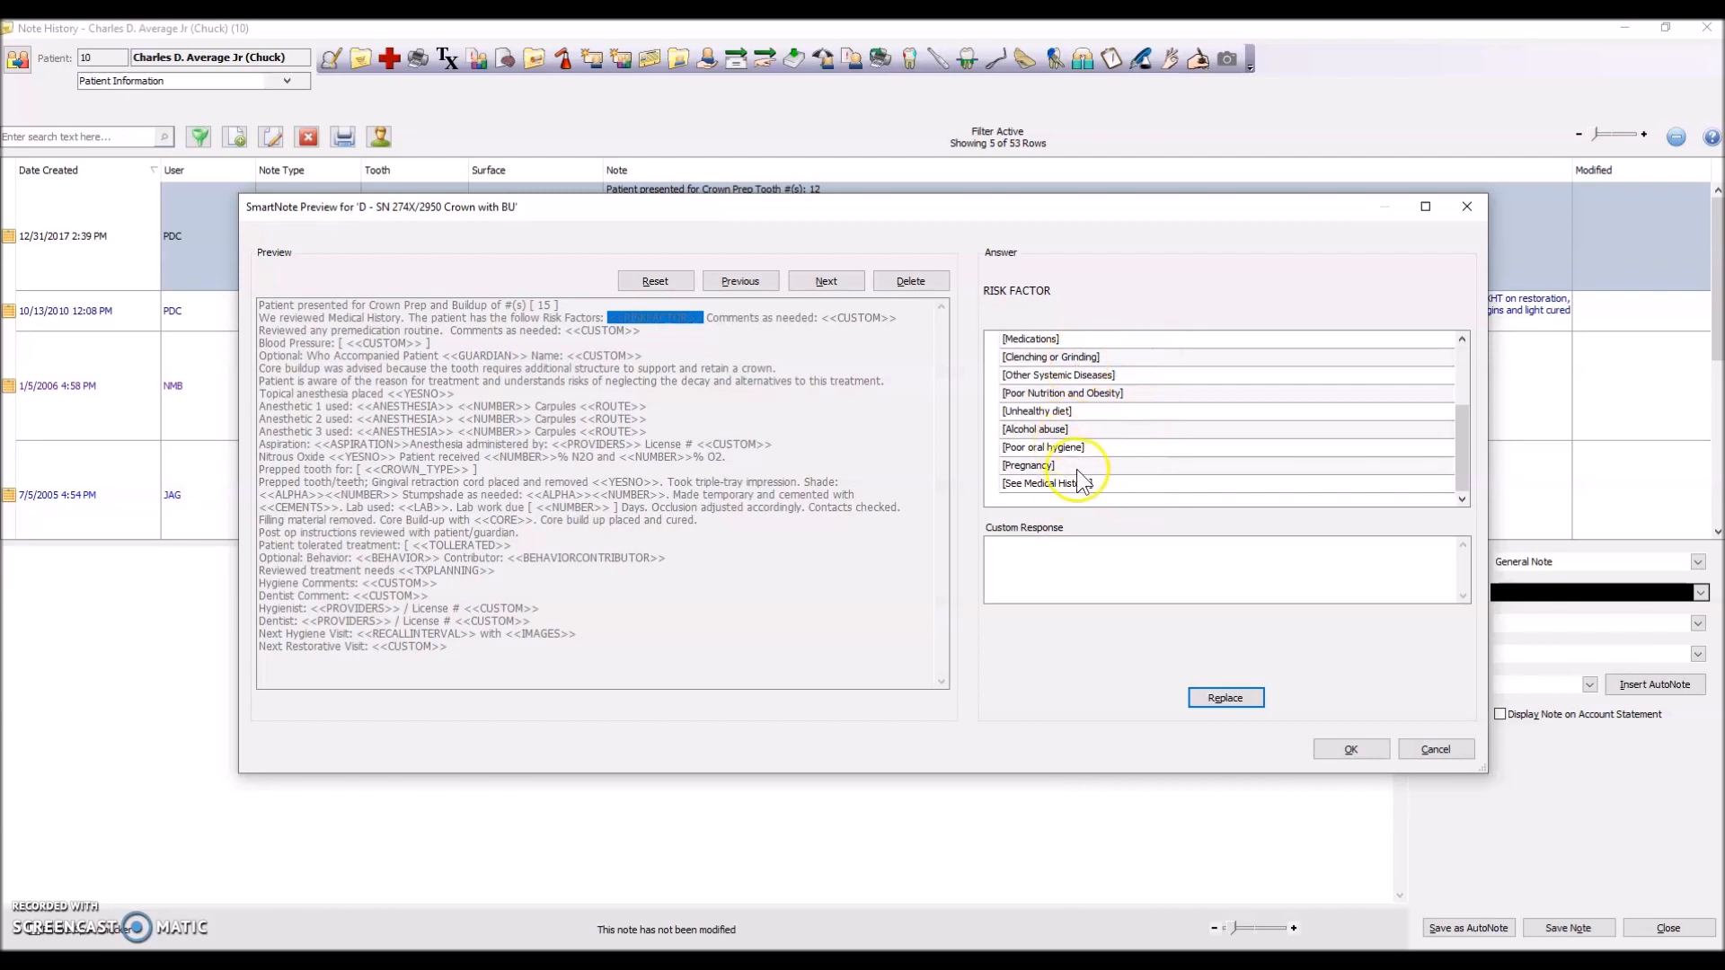
pyautogui.moveTo(1117, 501)
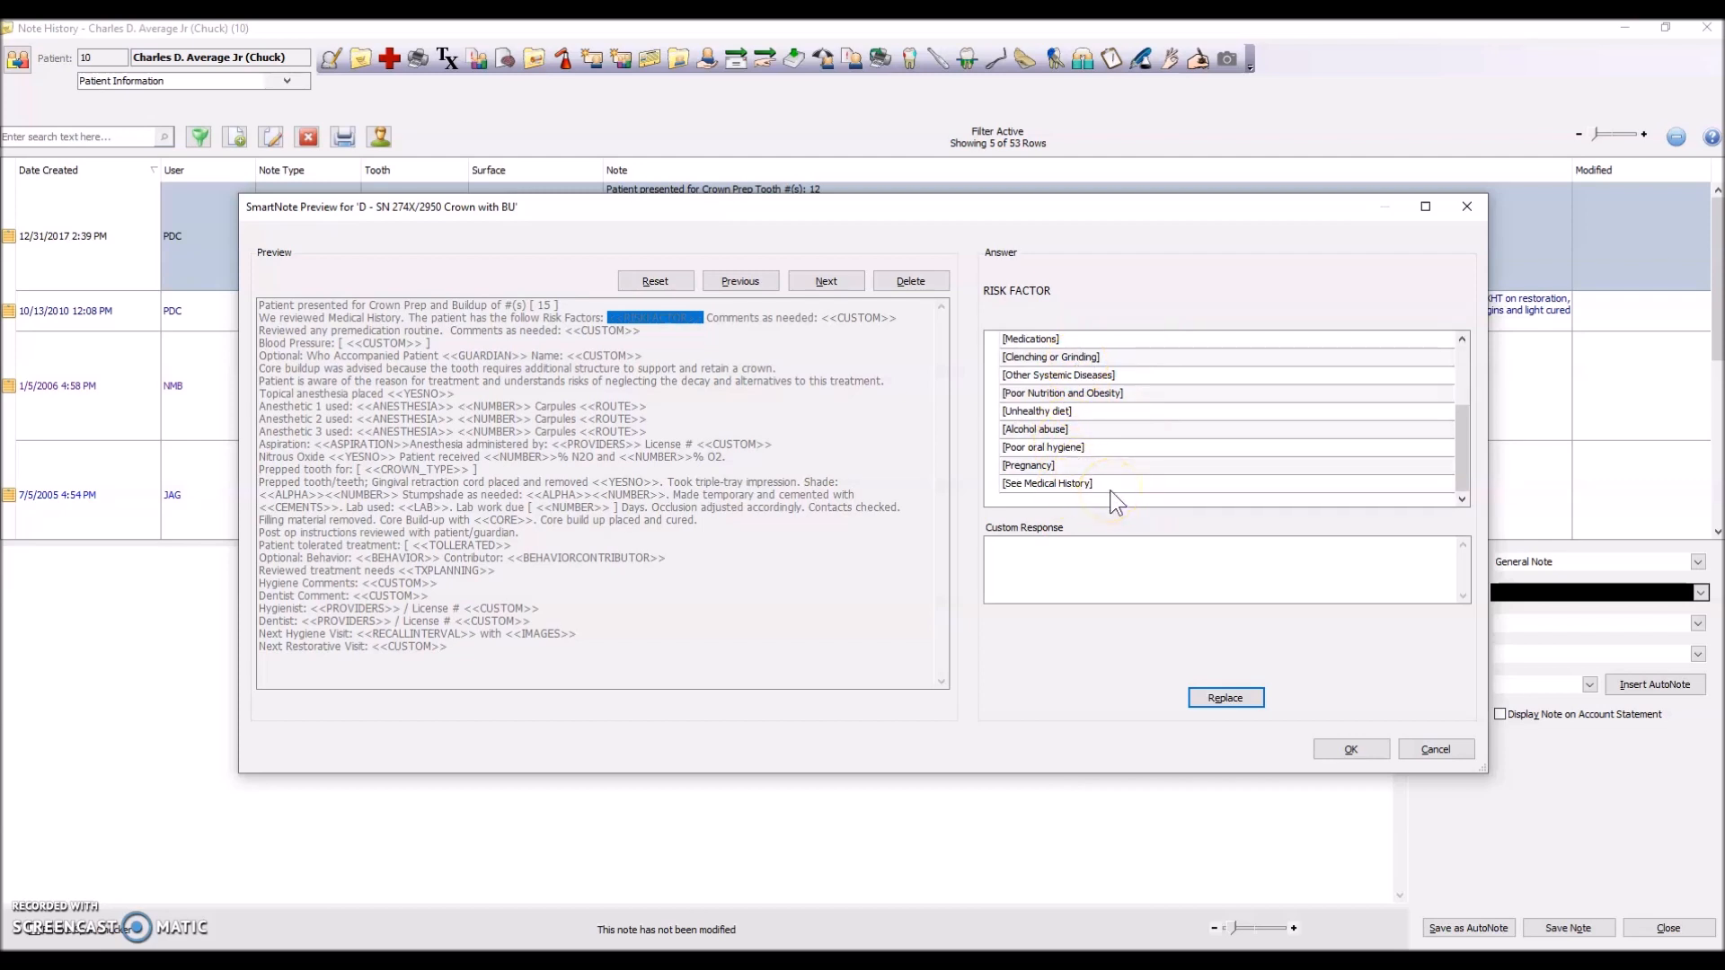
pyautogui.click(1046, 484)
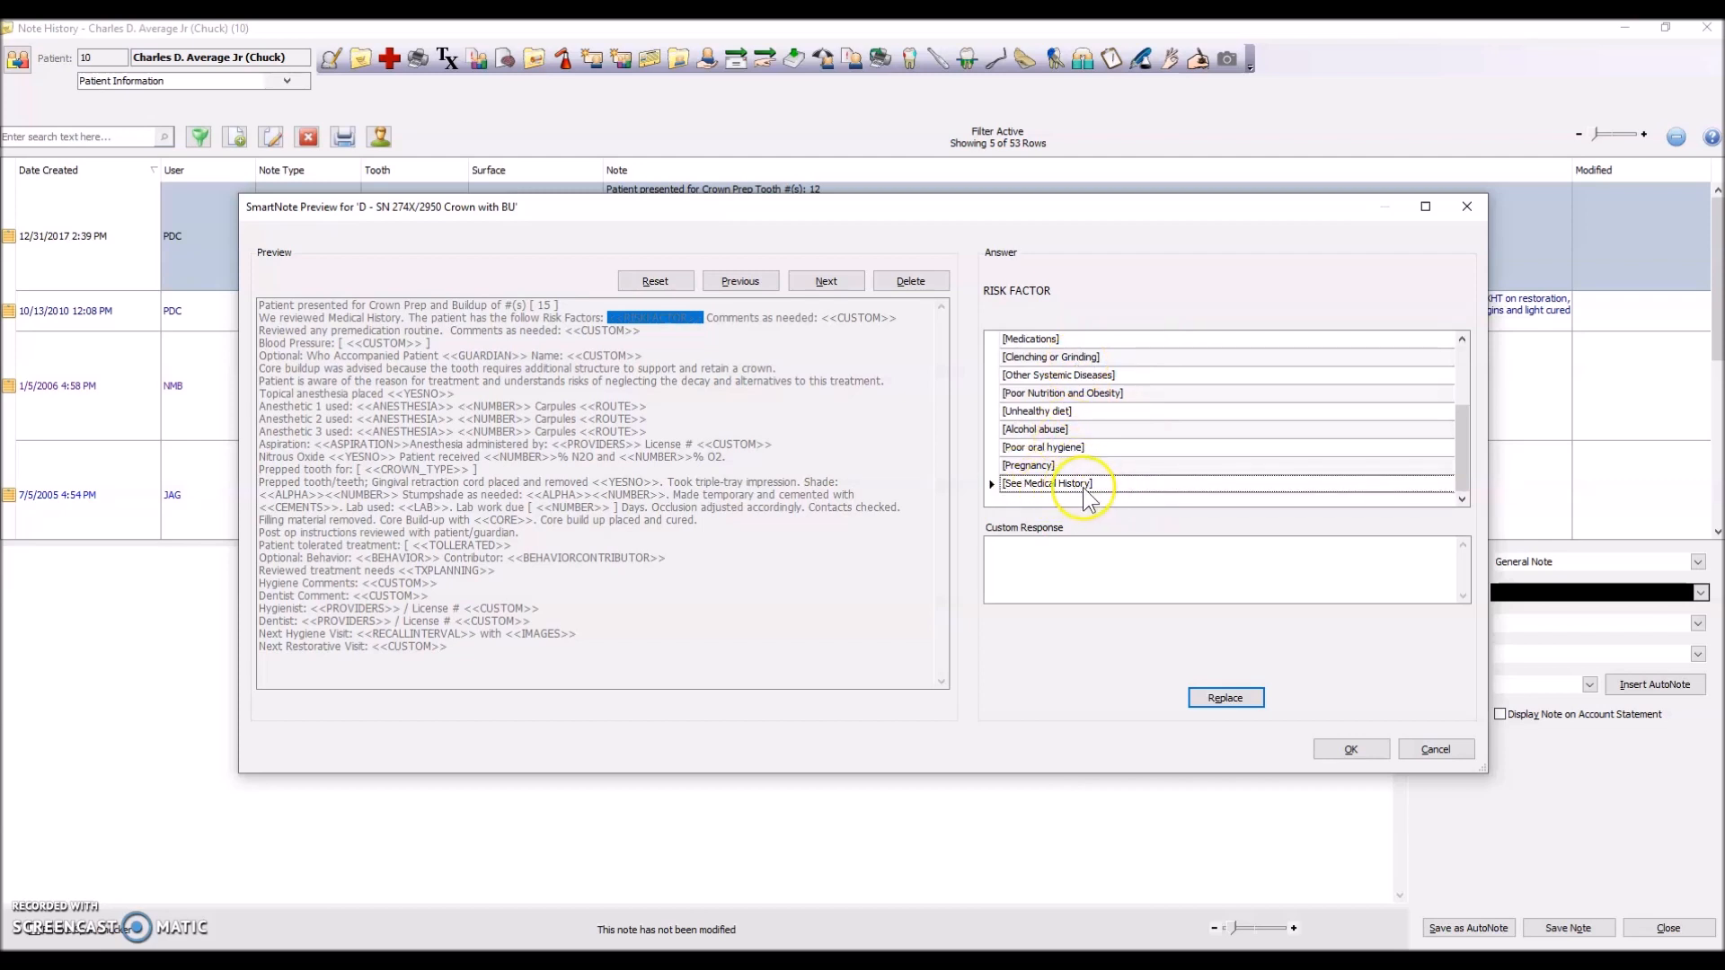
pyautogui.click(1225, 697)
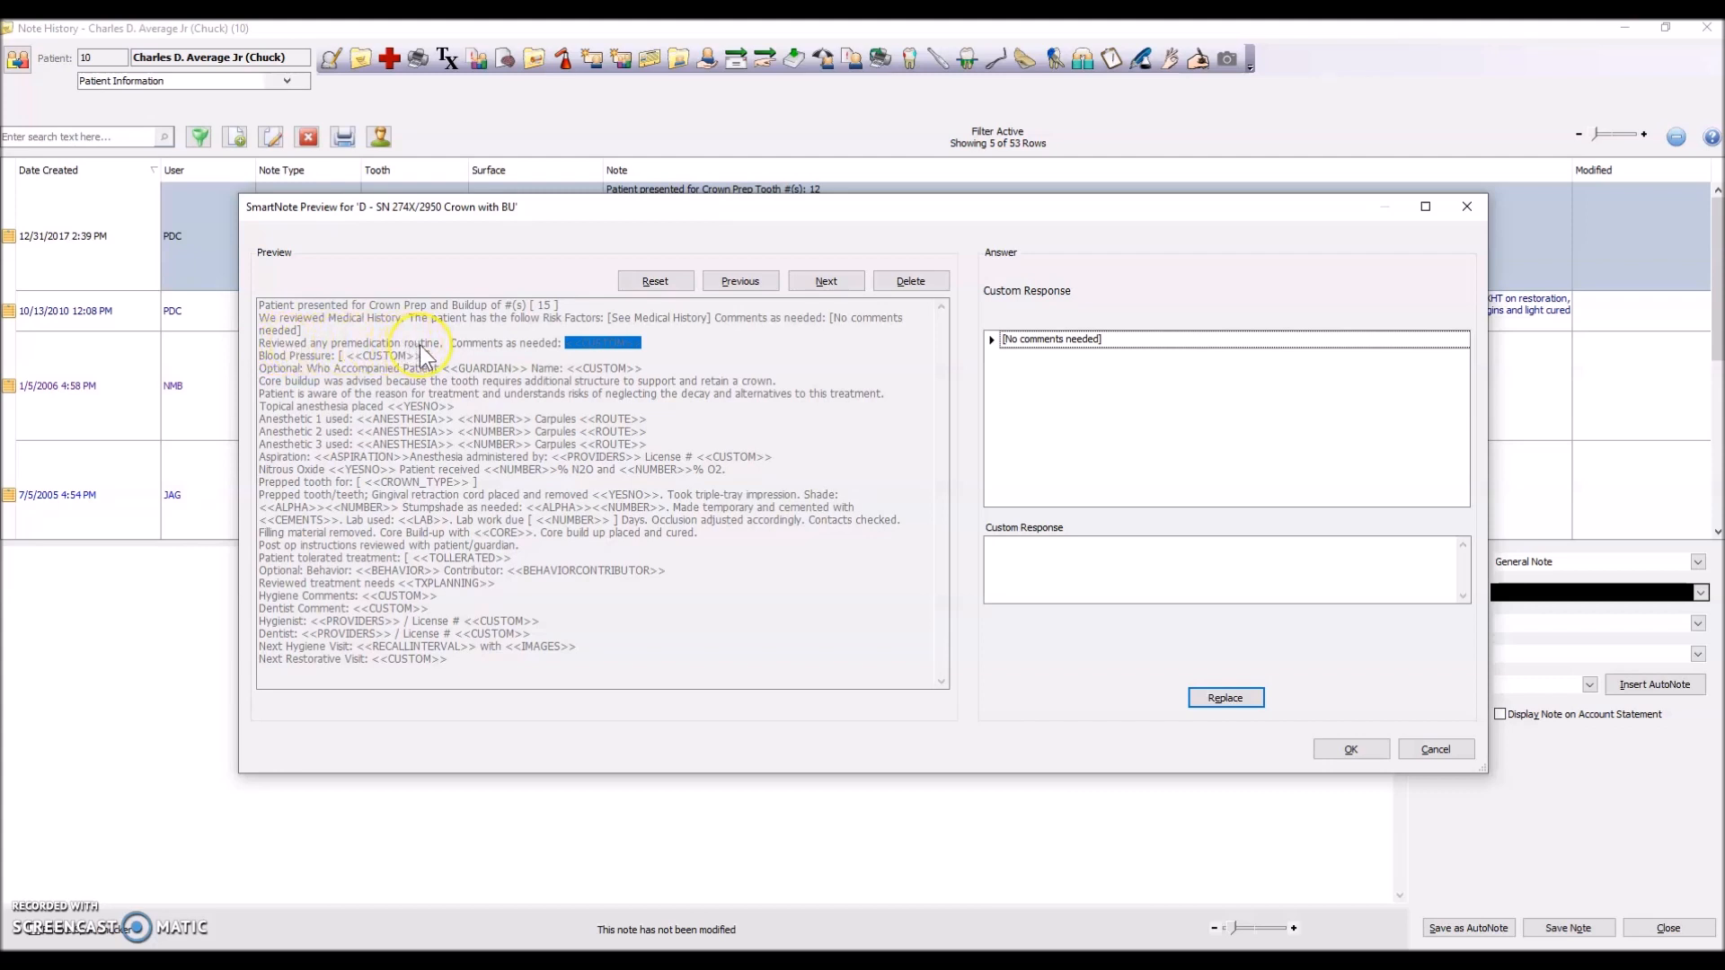
pyautogui.moveTo(1186, 367)
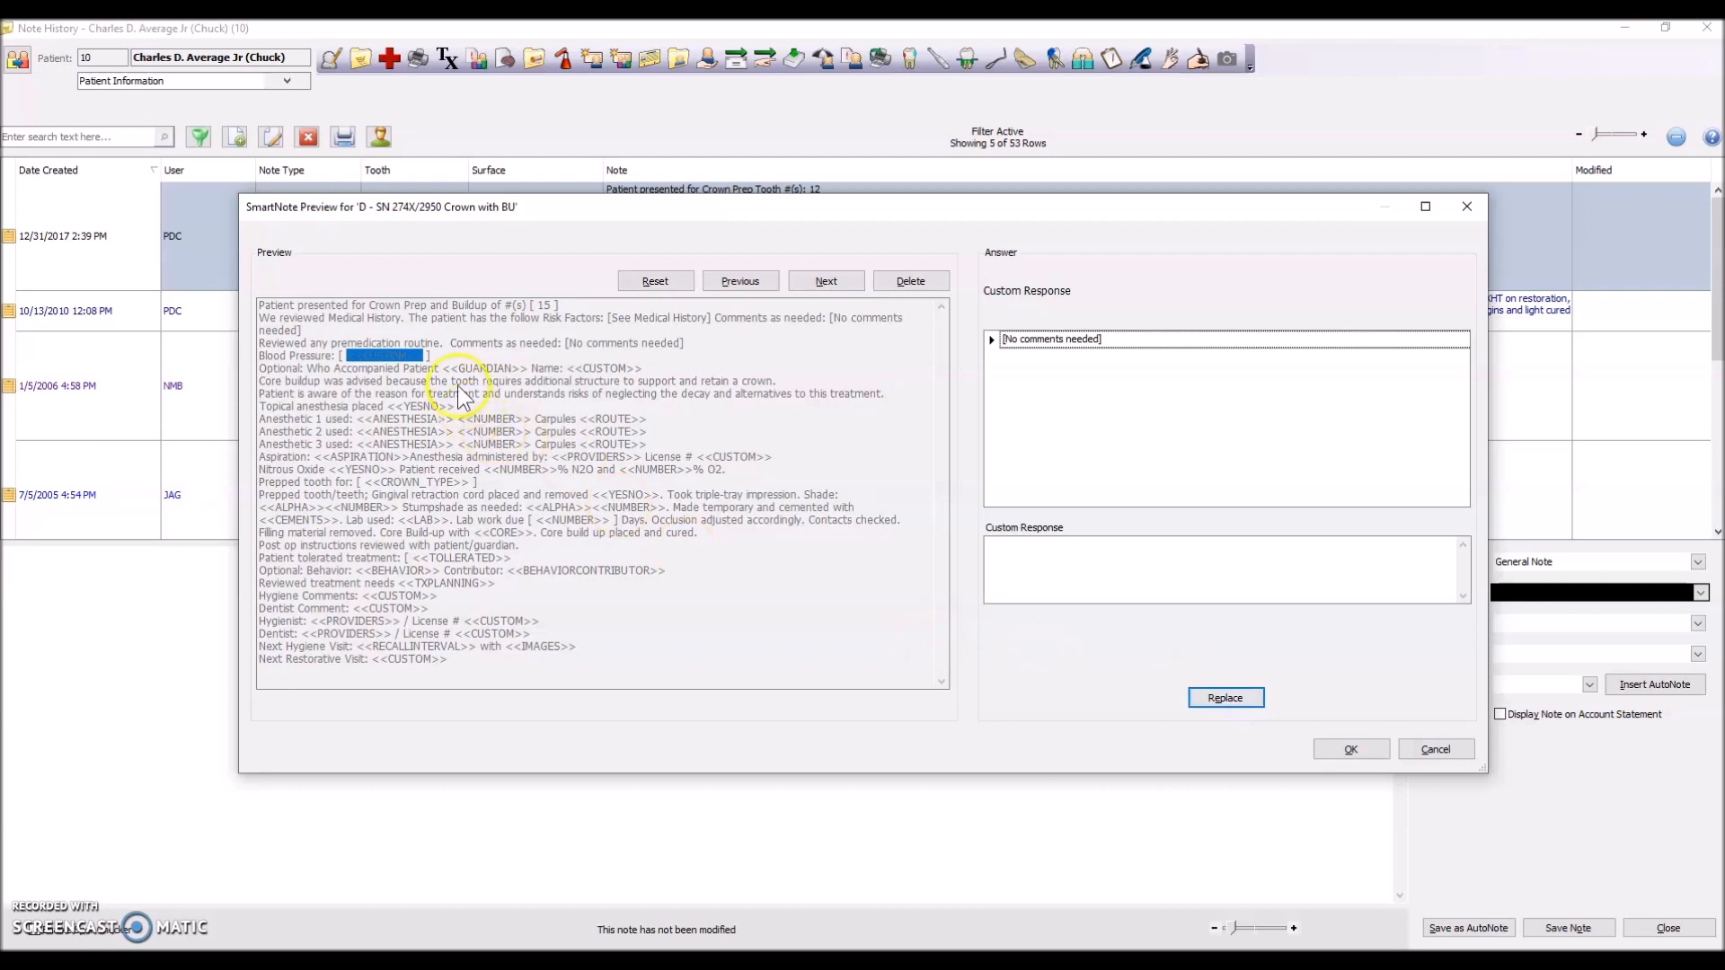
pyautogui.write('120/80')
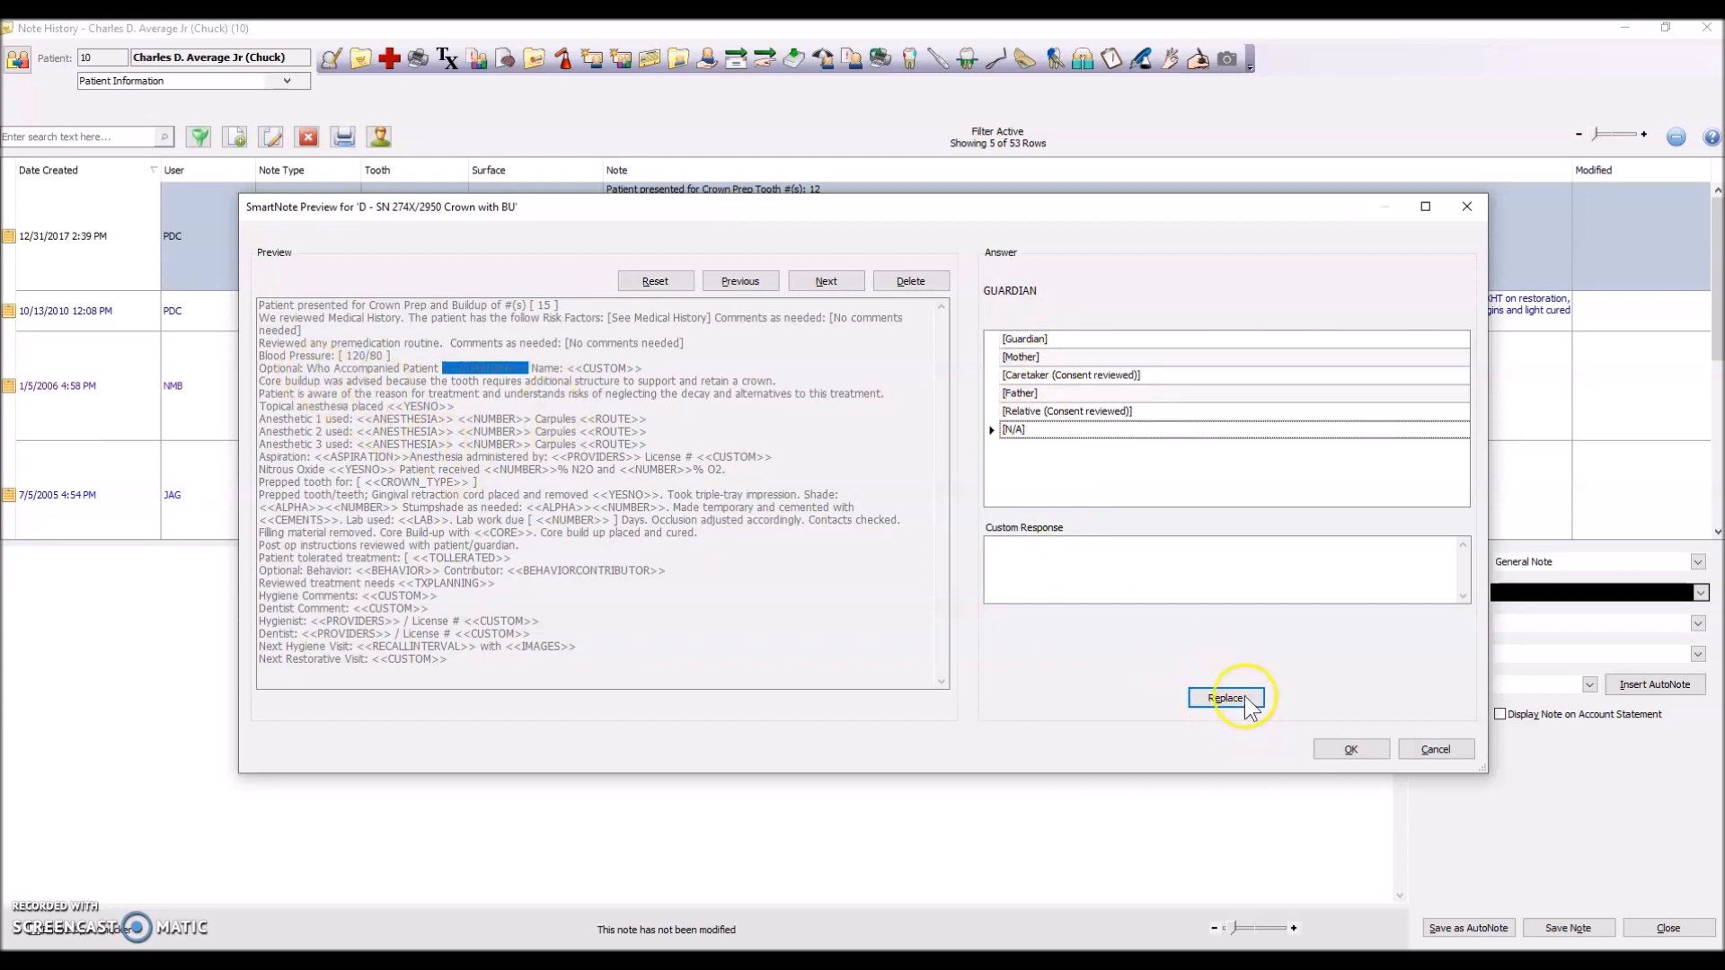
pyautogui.click(1225, 697)
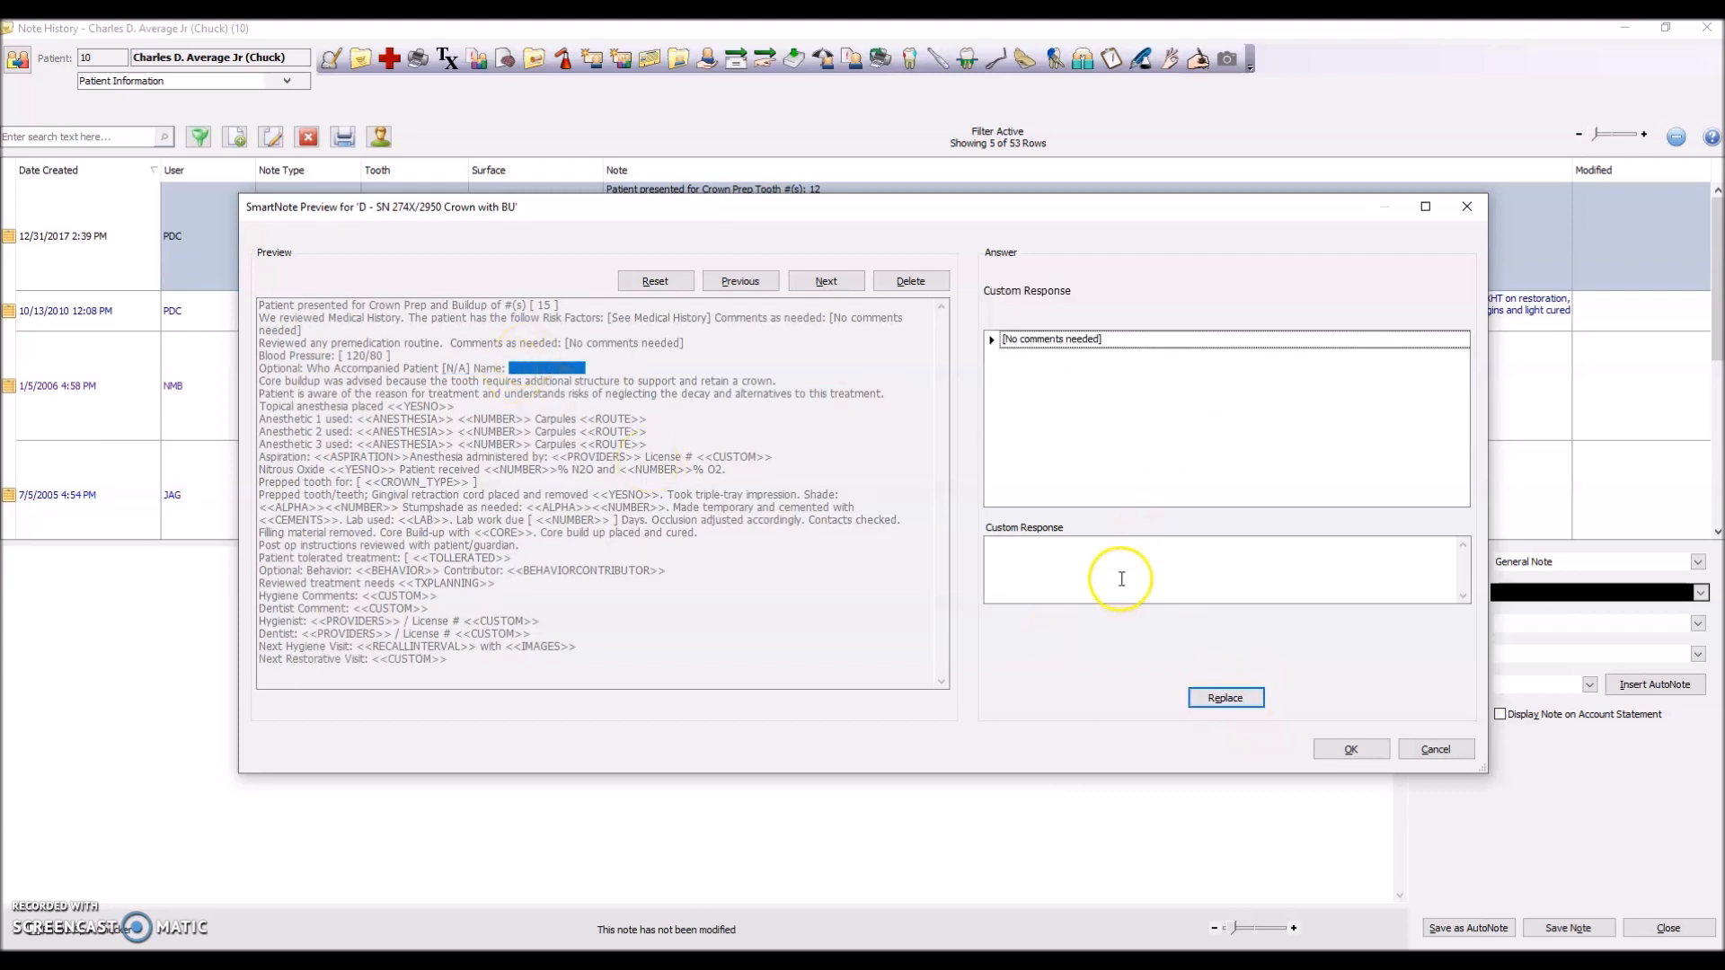
pyautogui.click(418, 407)
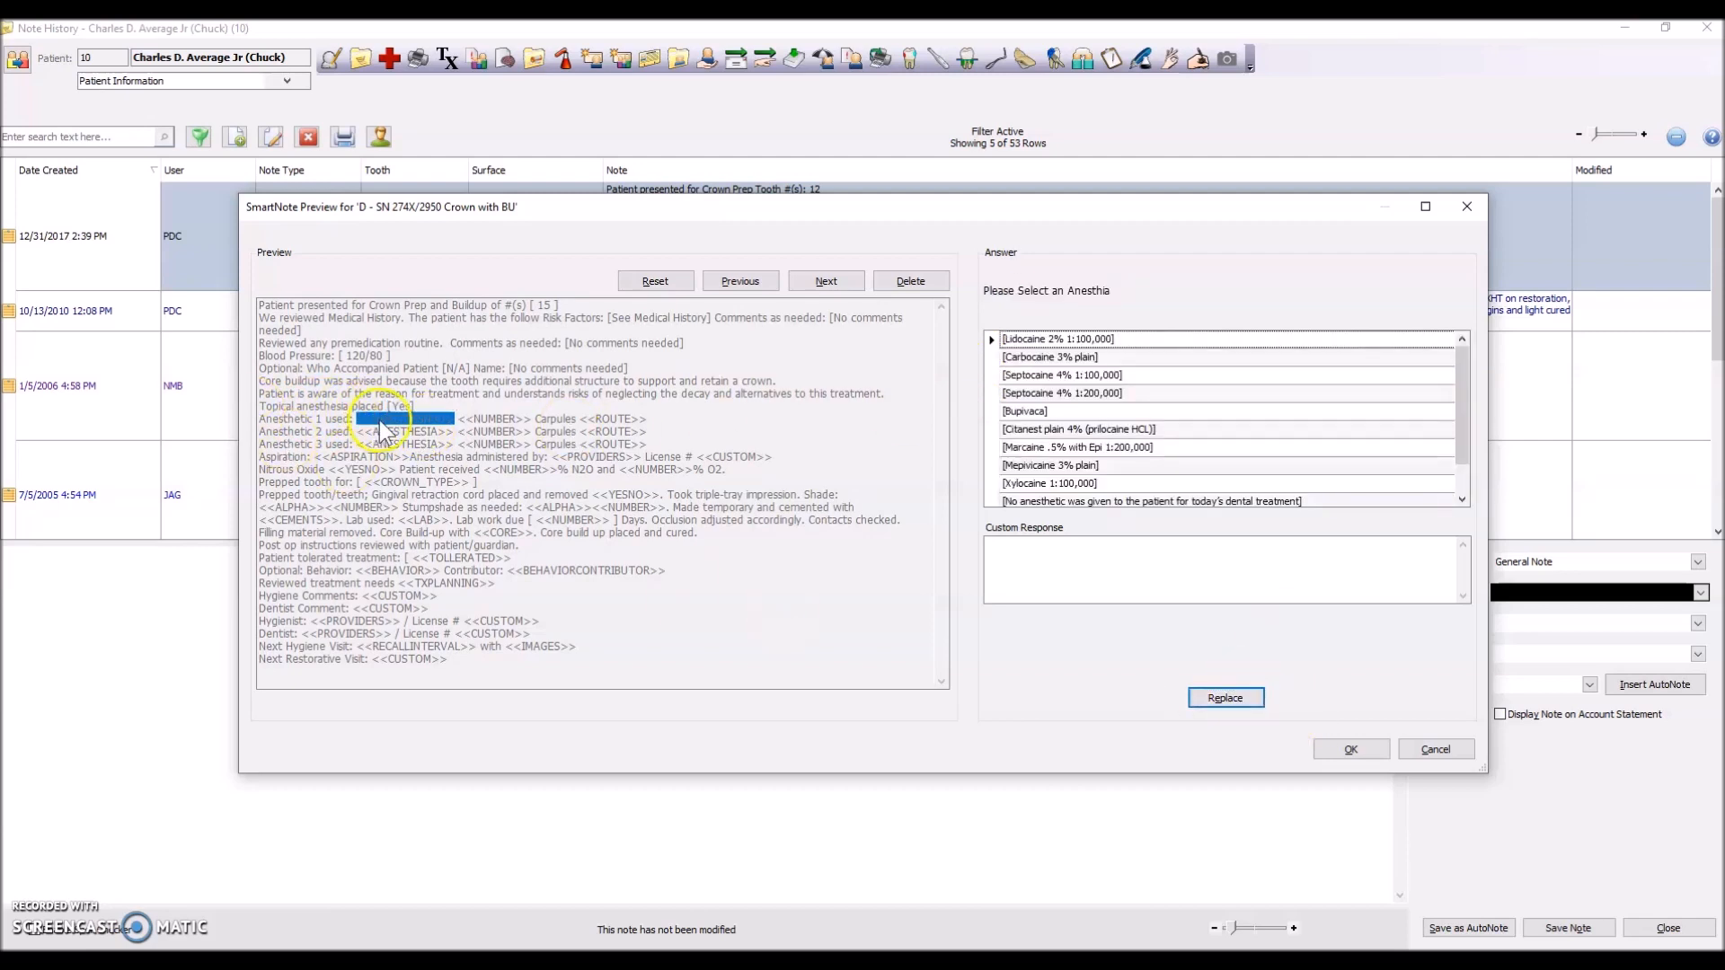
# Record Carbocaine 3% plain (3 carpules) and Lidocaine 2% 1:100,000, all by infiltration
pyautogui.click(1067, 356)
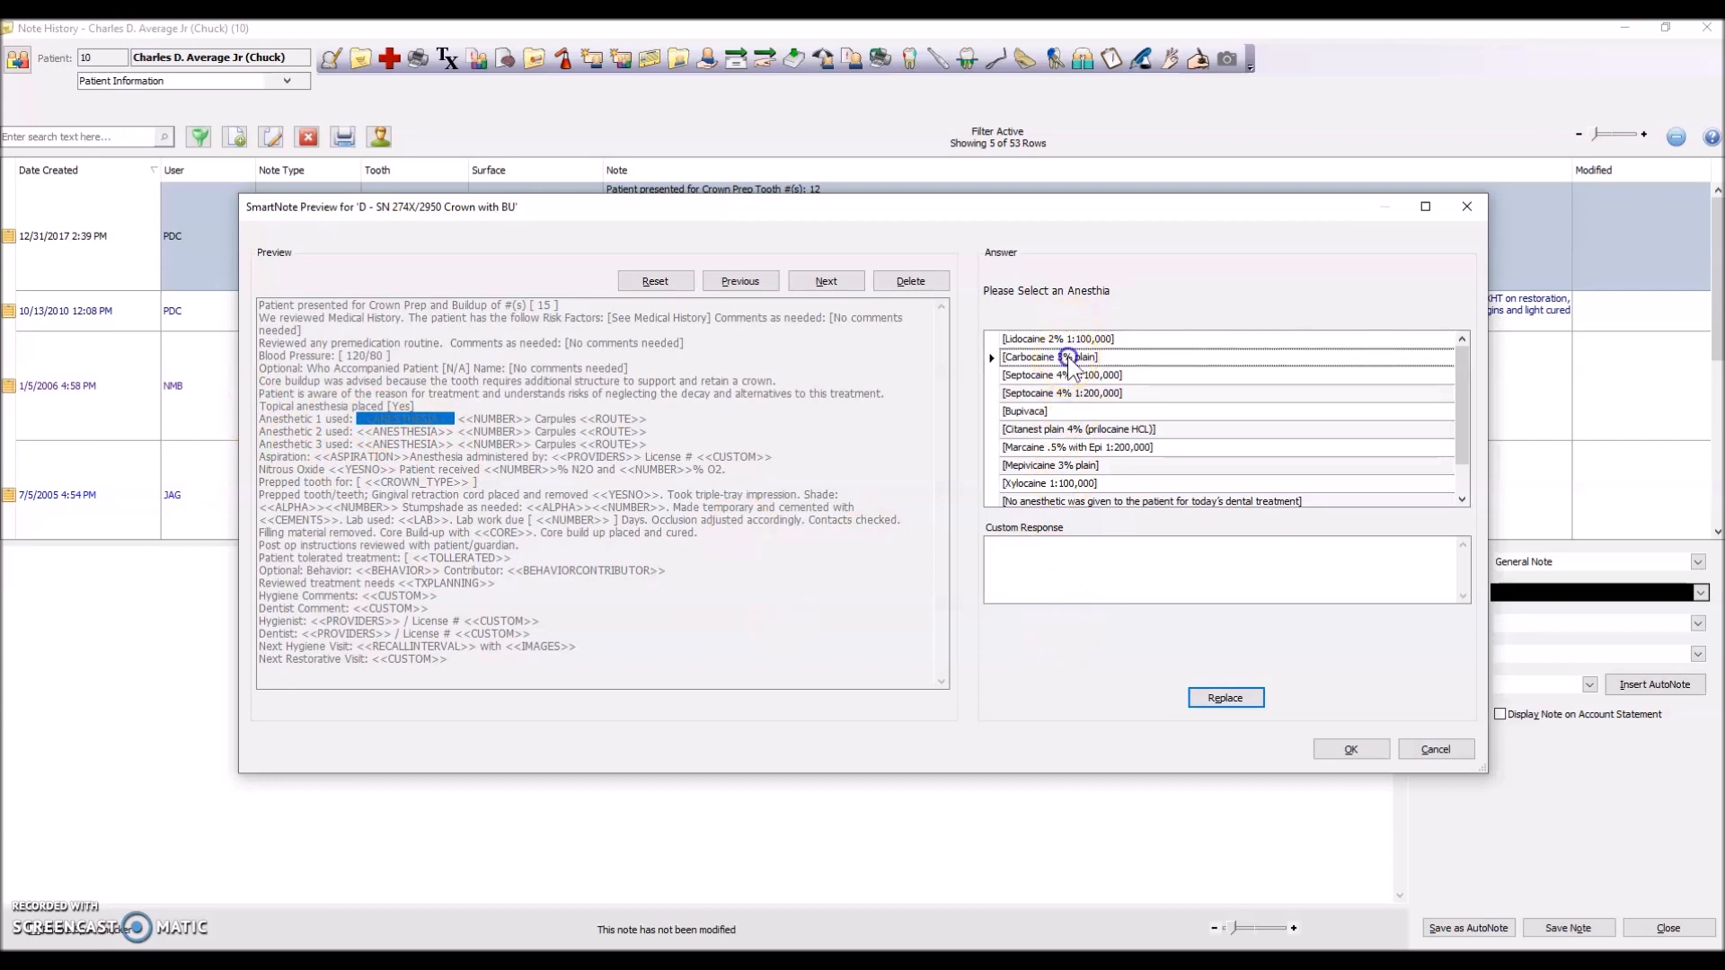
pyautogui.click(1050, 357)
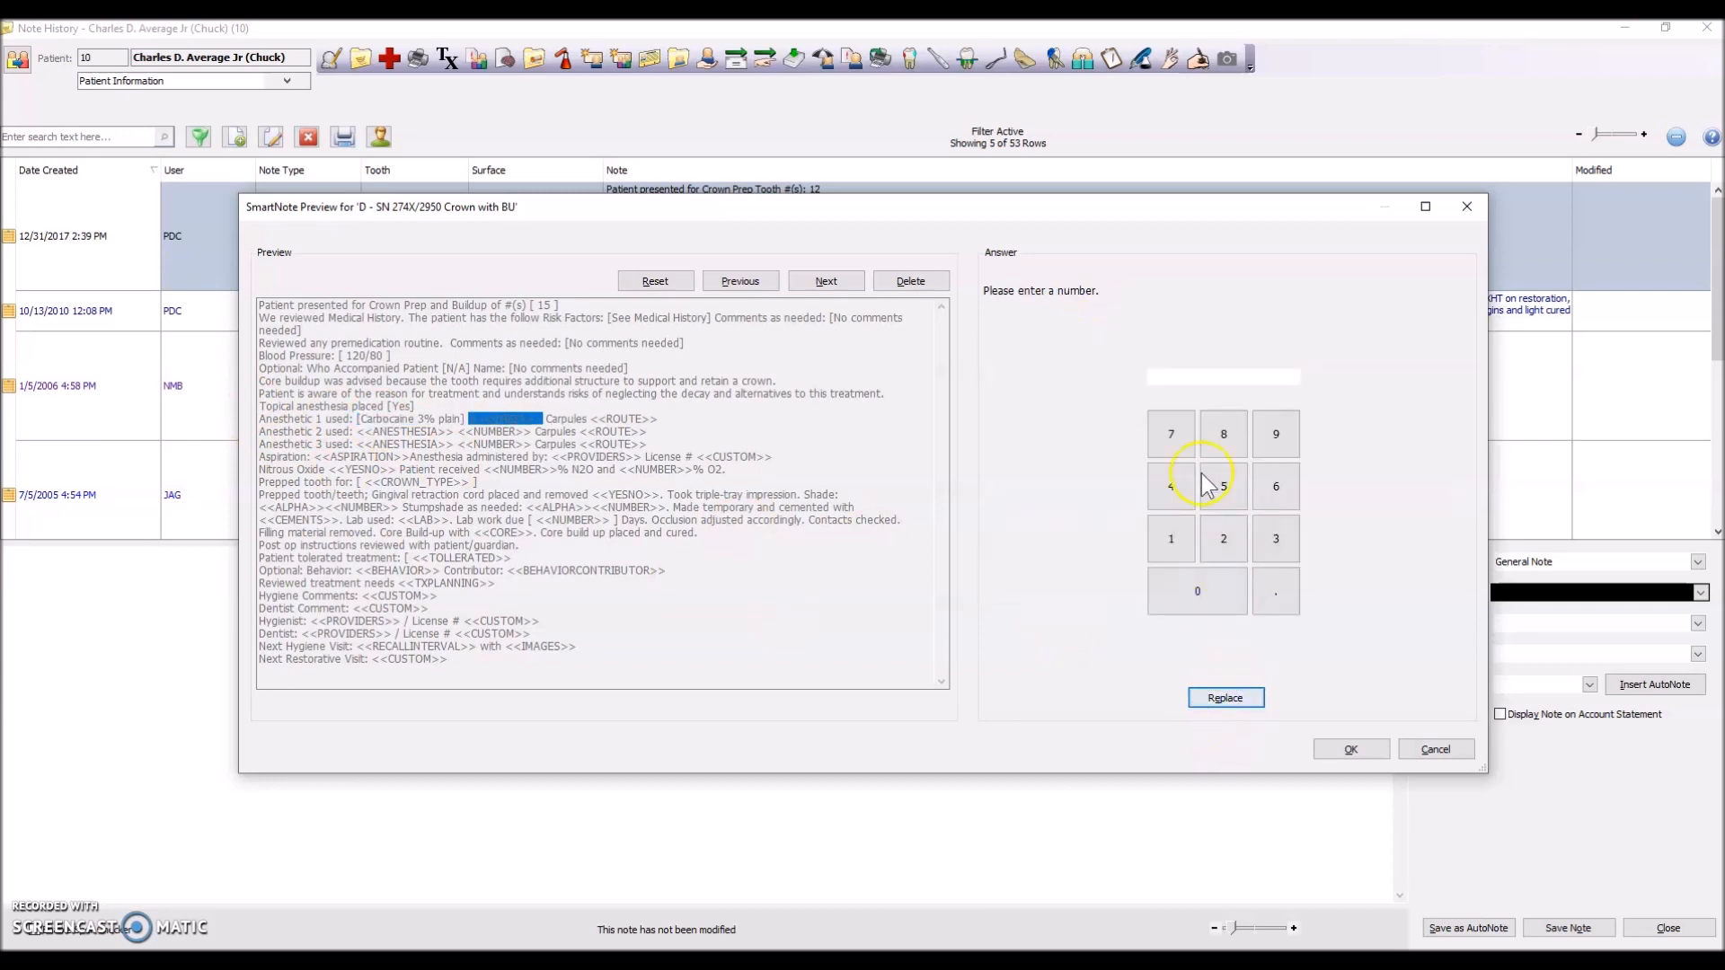
pyautogui.click(1225, 697)
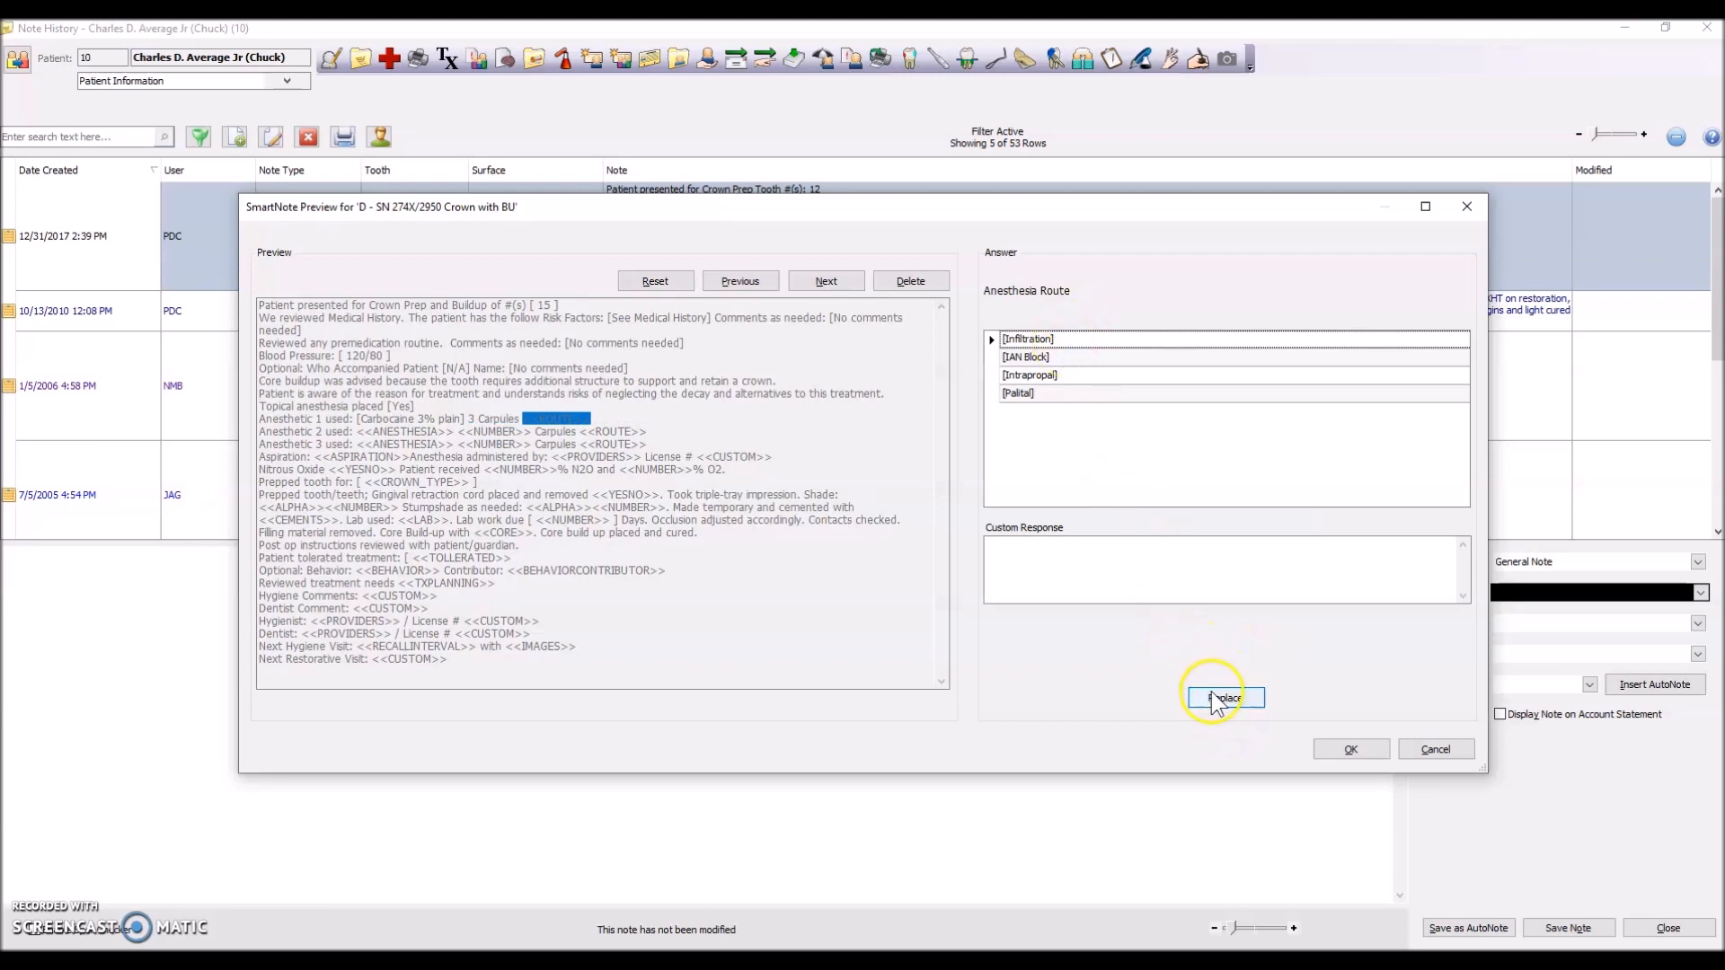
pyautogui.click(1223, 697)
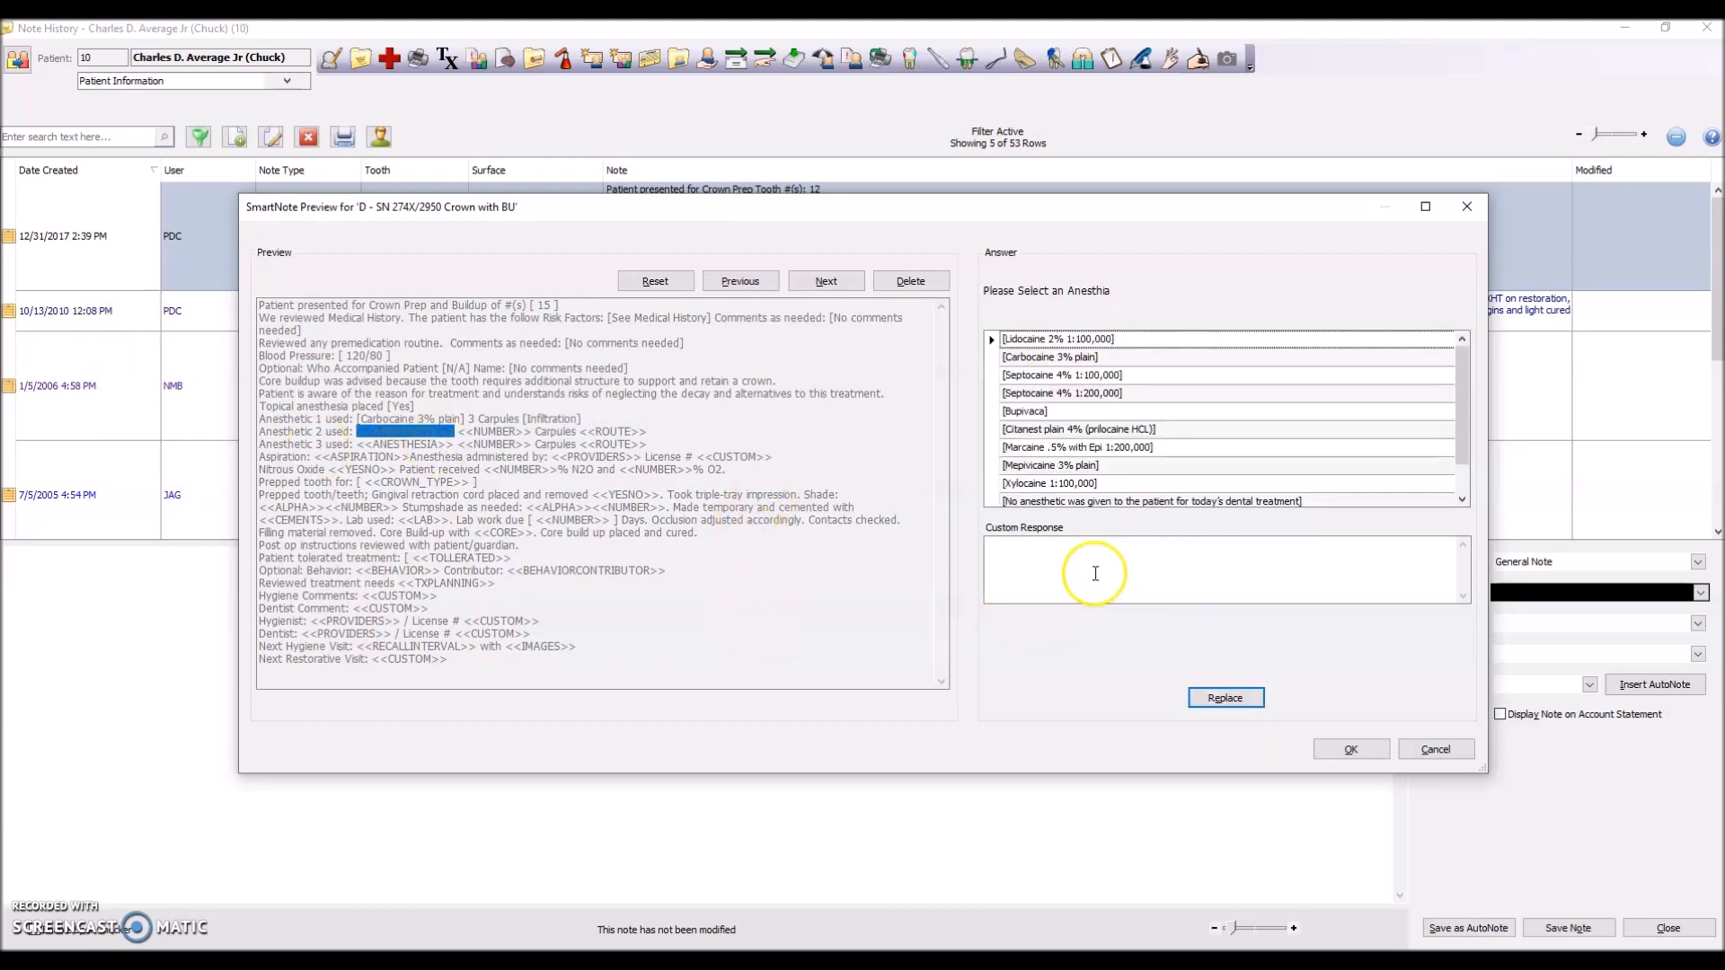
pyautogui.click(1223, 697)
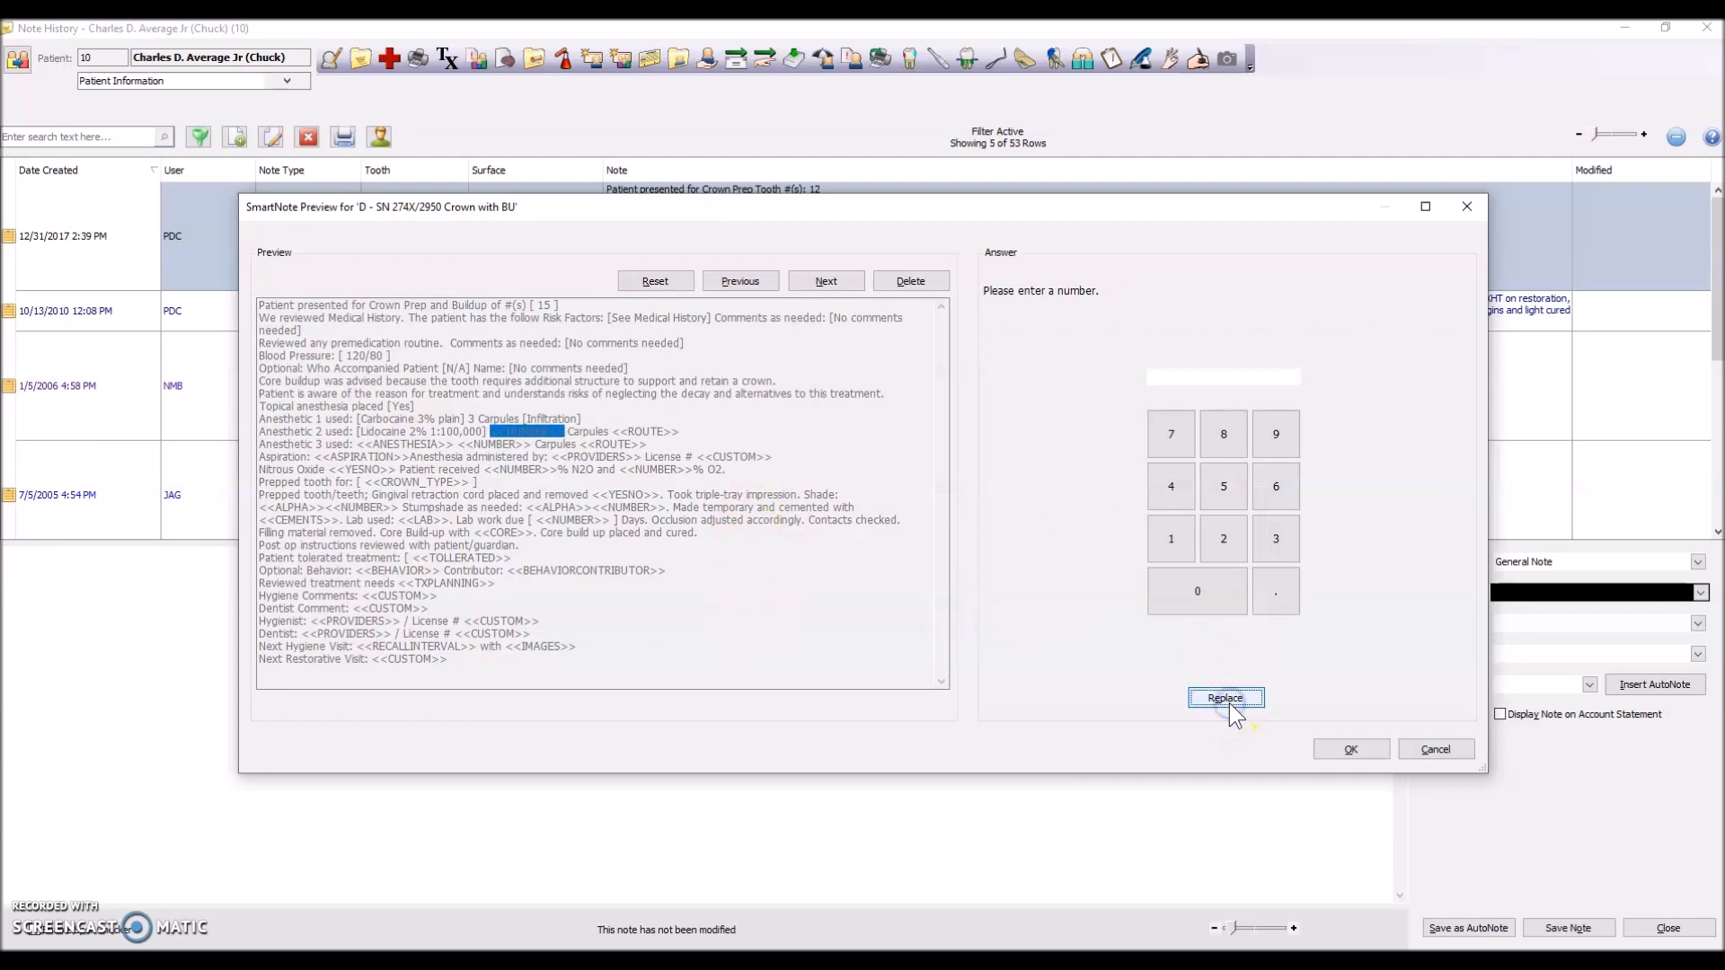
pyautogui.click(1225, 697)
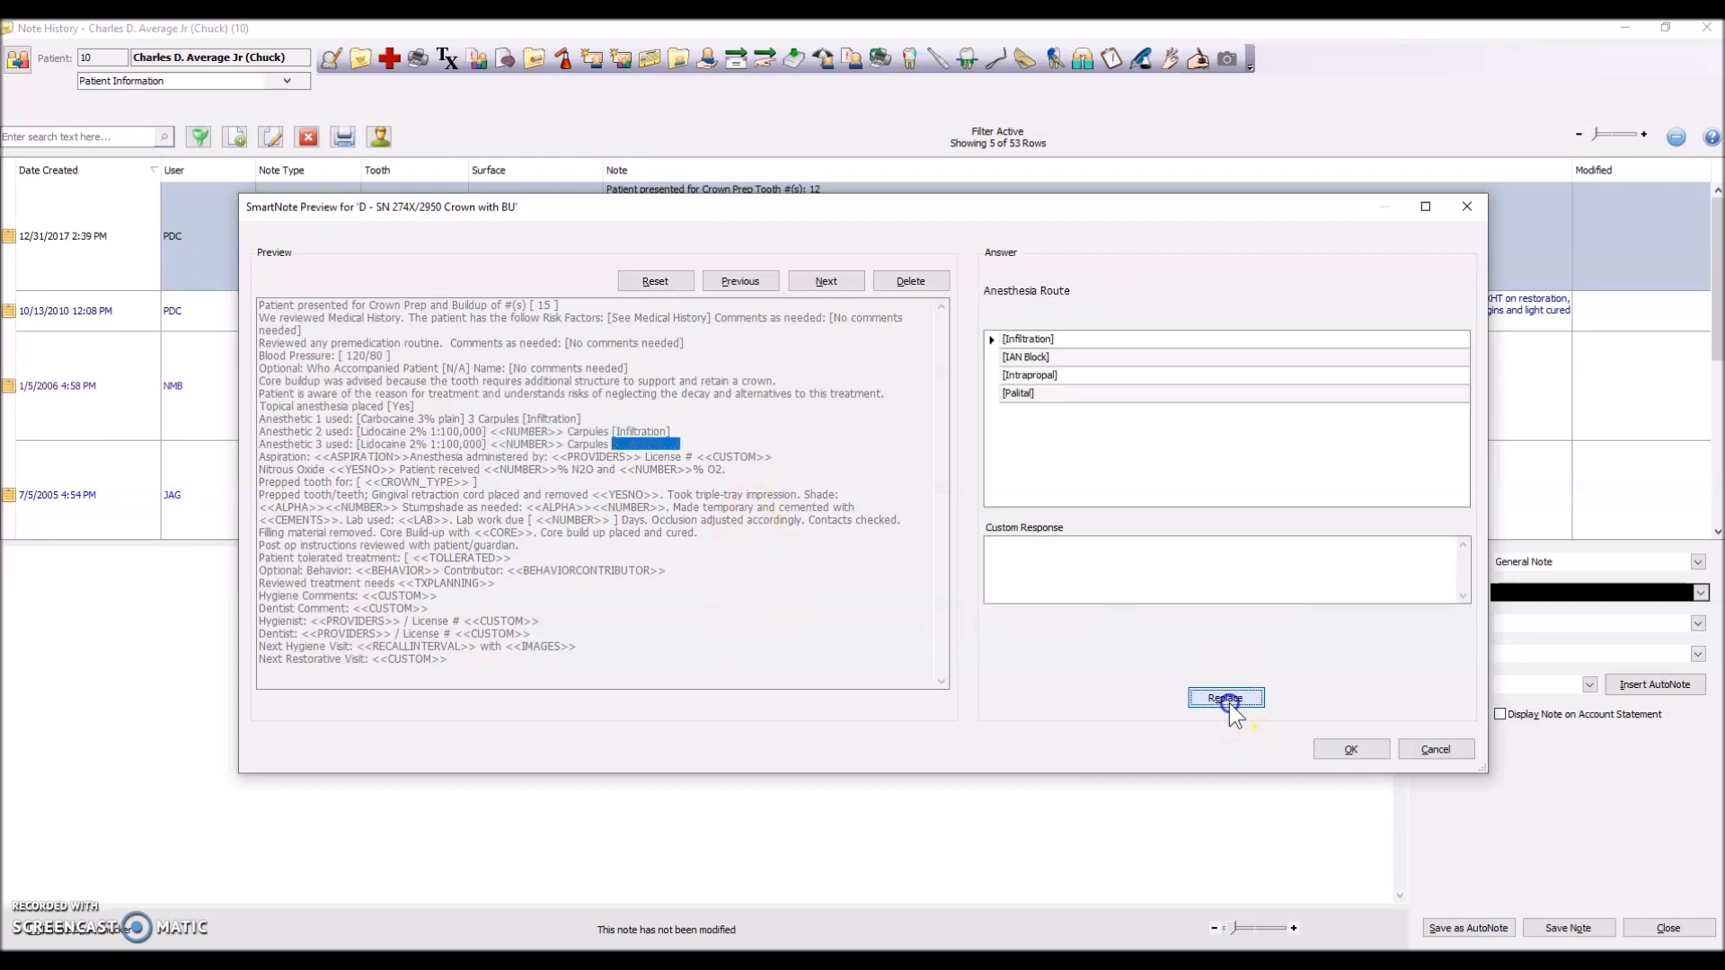
pyautogui.click(1225, 697)
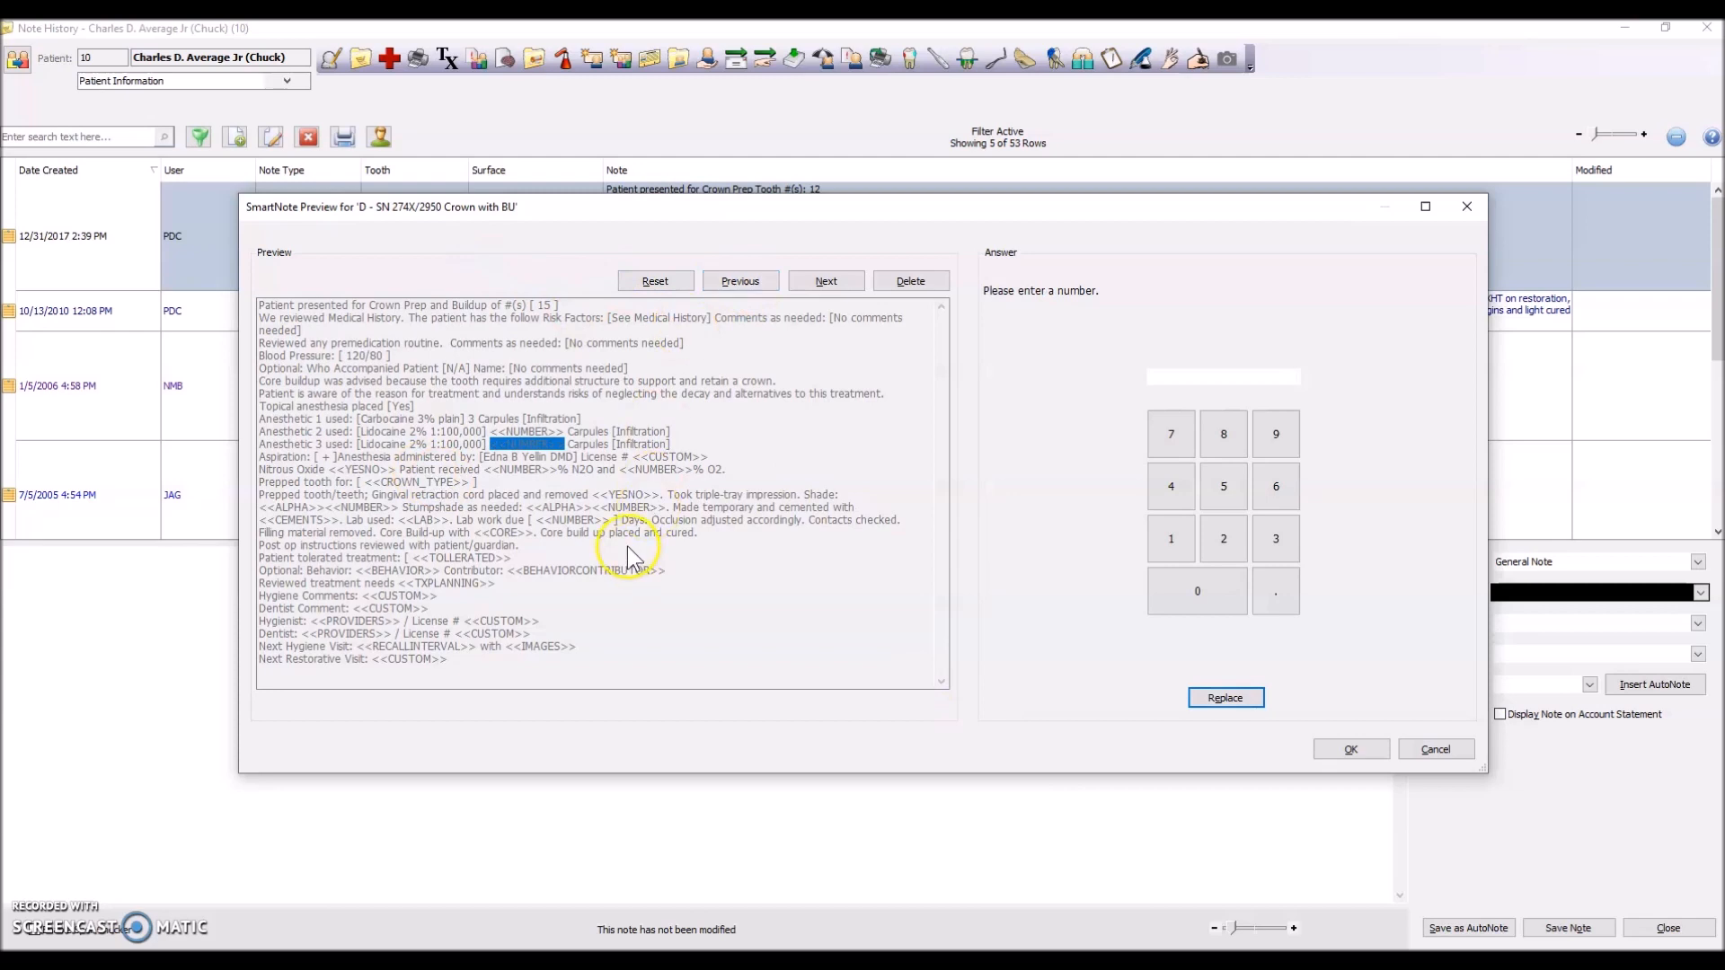
pyautogui.click(1224, 697)
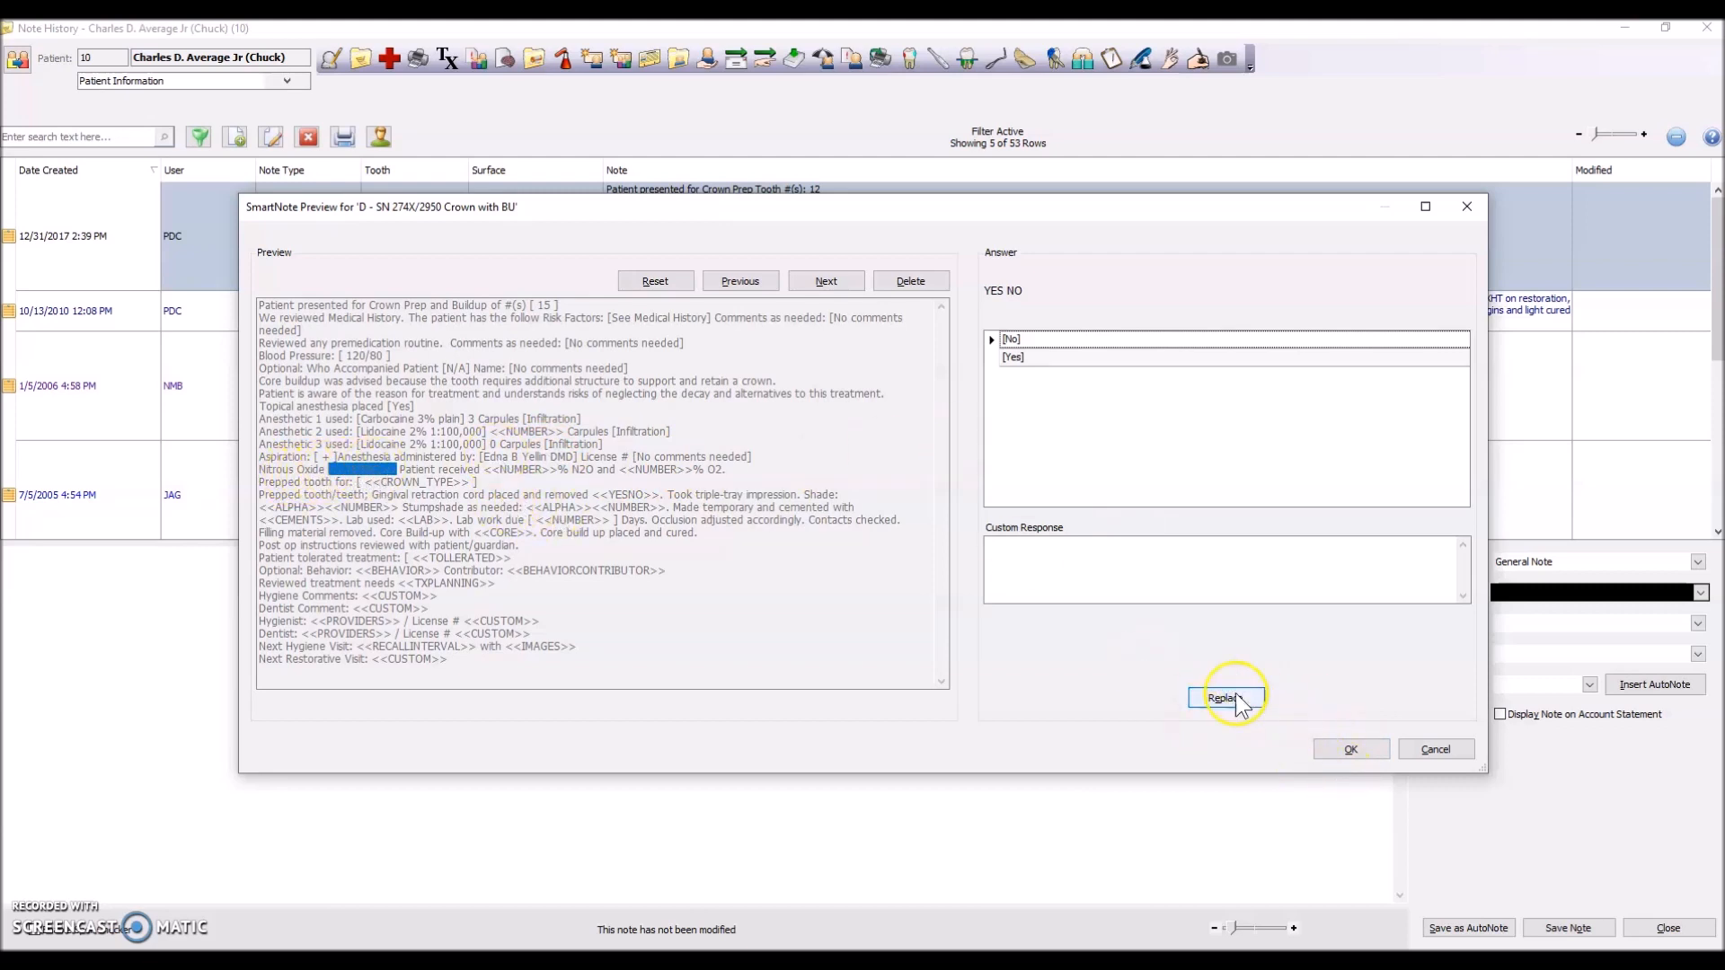
# Record no nitrous, lab-fabricated zirconia crown, retraction cord yes, shade A, 14 days' lab time
pyautogui.click(1225, 696)
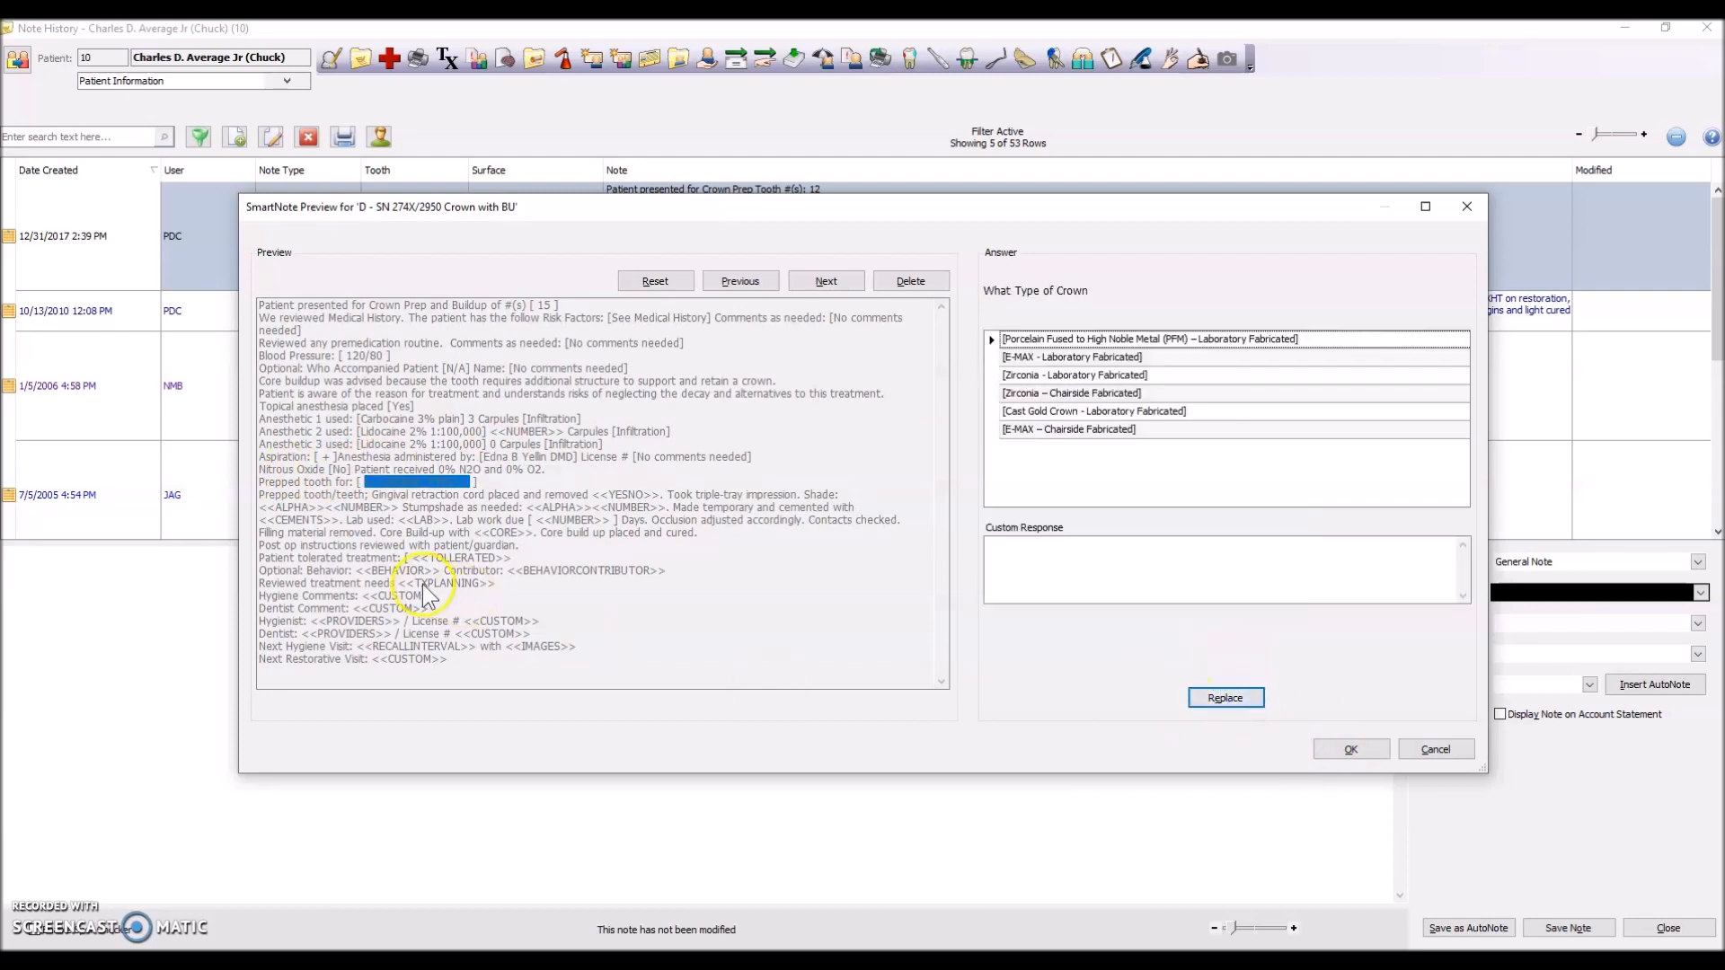
pyautogui.moveTo(1073, 366)
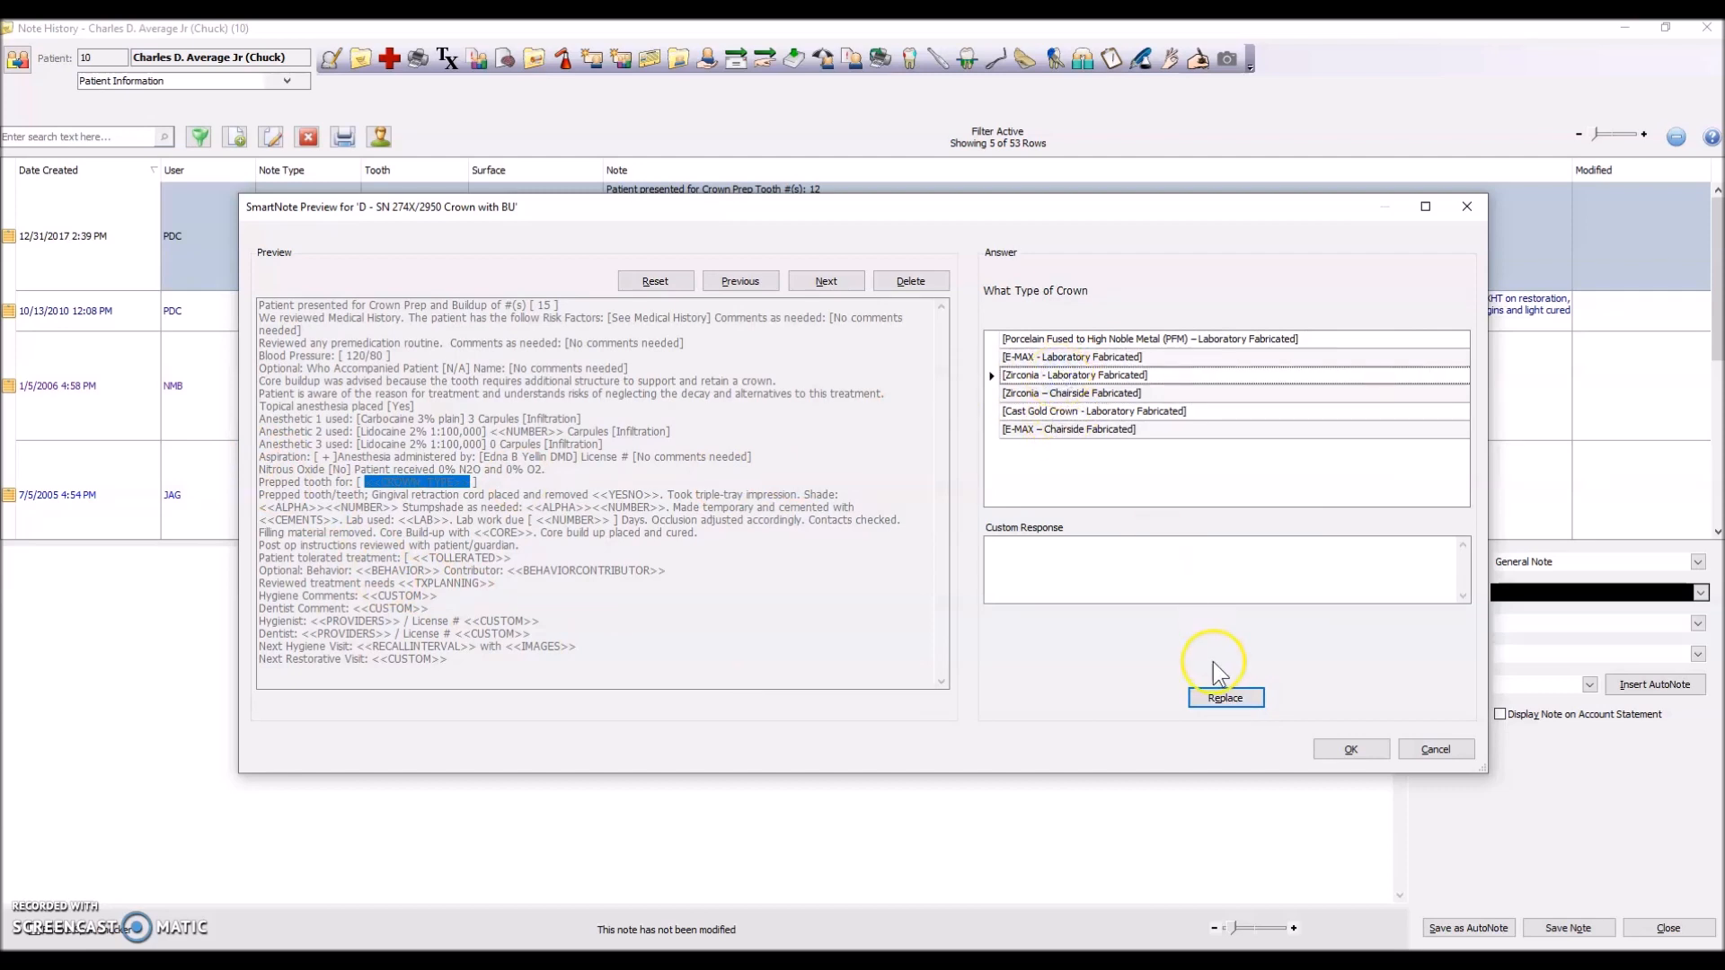
pyautogui.click(1224, 697)
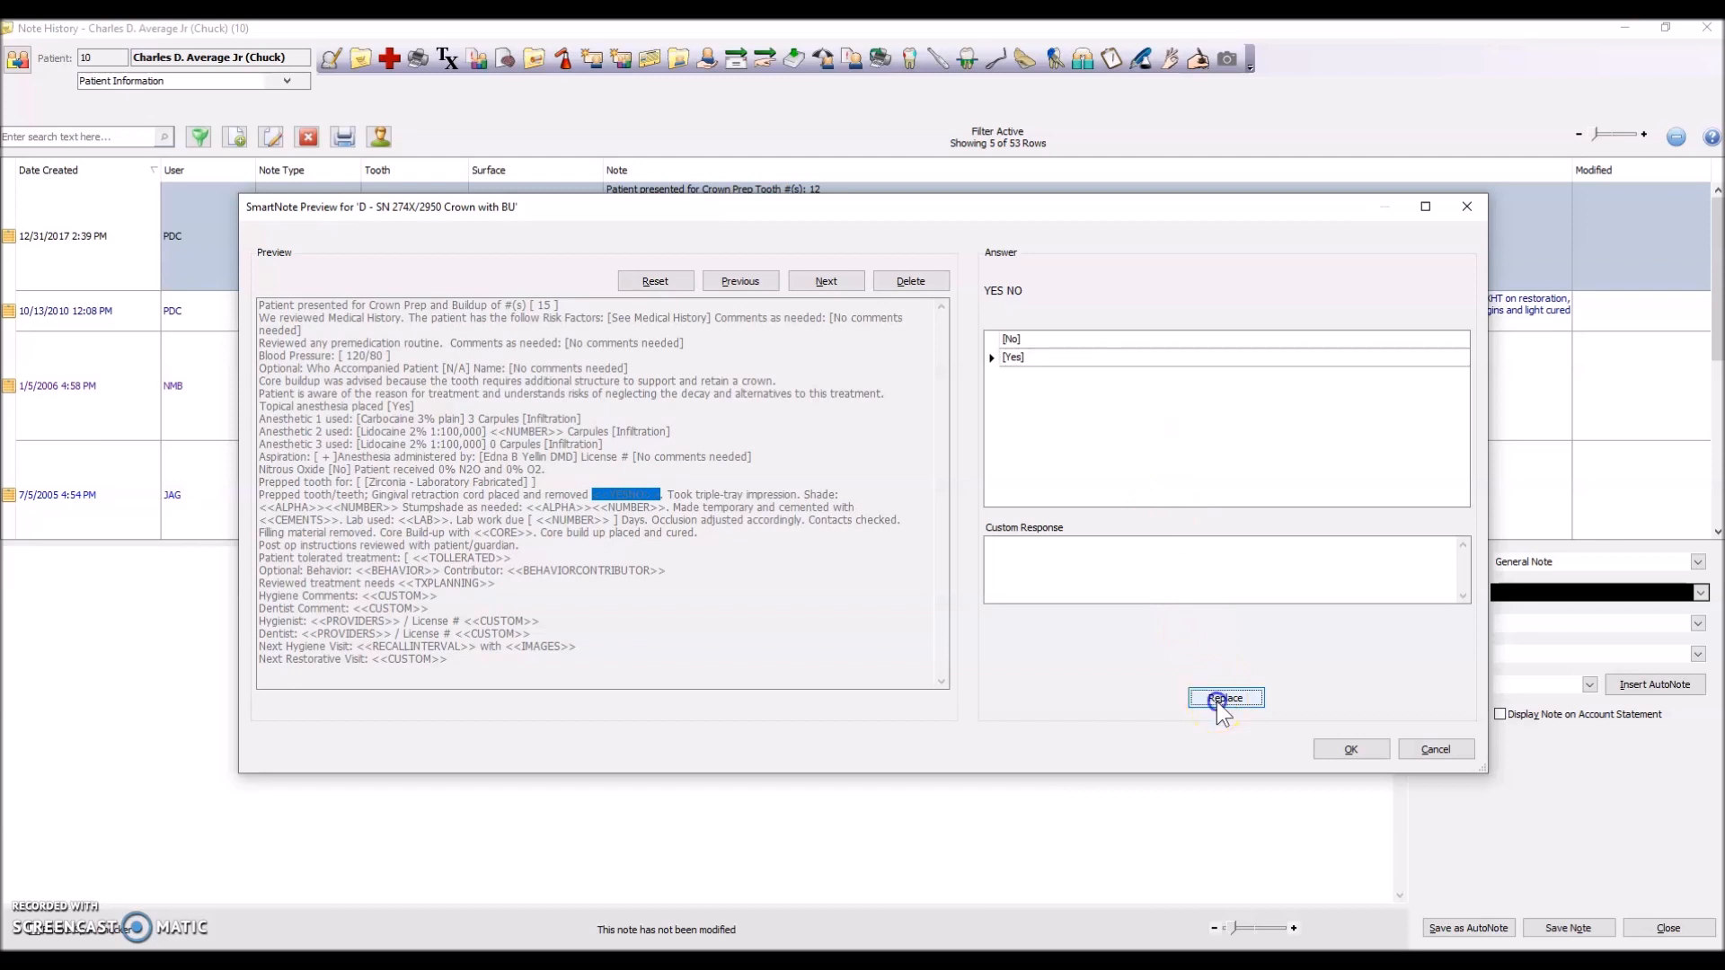
pyautogui.click(1225, 697)
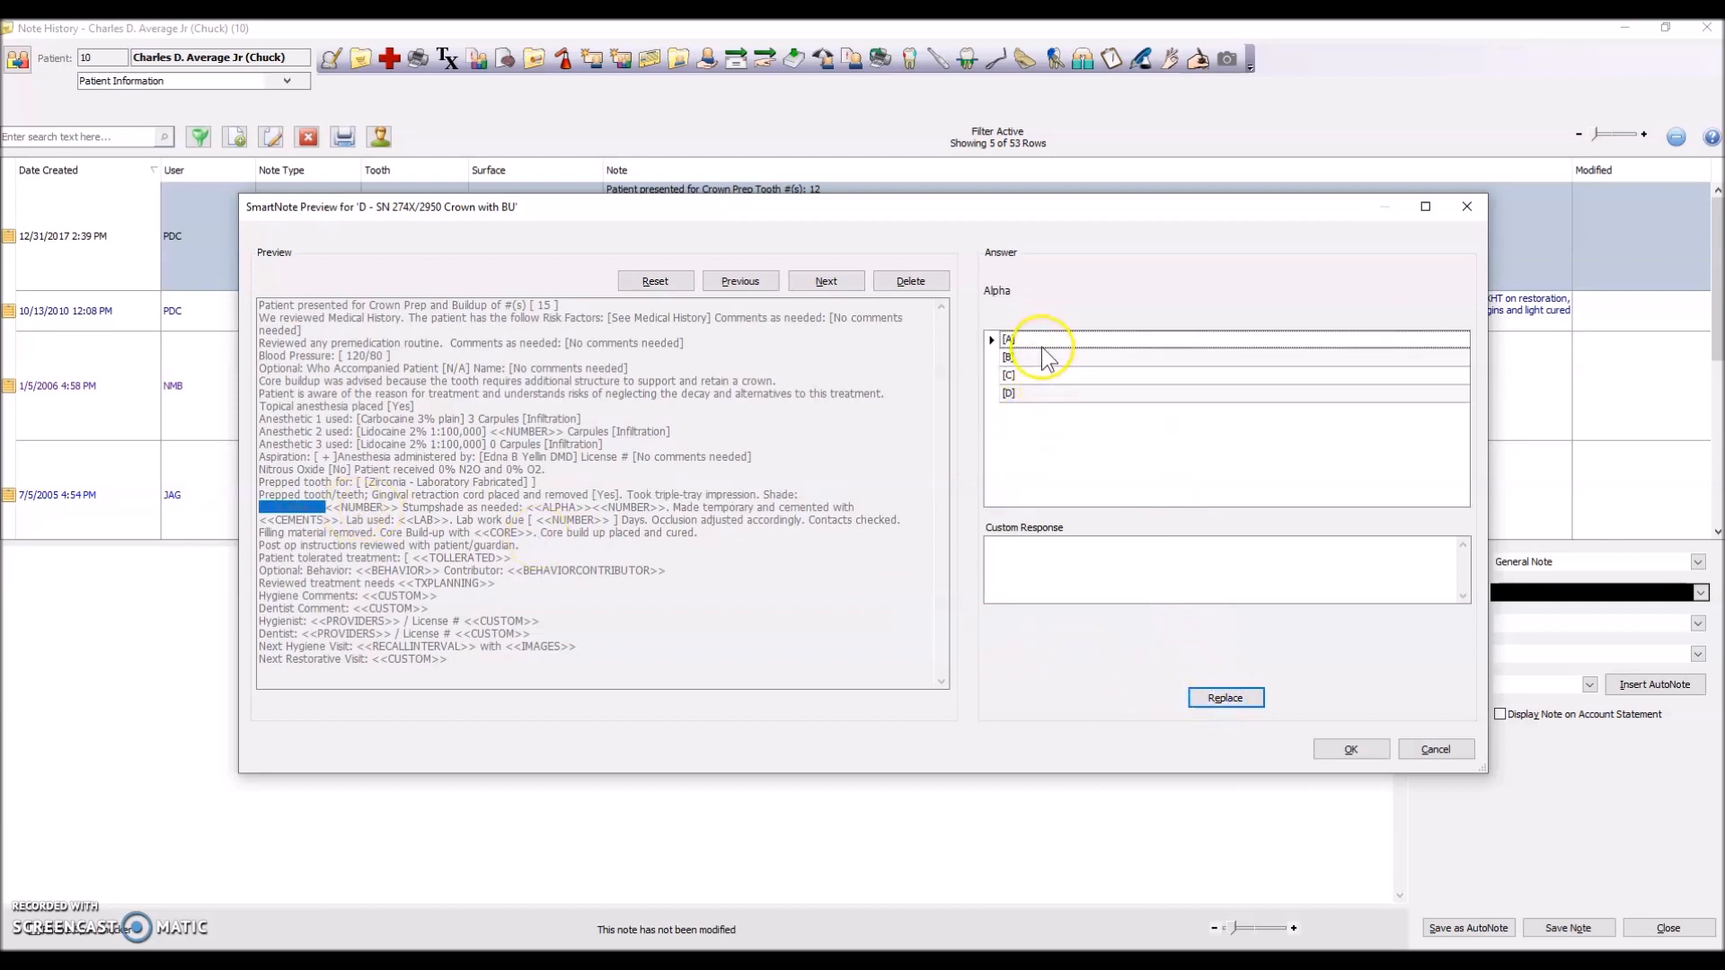
pyautogui.click(1013, 338)
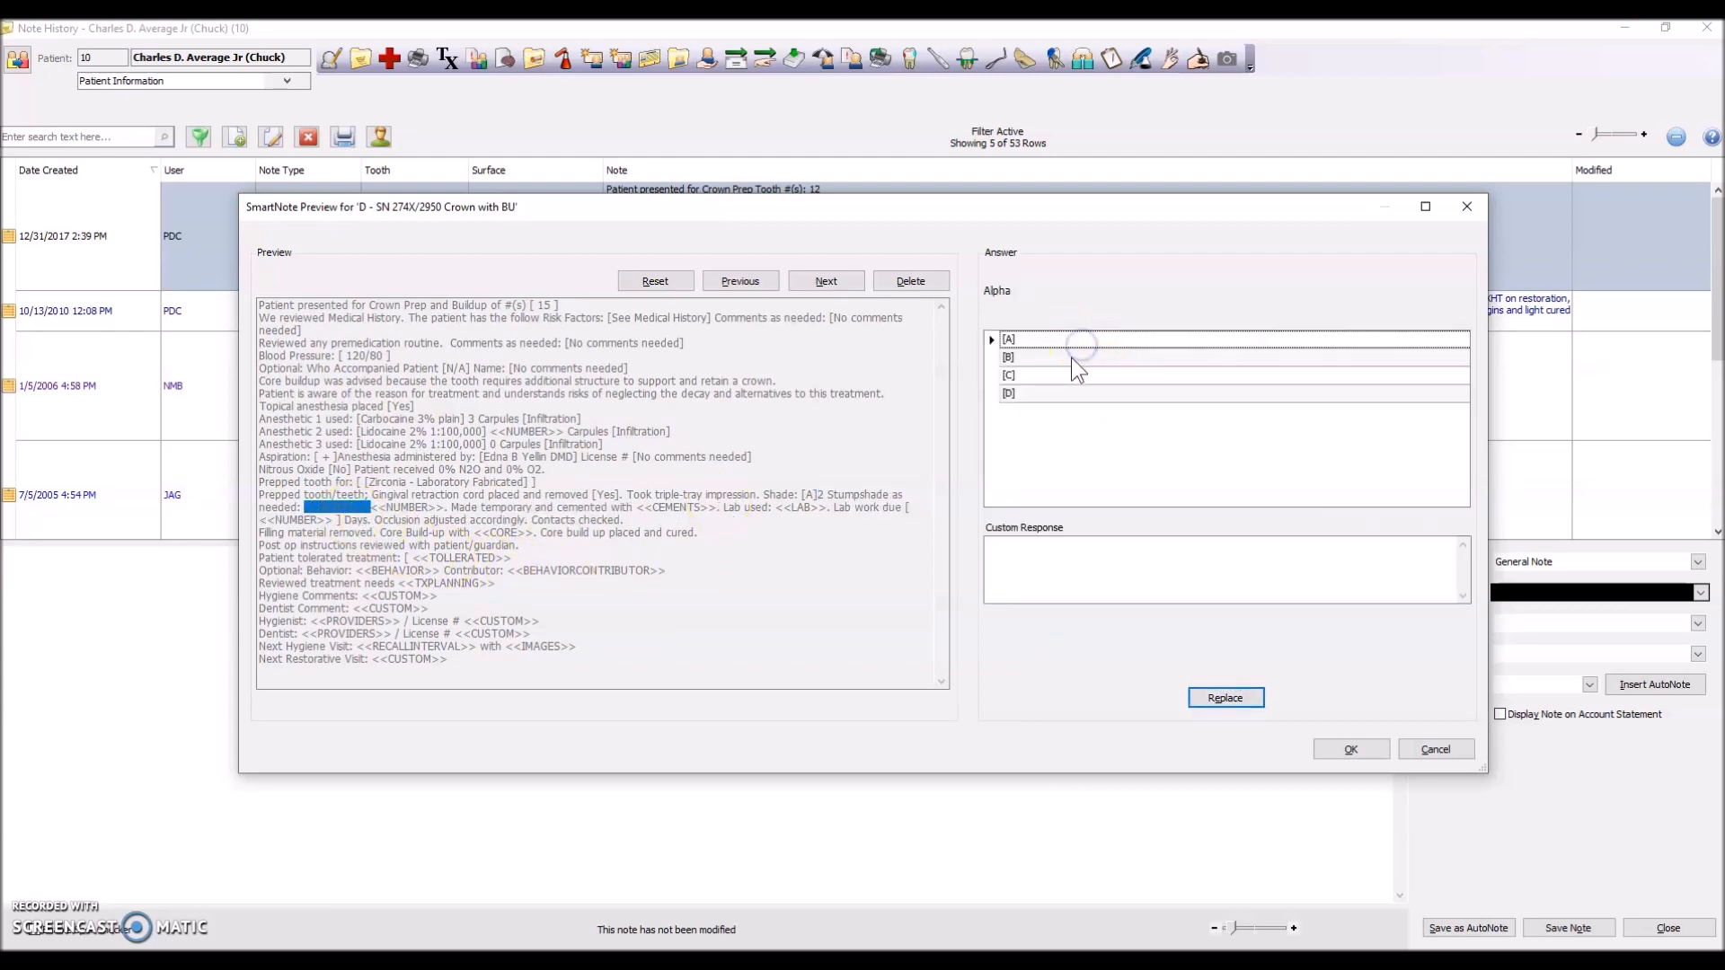
pyautogui.click(1008, 339)
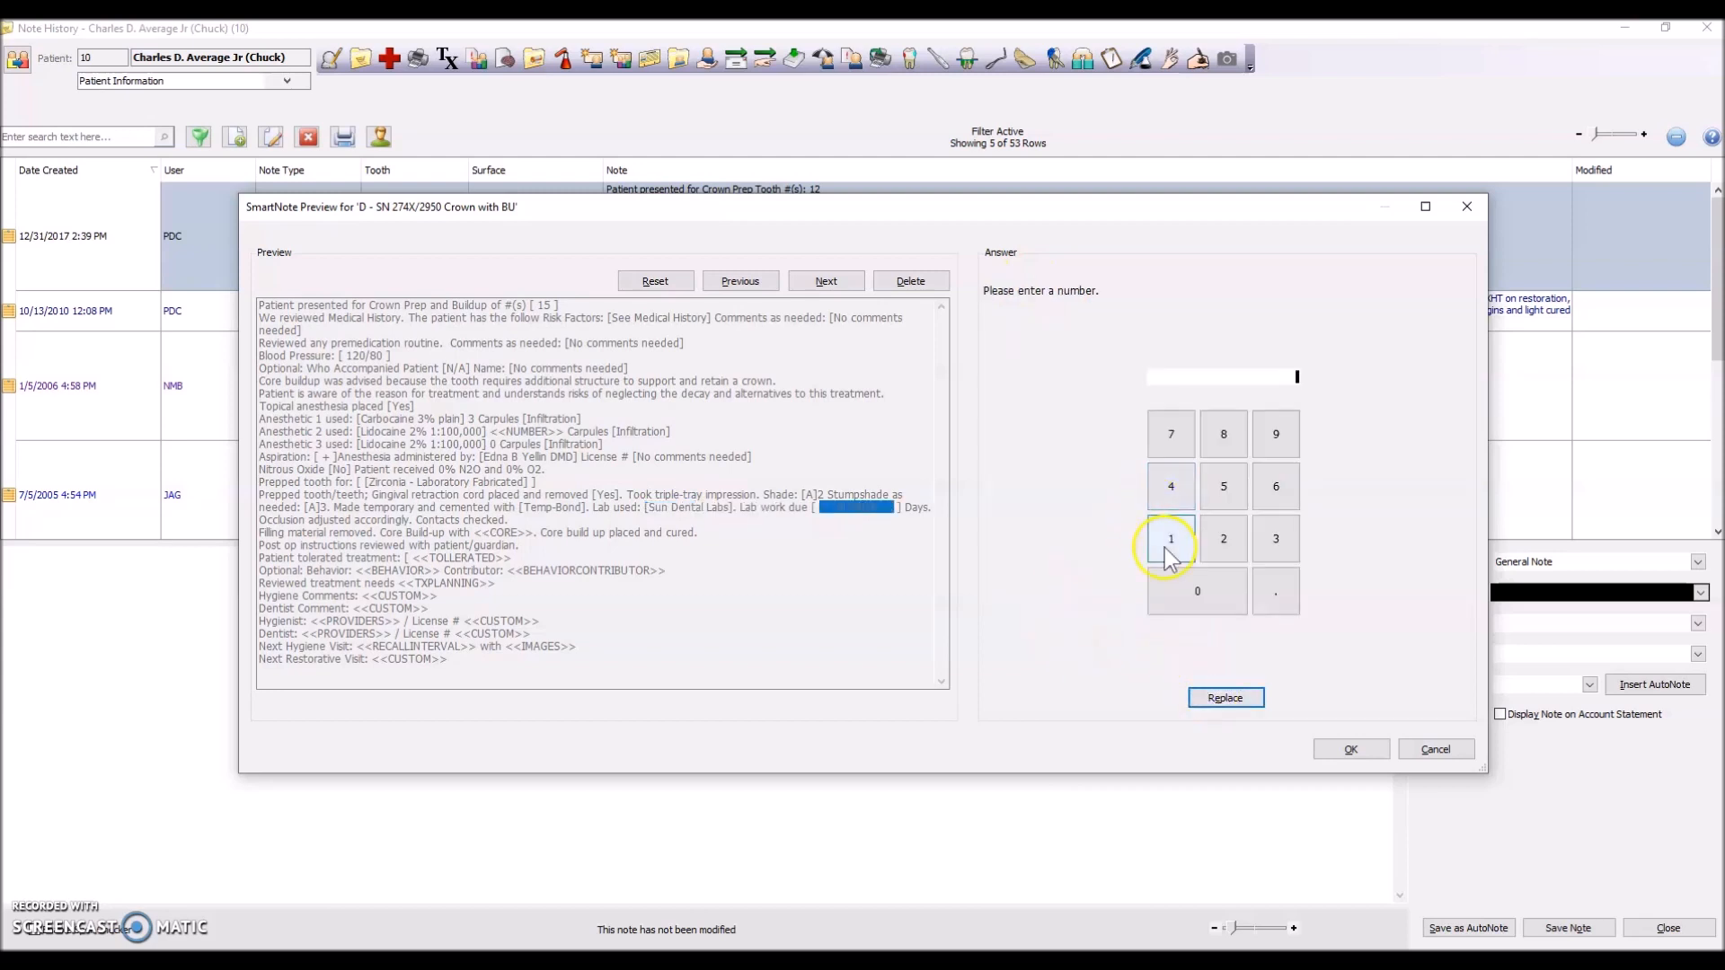
pyautogui.click(1170, 485)
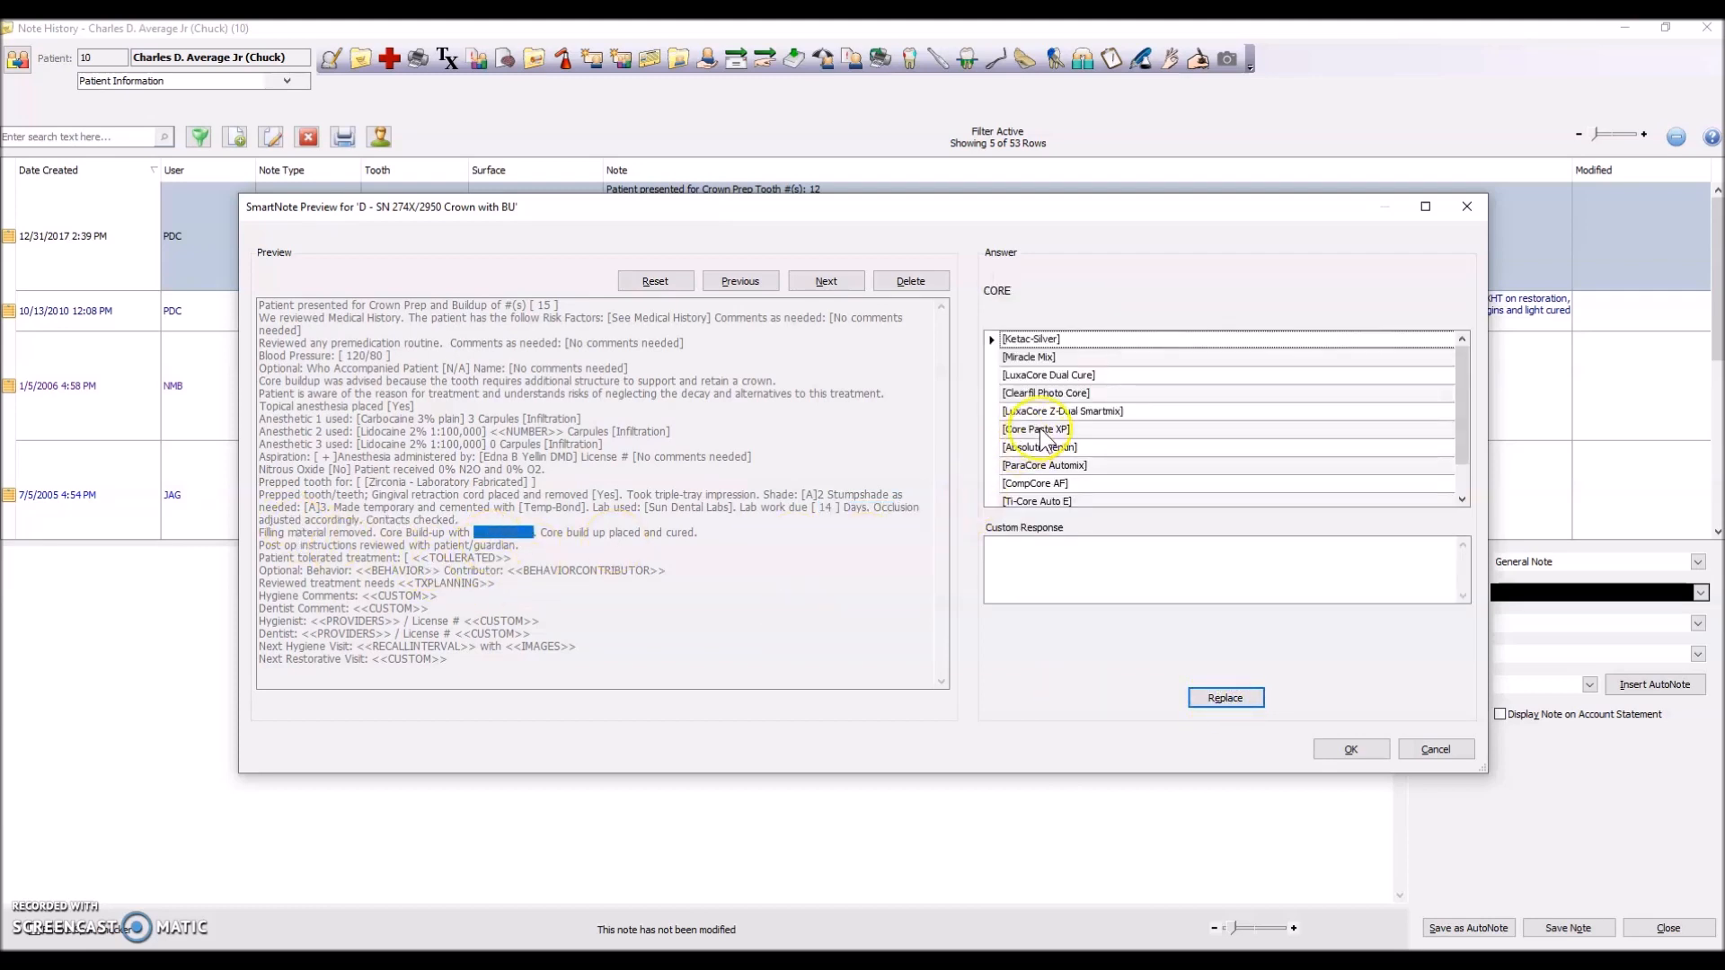
# Answer Ketac-Silver core, tolerated well, reviewed At Chairside, and no hygiene comments
pyautogui.click(1030, 338)
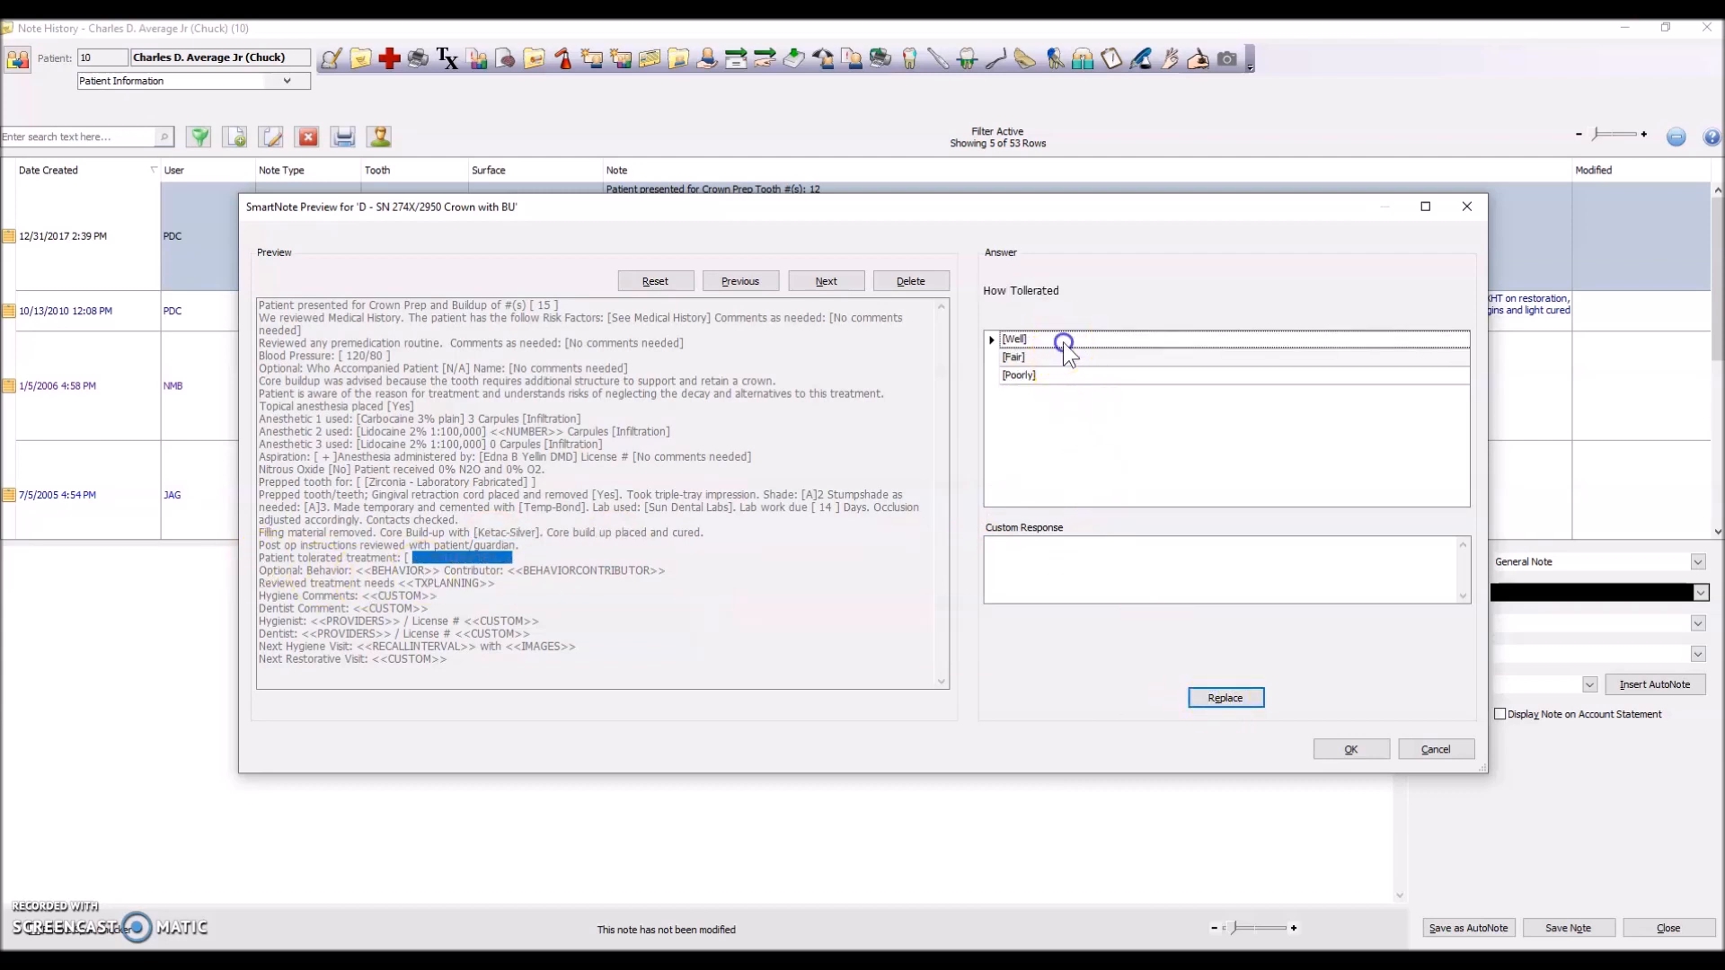
pyautogui.click(1063, 339)
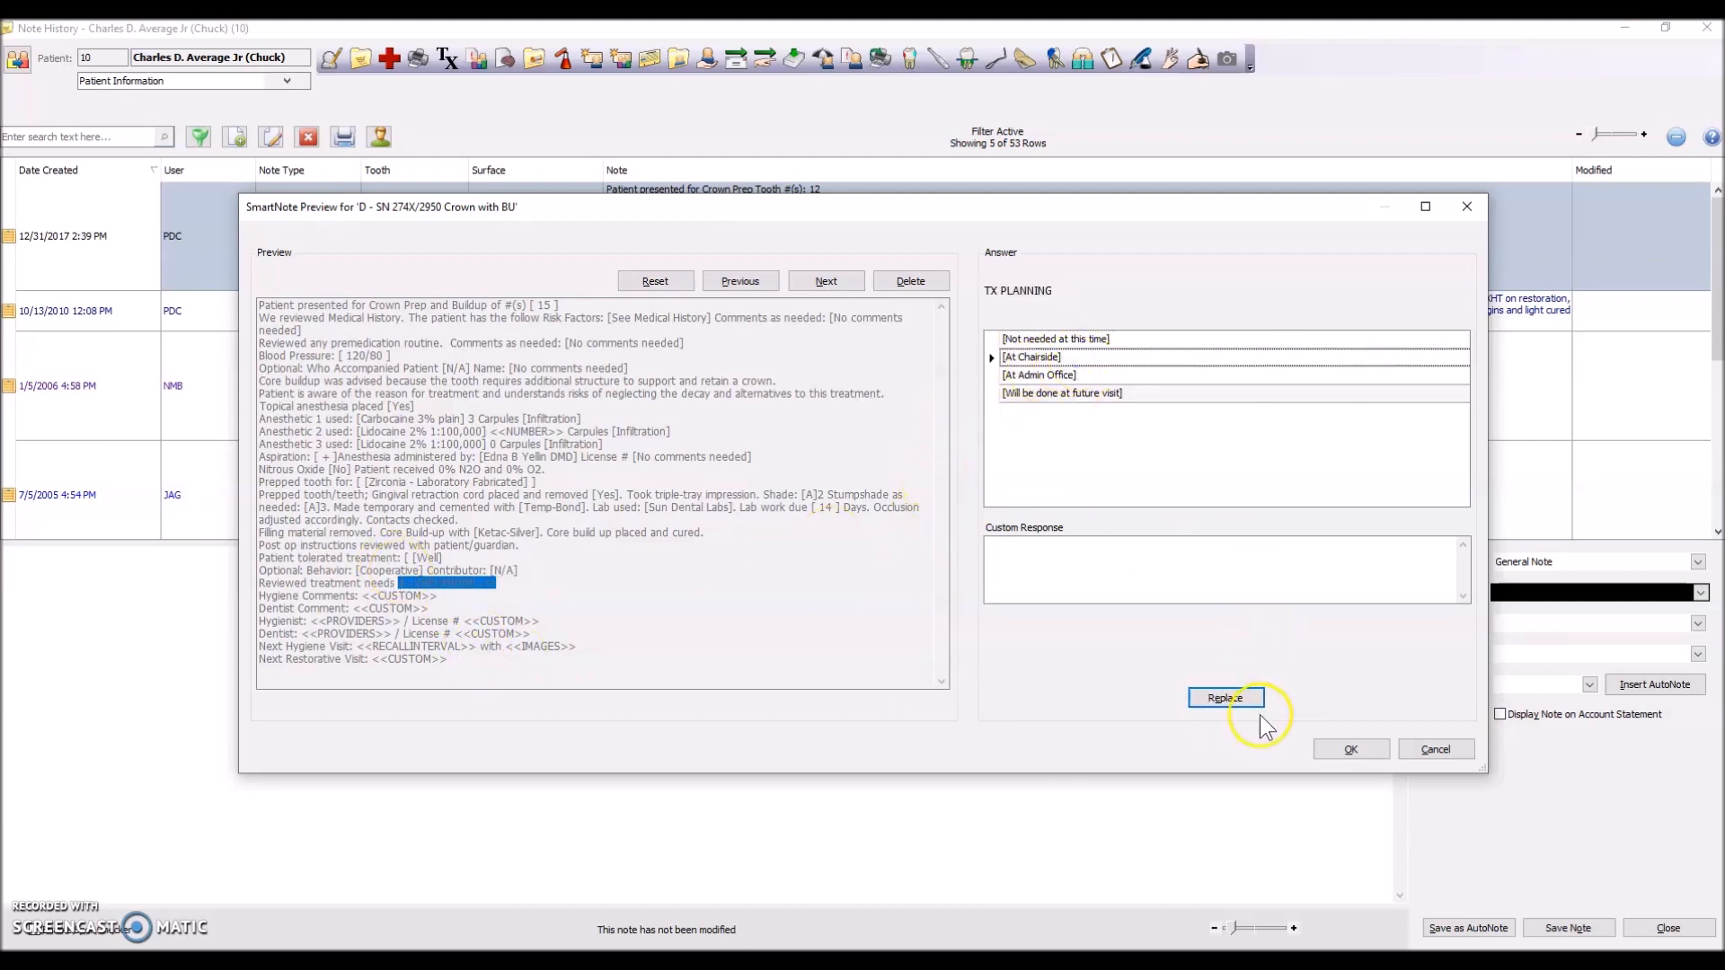
pyautogui.click(1224, 698)
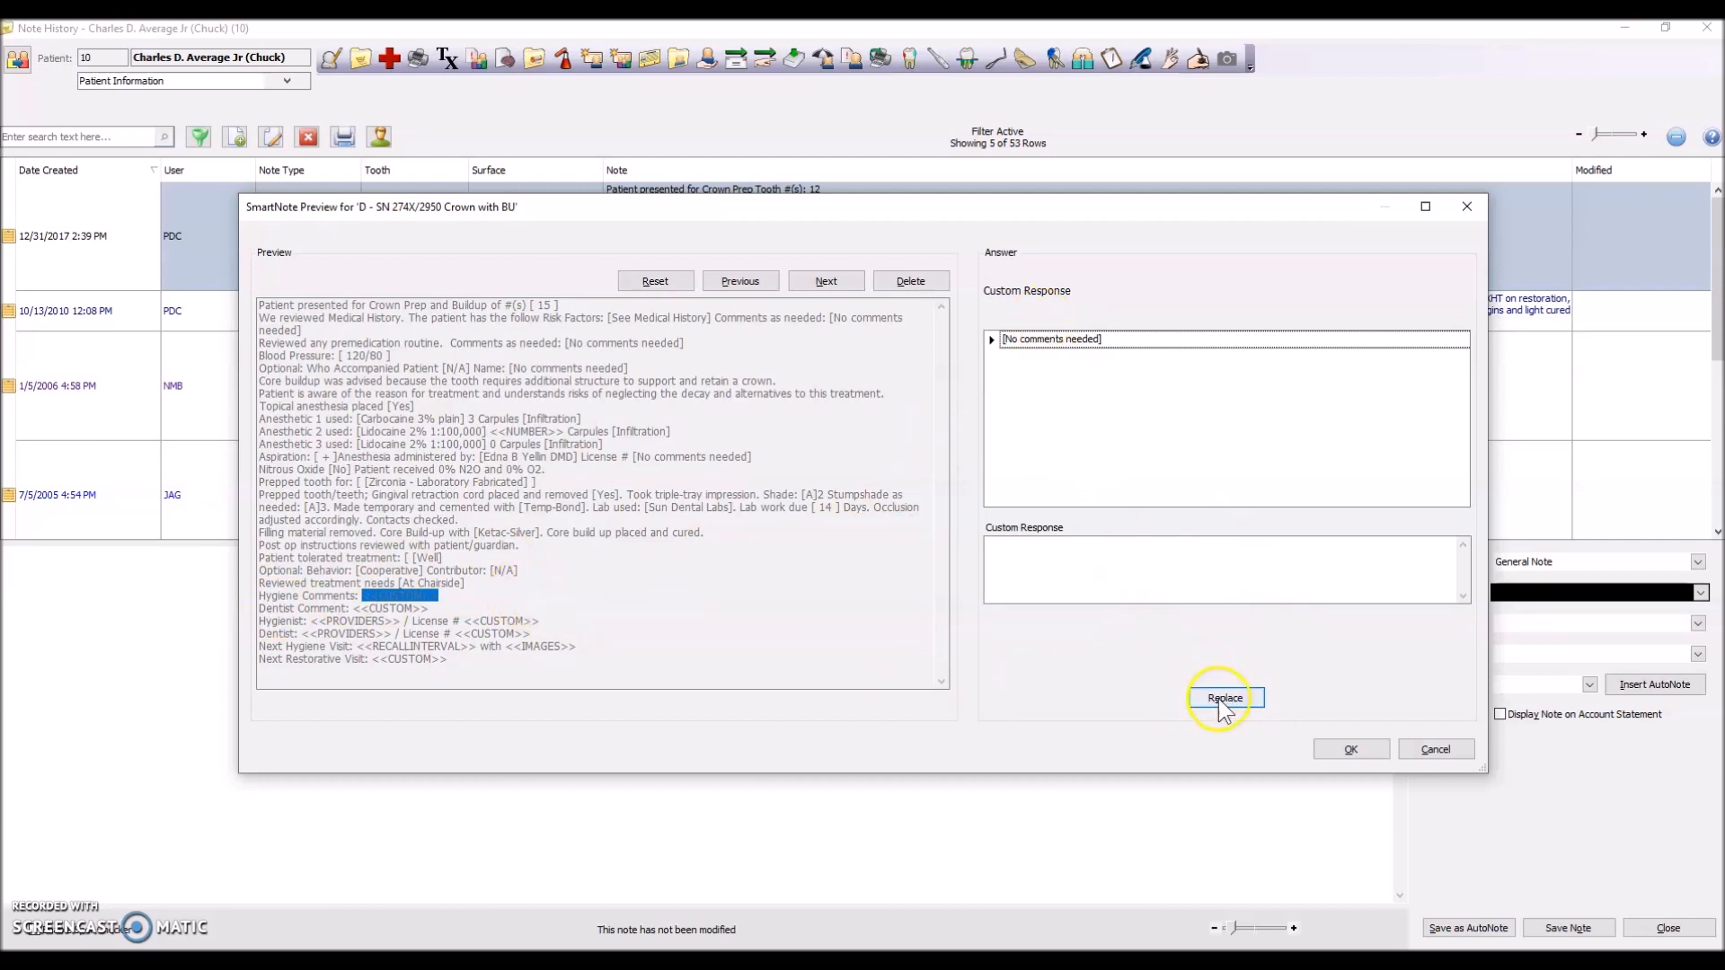
pyautogui.click(1224, 698)
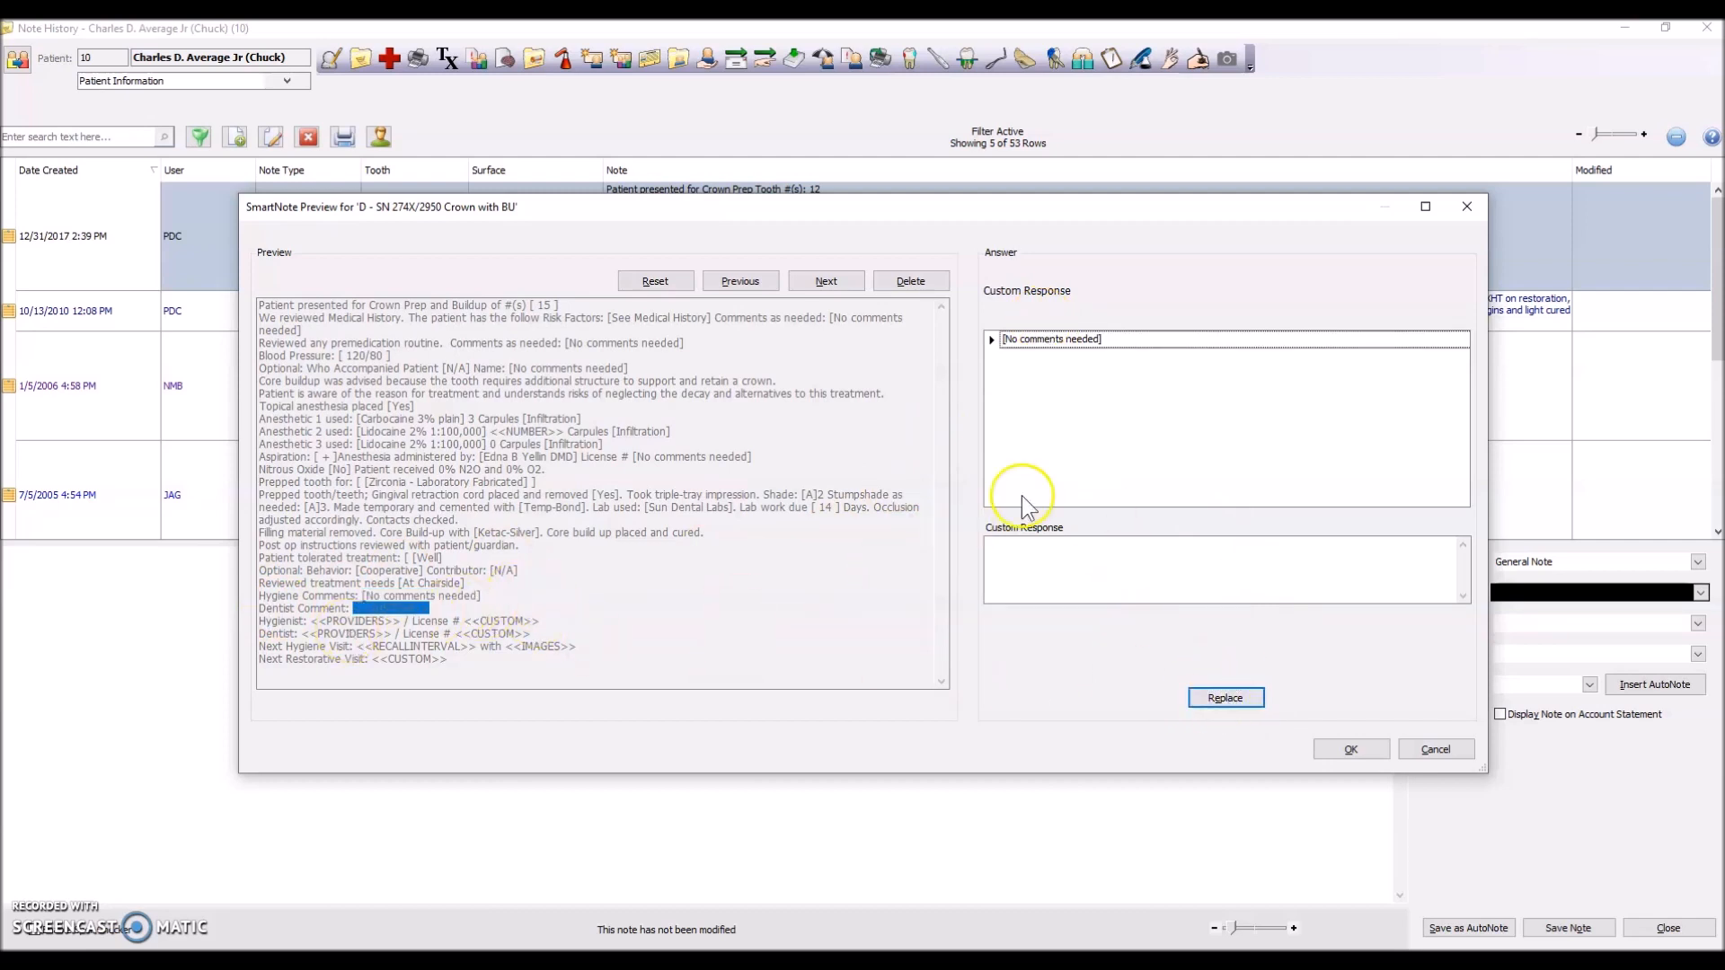
# Enter the dentist comment 'jkdhkshshks k' and add the hygienist with license number
pyautogui.write('jkdhkshshks kk lkflwek llkjl kelkdel')
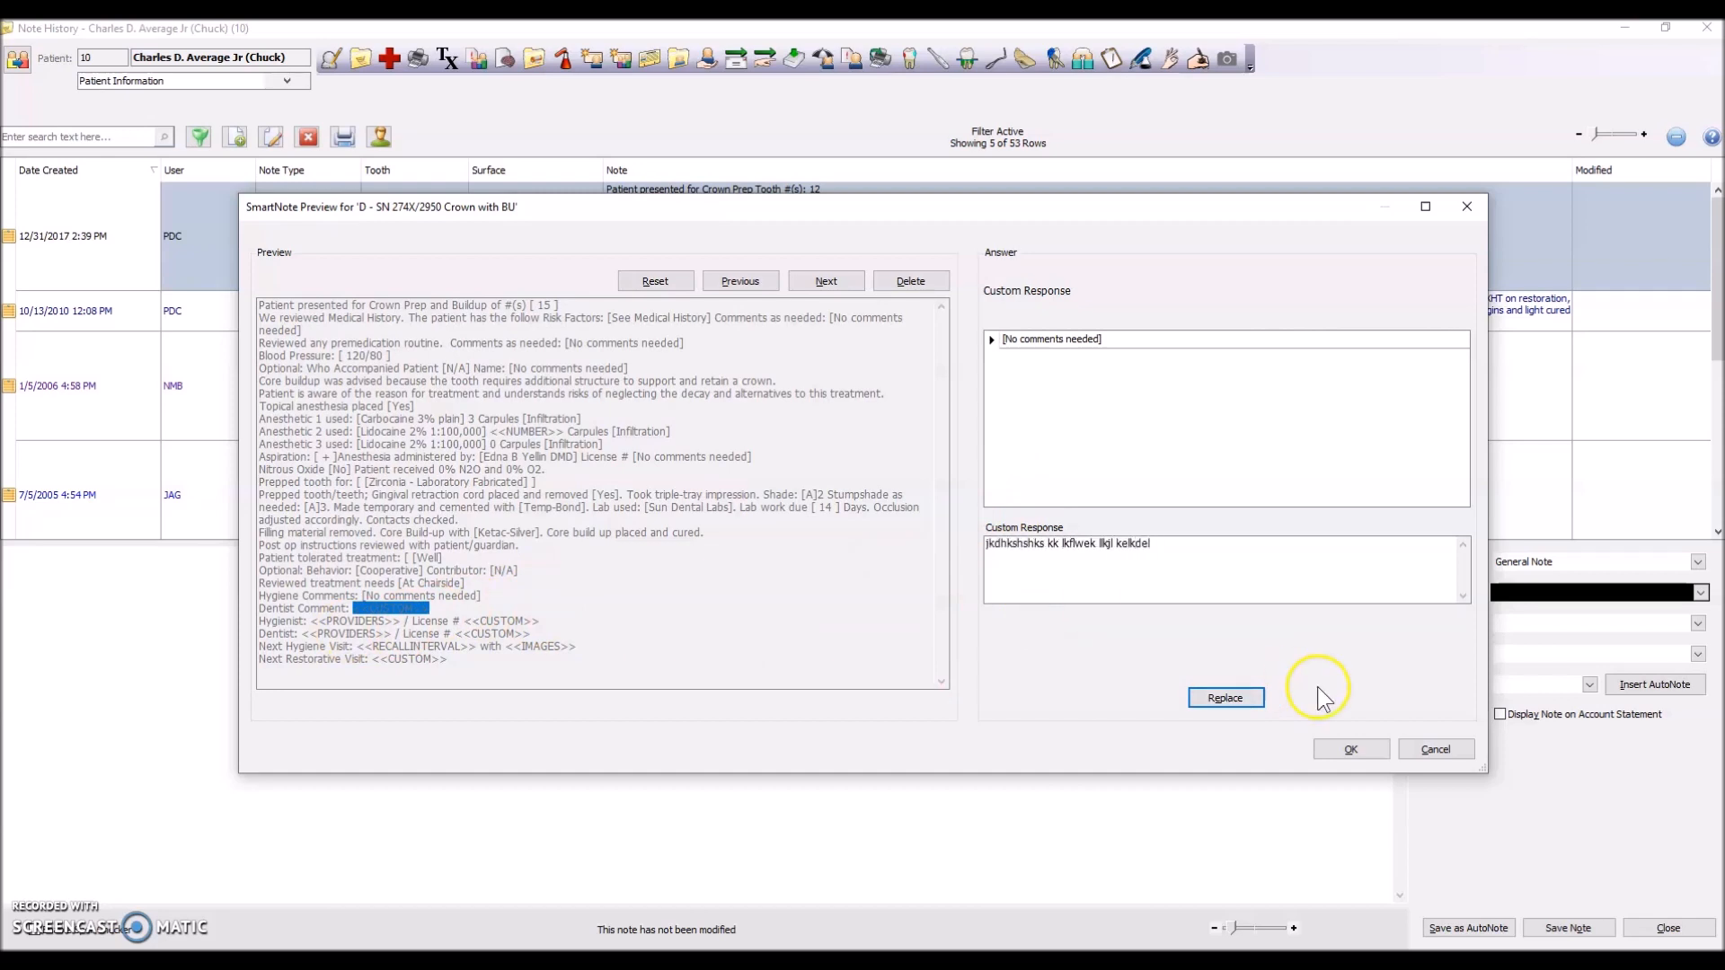
pyautogui.click(1224, 696)
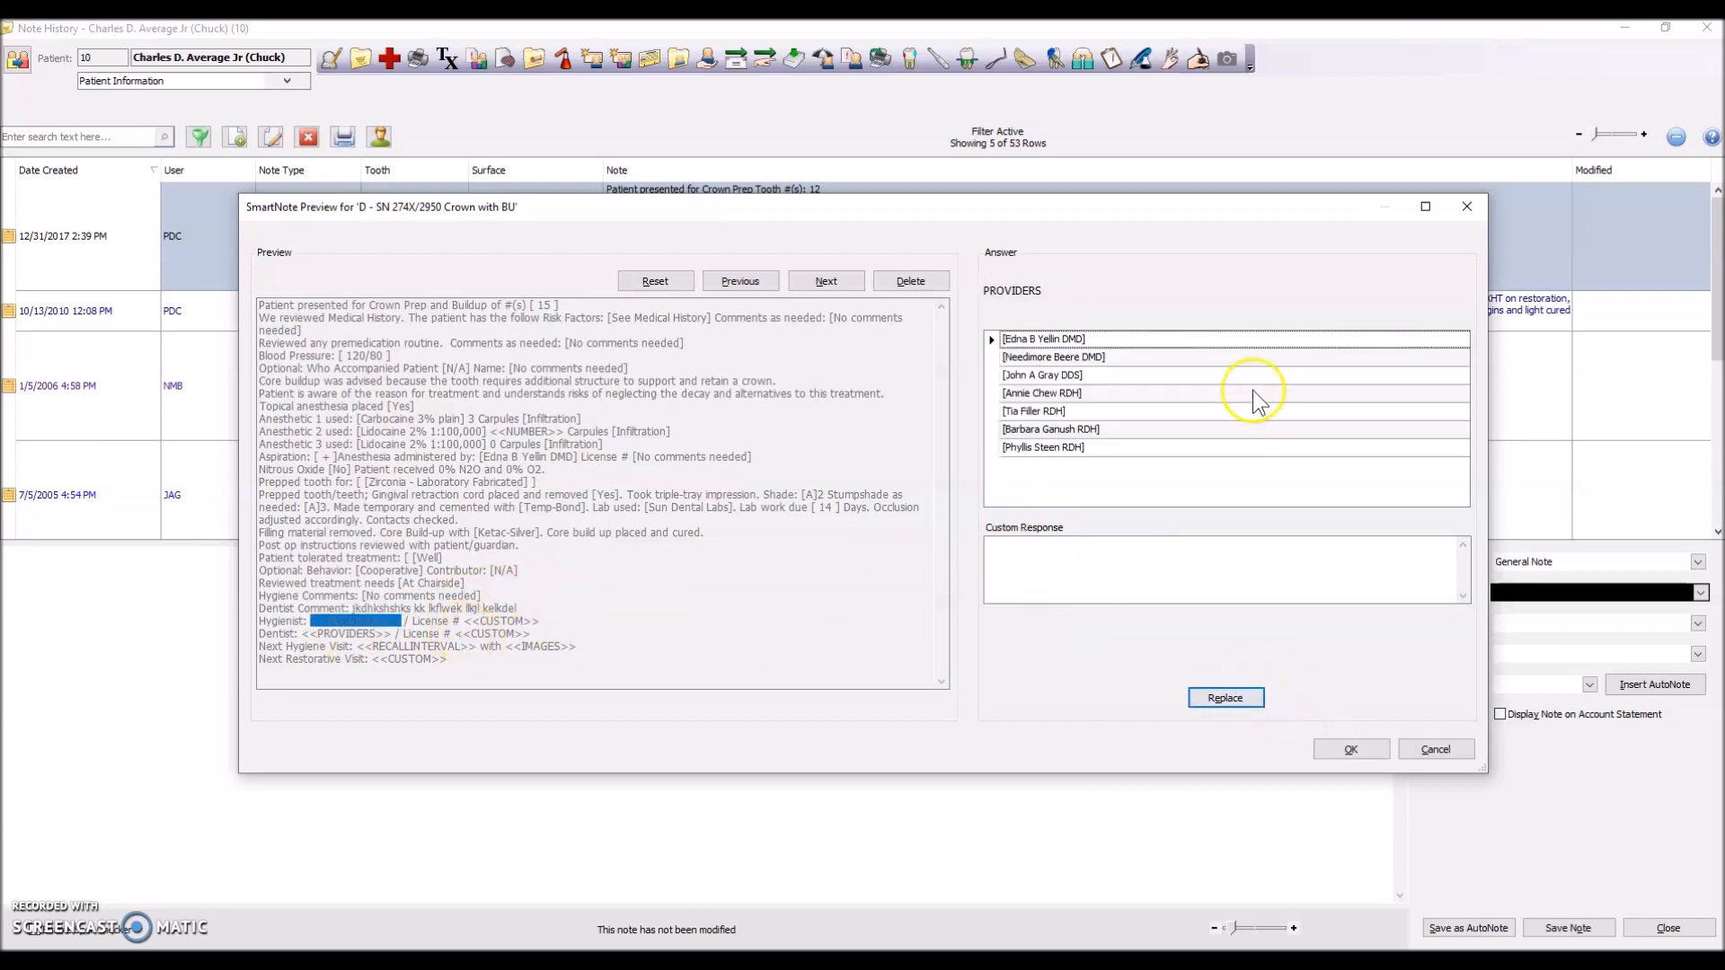
pyautogui.click(1224, 698)
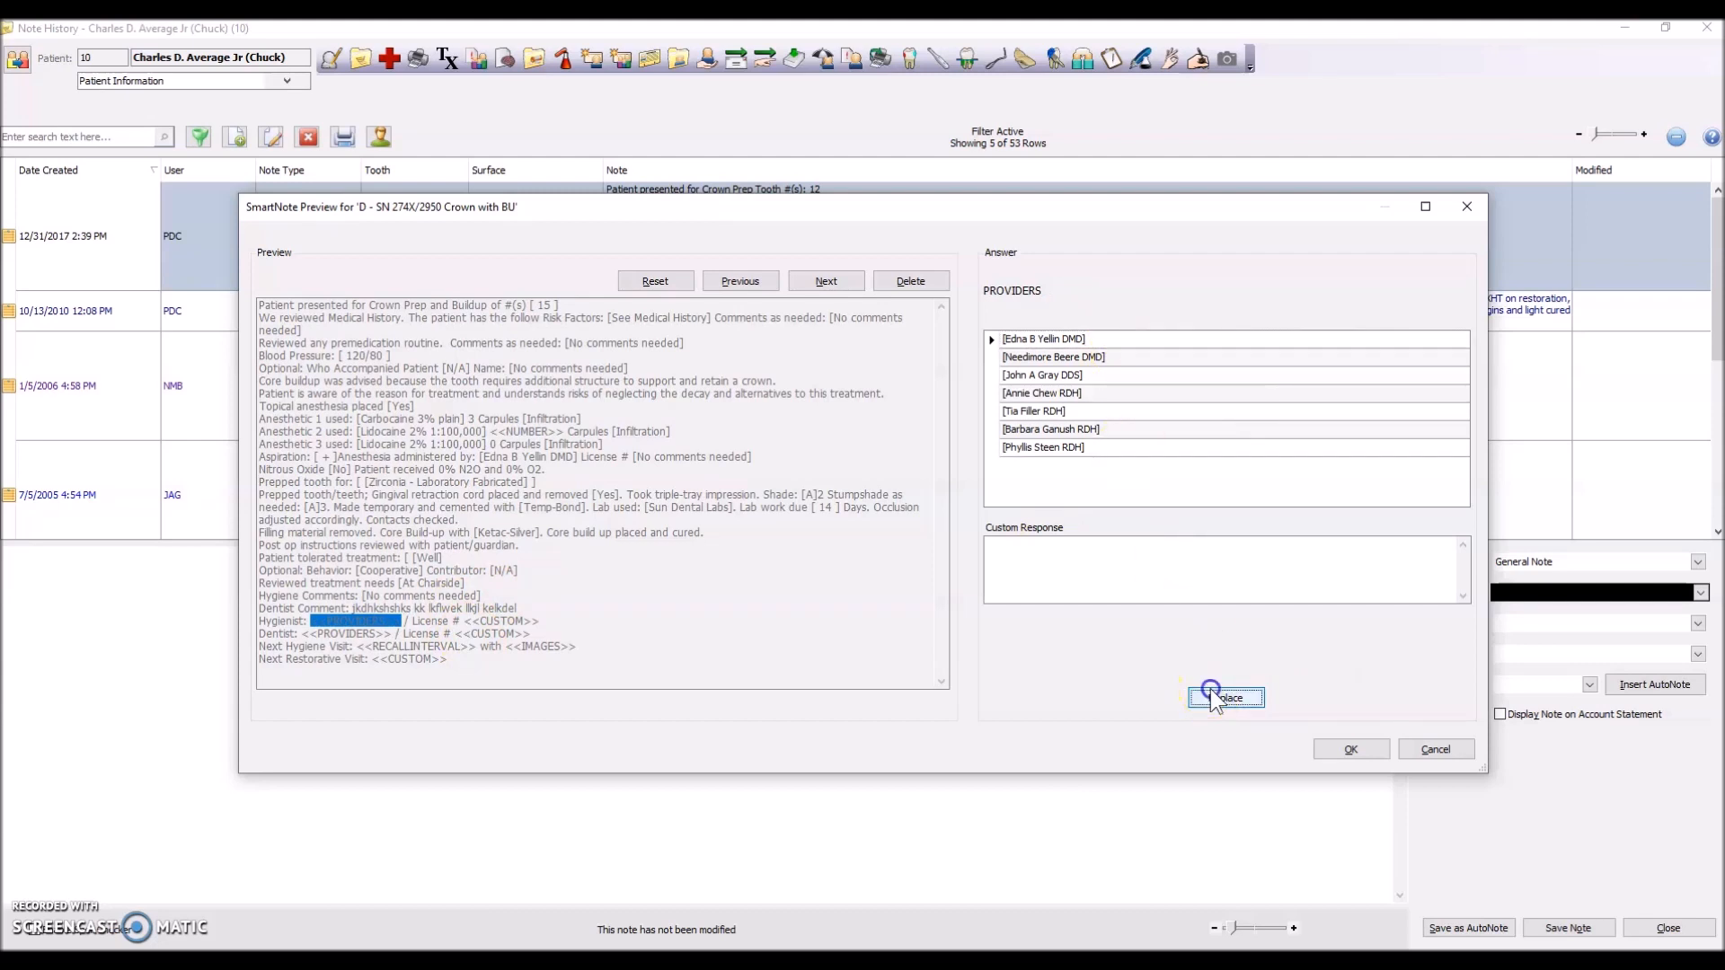
pyautogui.click(1224, 697)
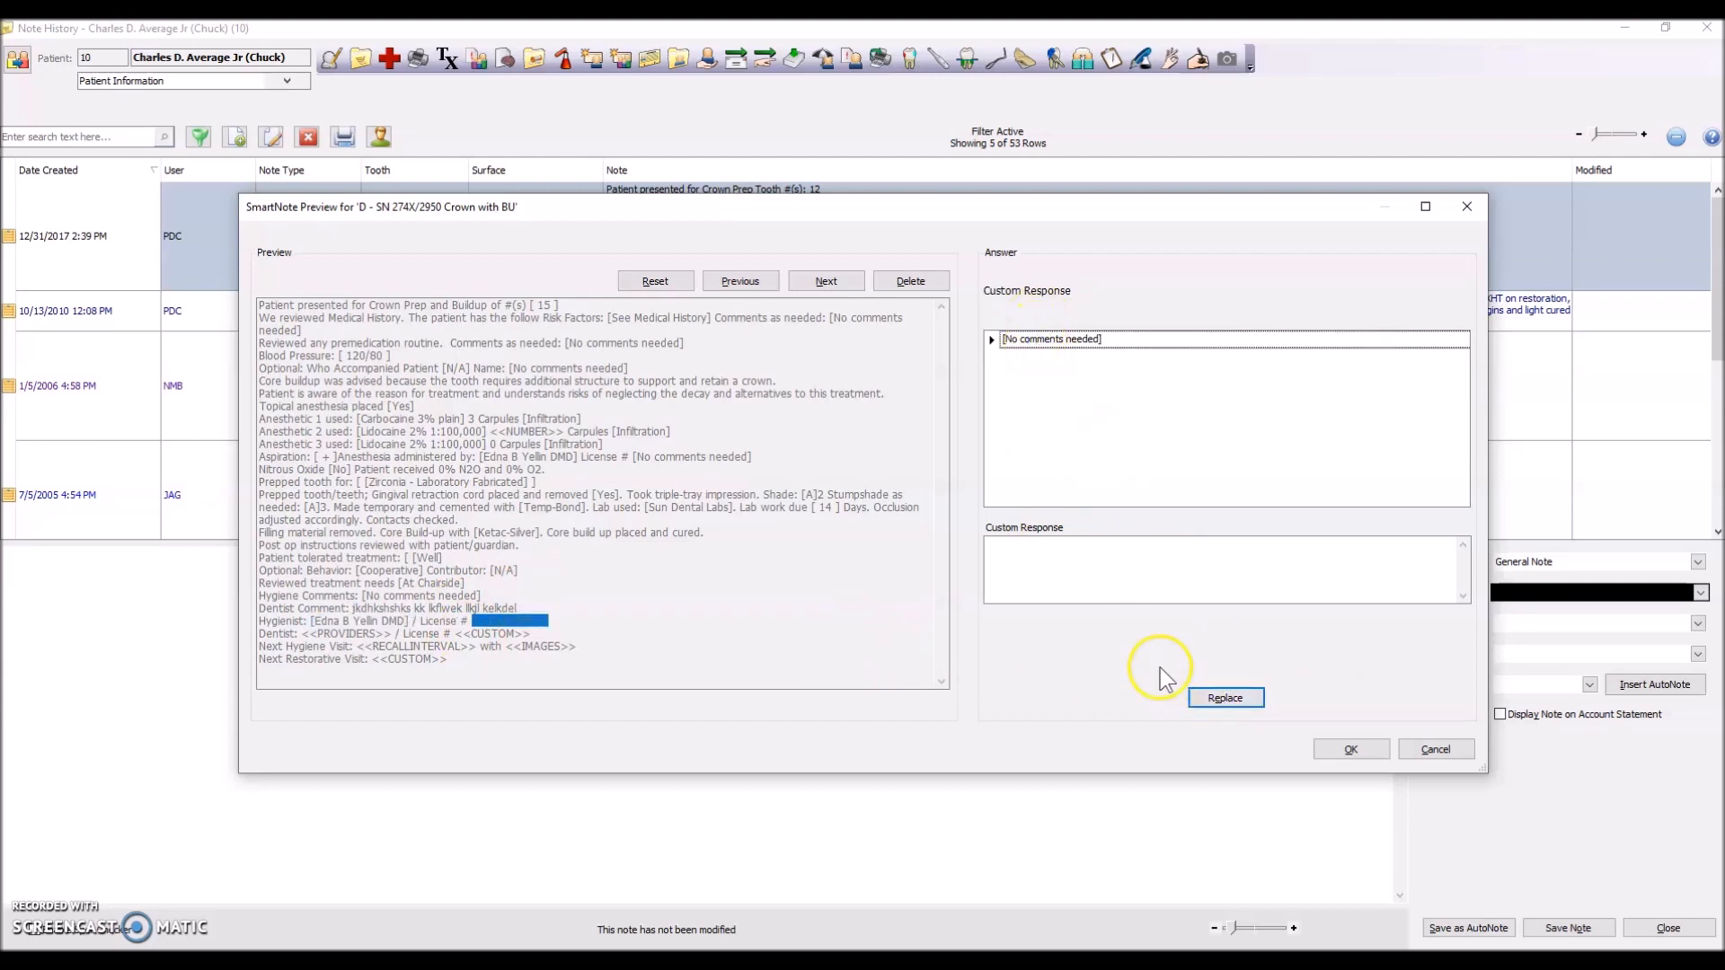
pyautogui.click(1225, 697)
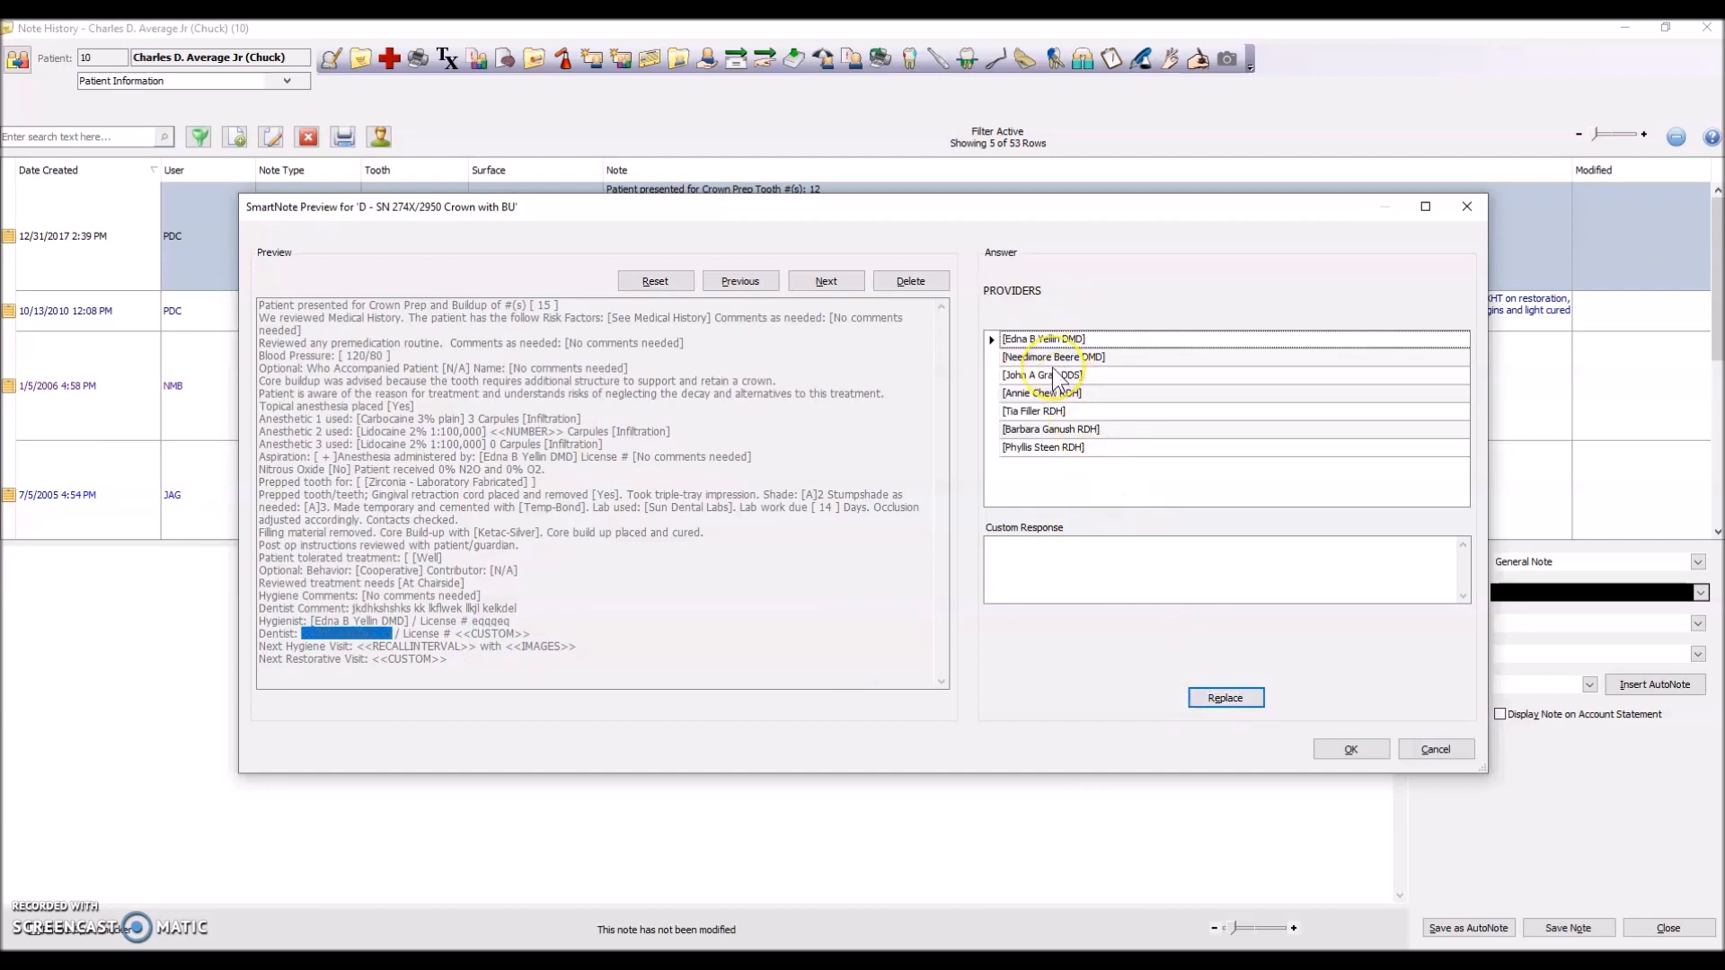
# Add the dentist as provider with license number 'wrwqrqwrqw'
pyautogui.click(1040, 393)
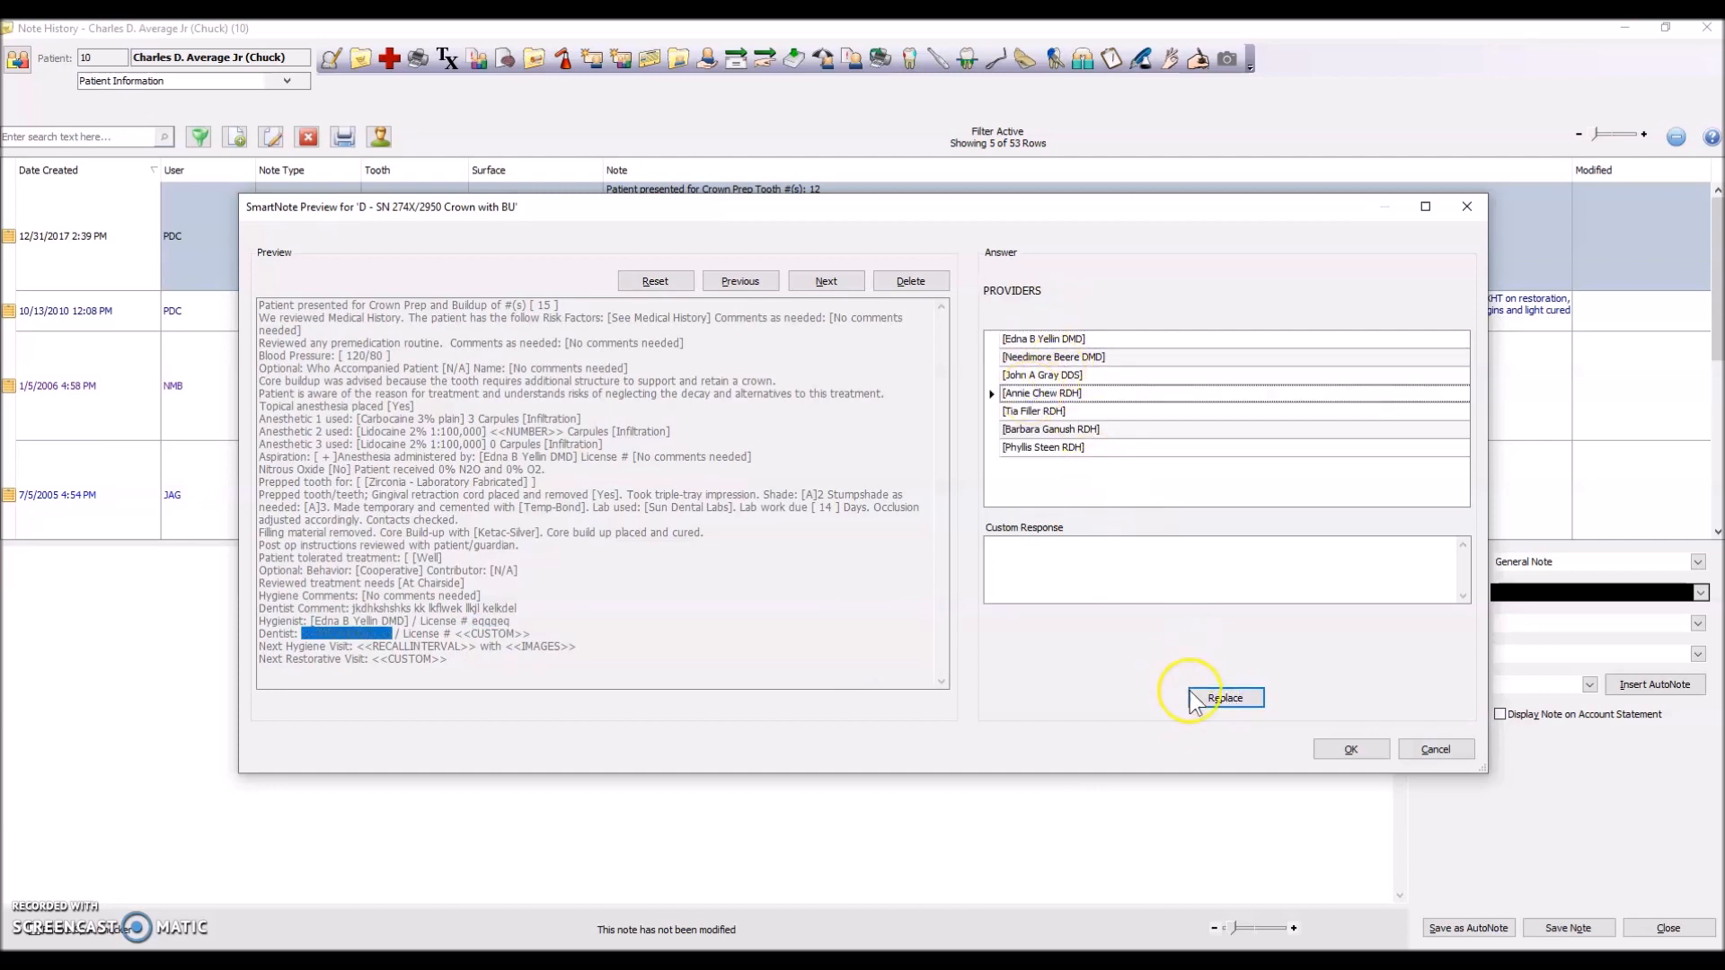
pyautogui.click(1224, 697)
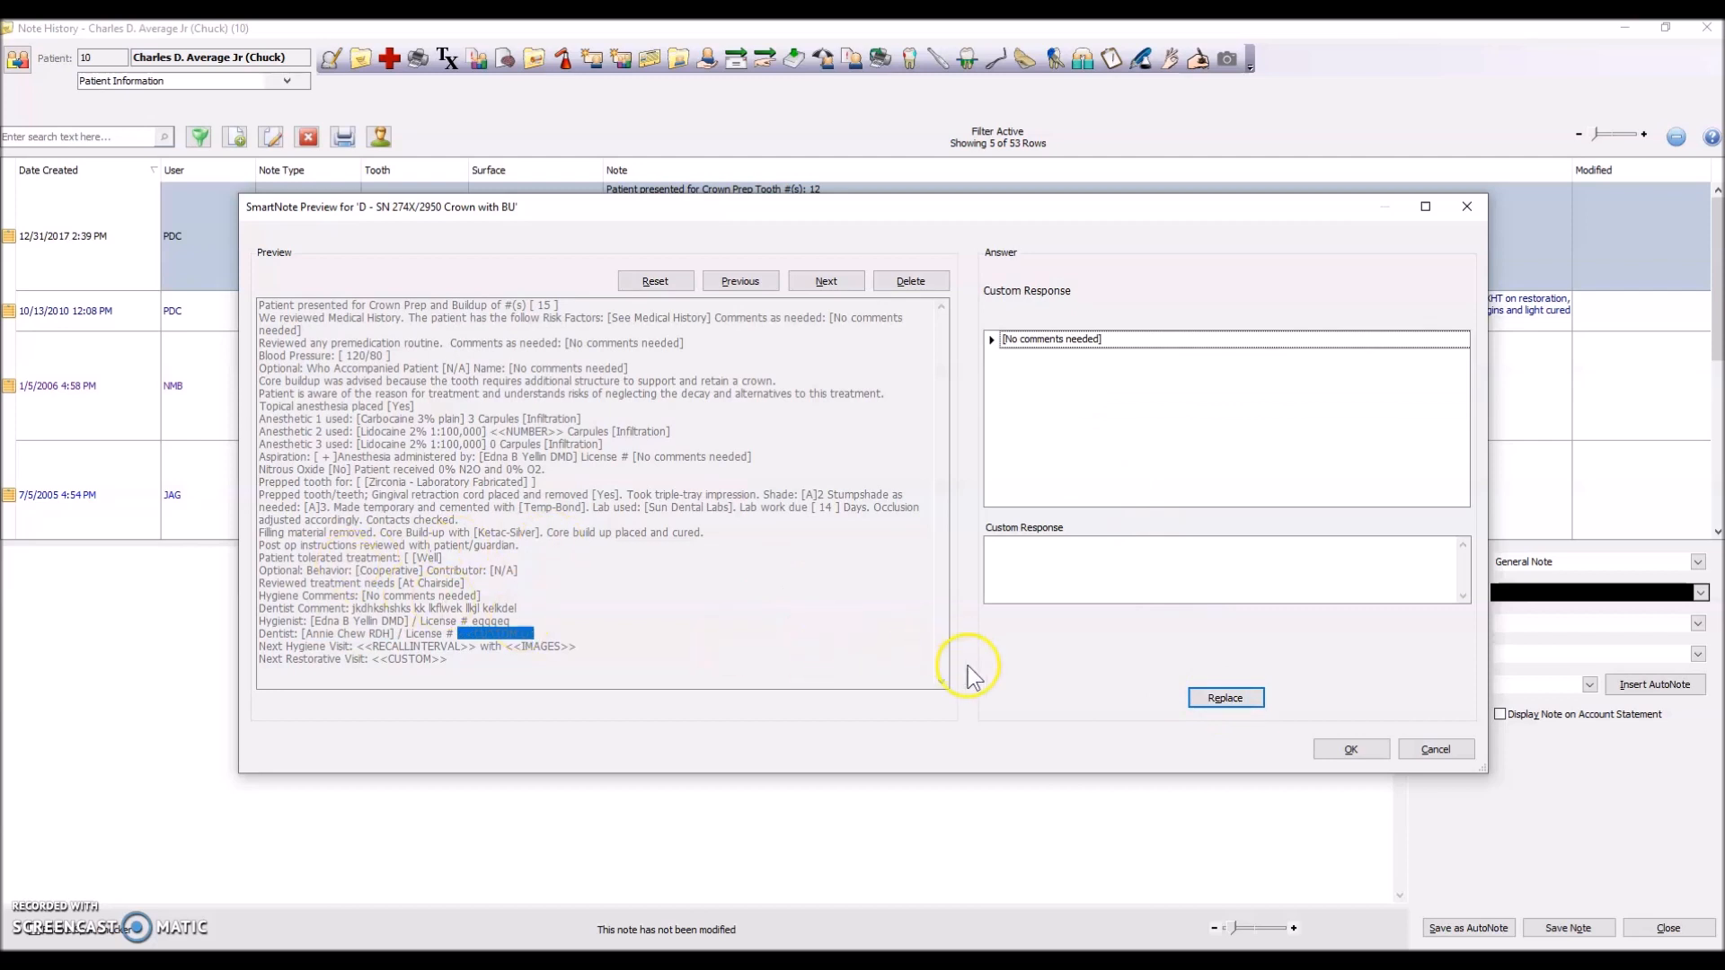
pyautogui.write('wrwqrqwrqw')
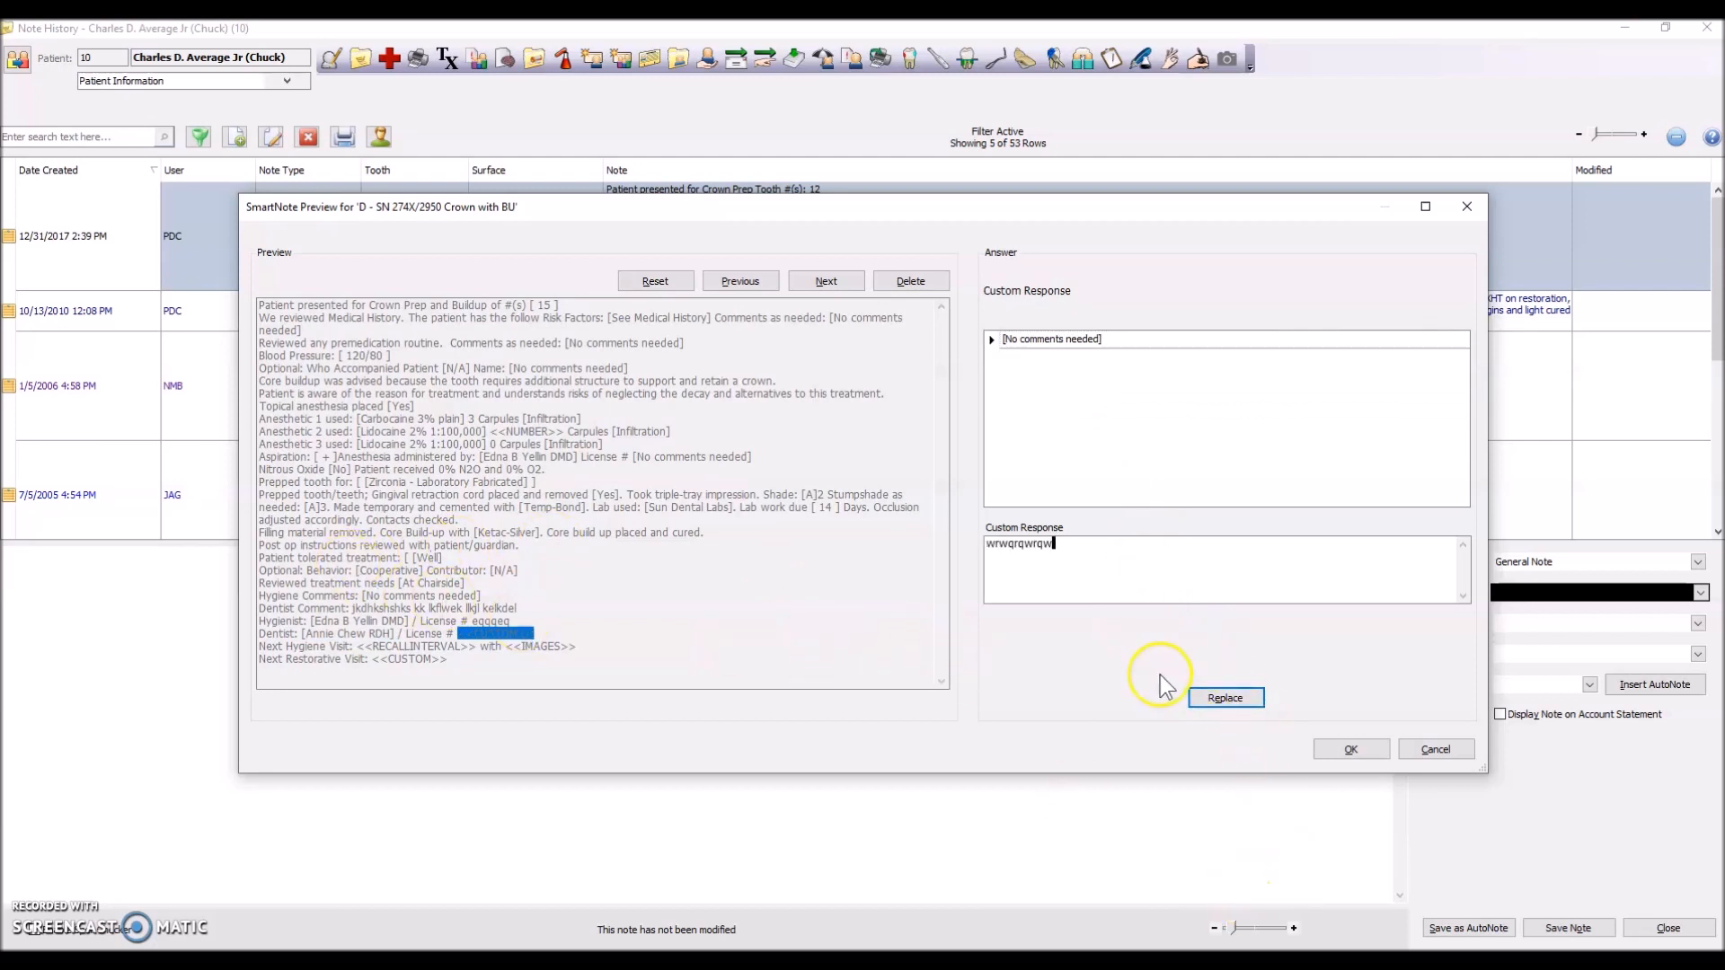
pyautogui.click(1224, 697)
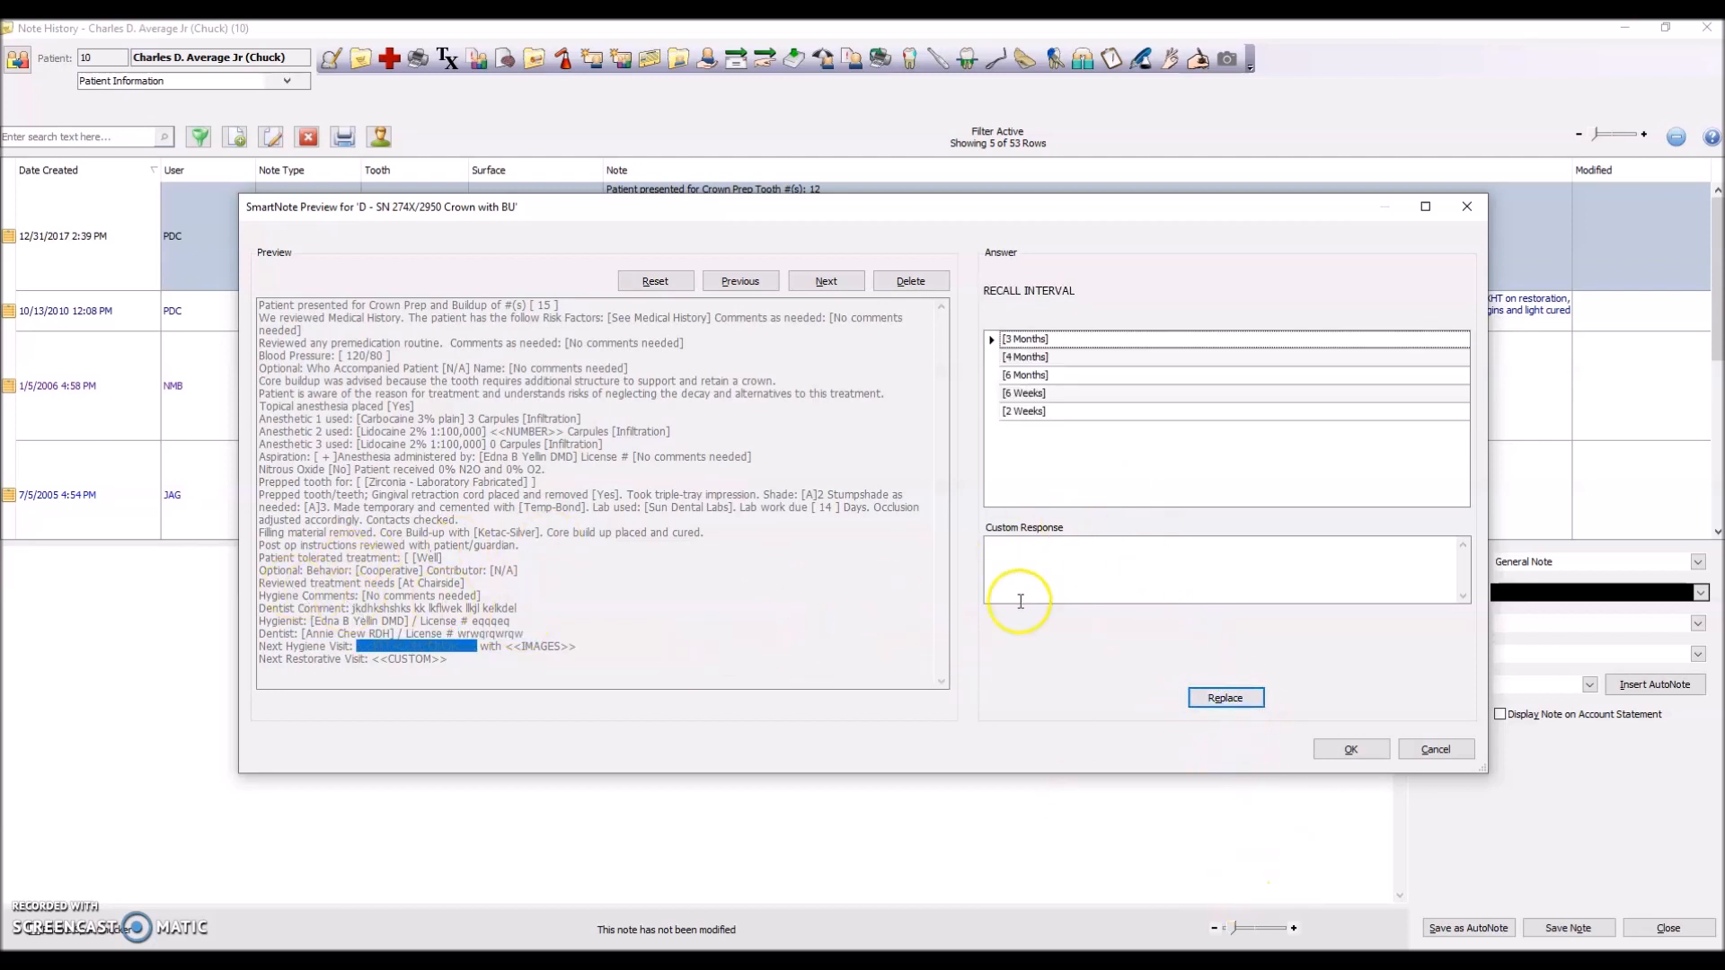
# Set hygiene recall to 6 months with 4BWs, restorative visit 14 days, anesthetic 2 at 0 carpules
pyautogui.click(1224, 697)
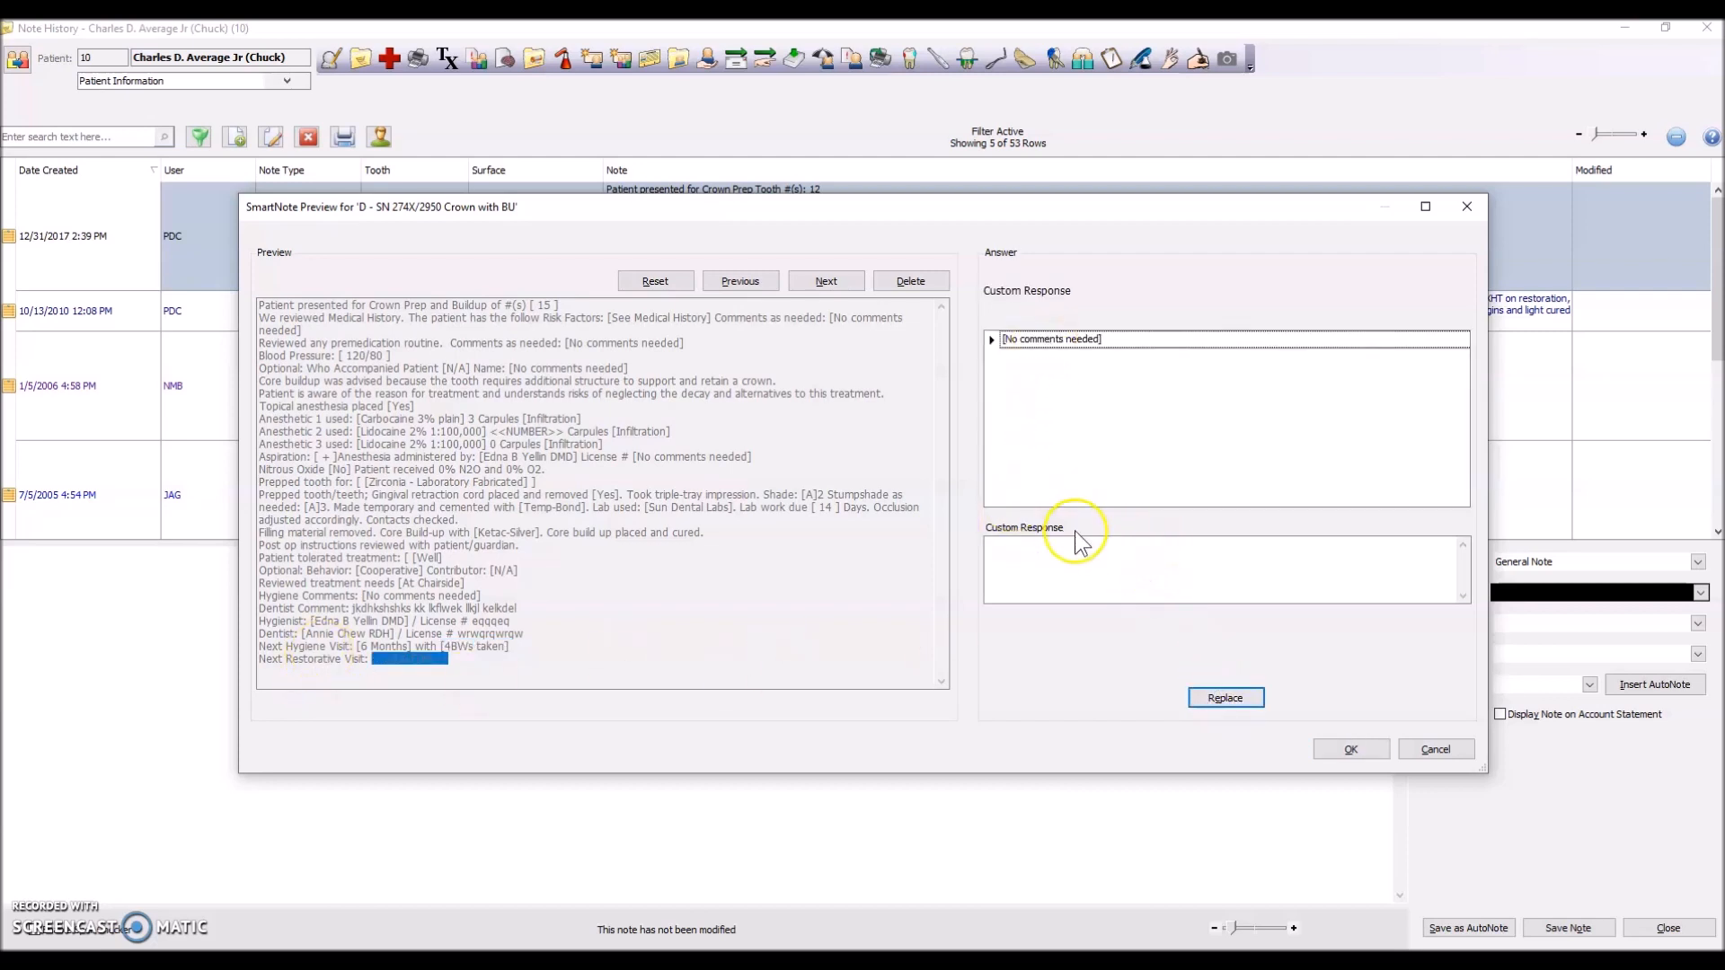
pyautogui.write('14 d')
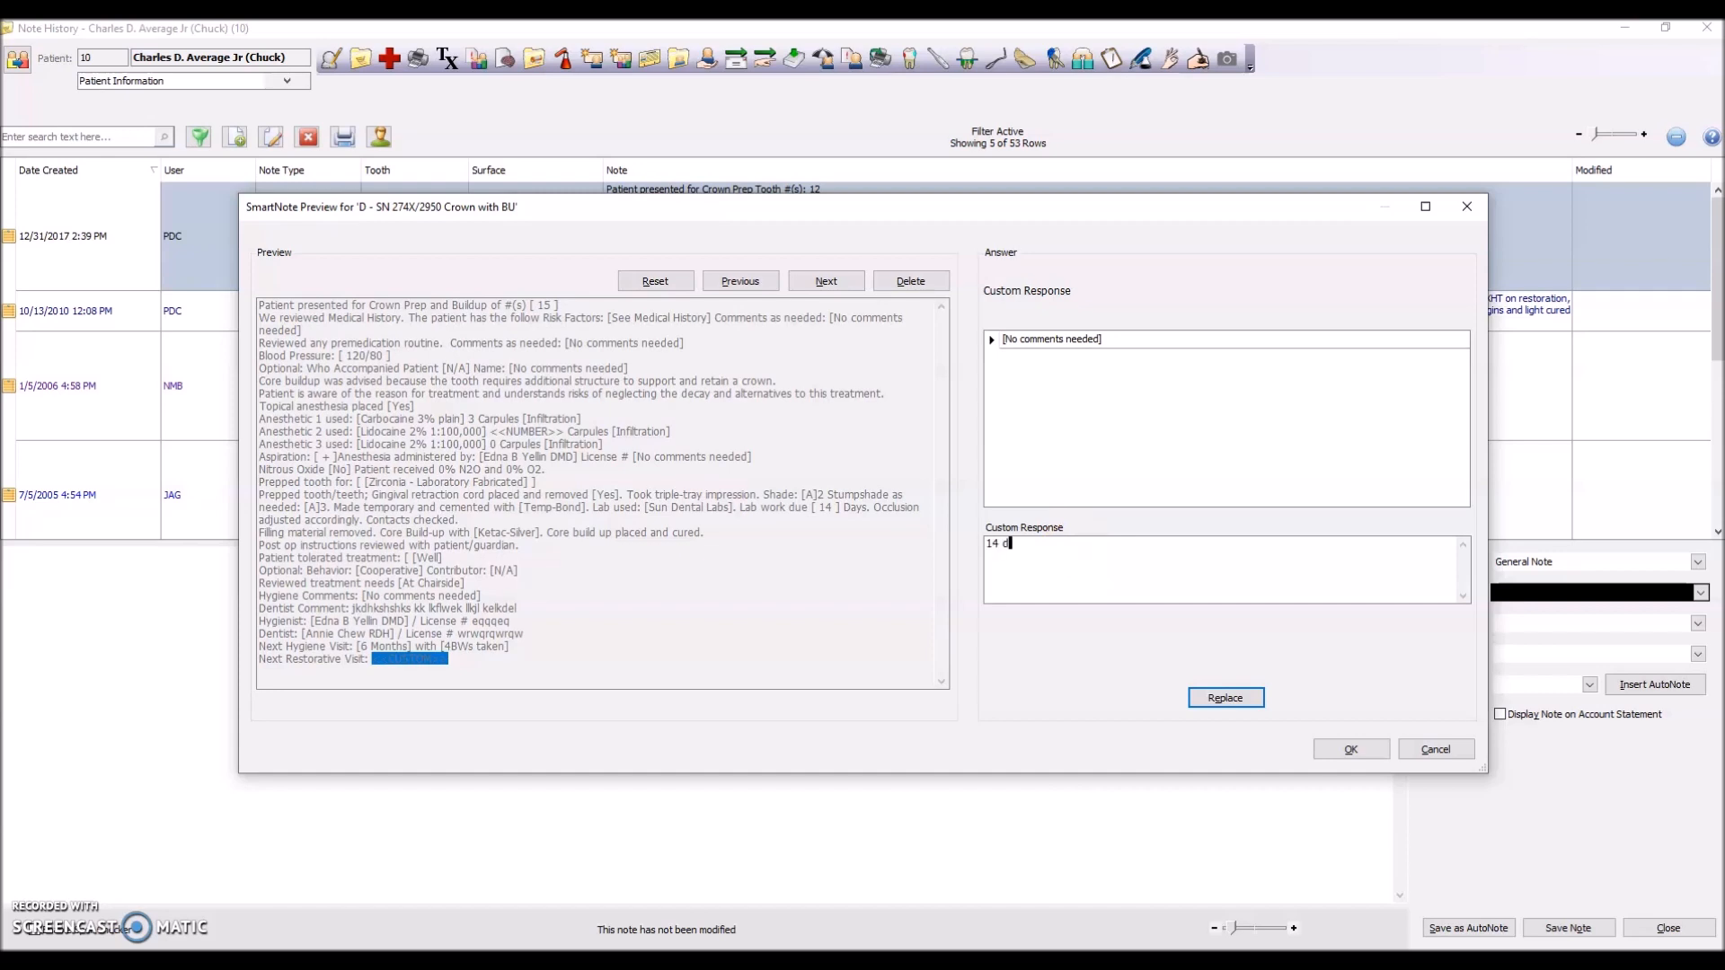
pyautogui.click(1224, 698)
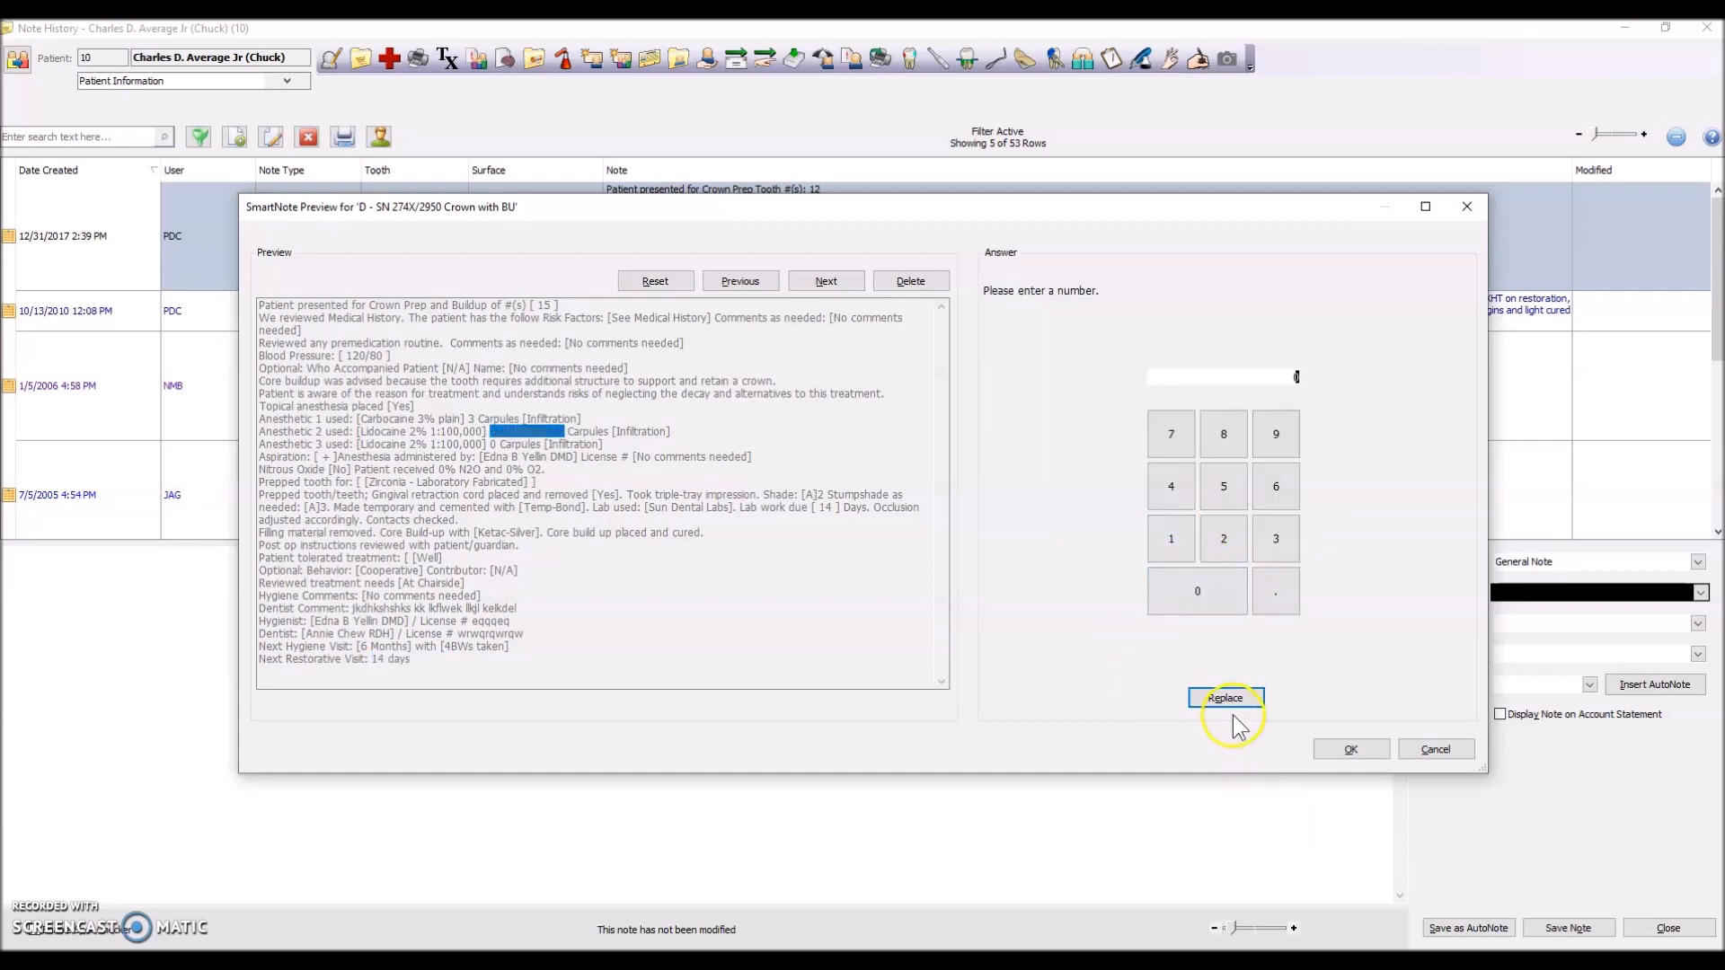
pyautogui.click(1225, 698)
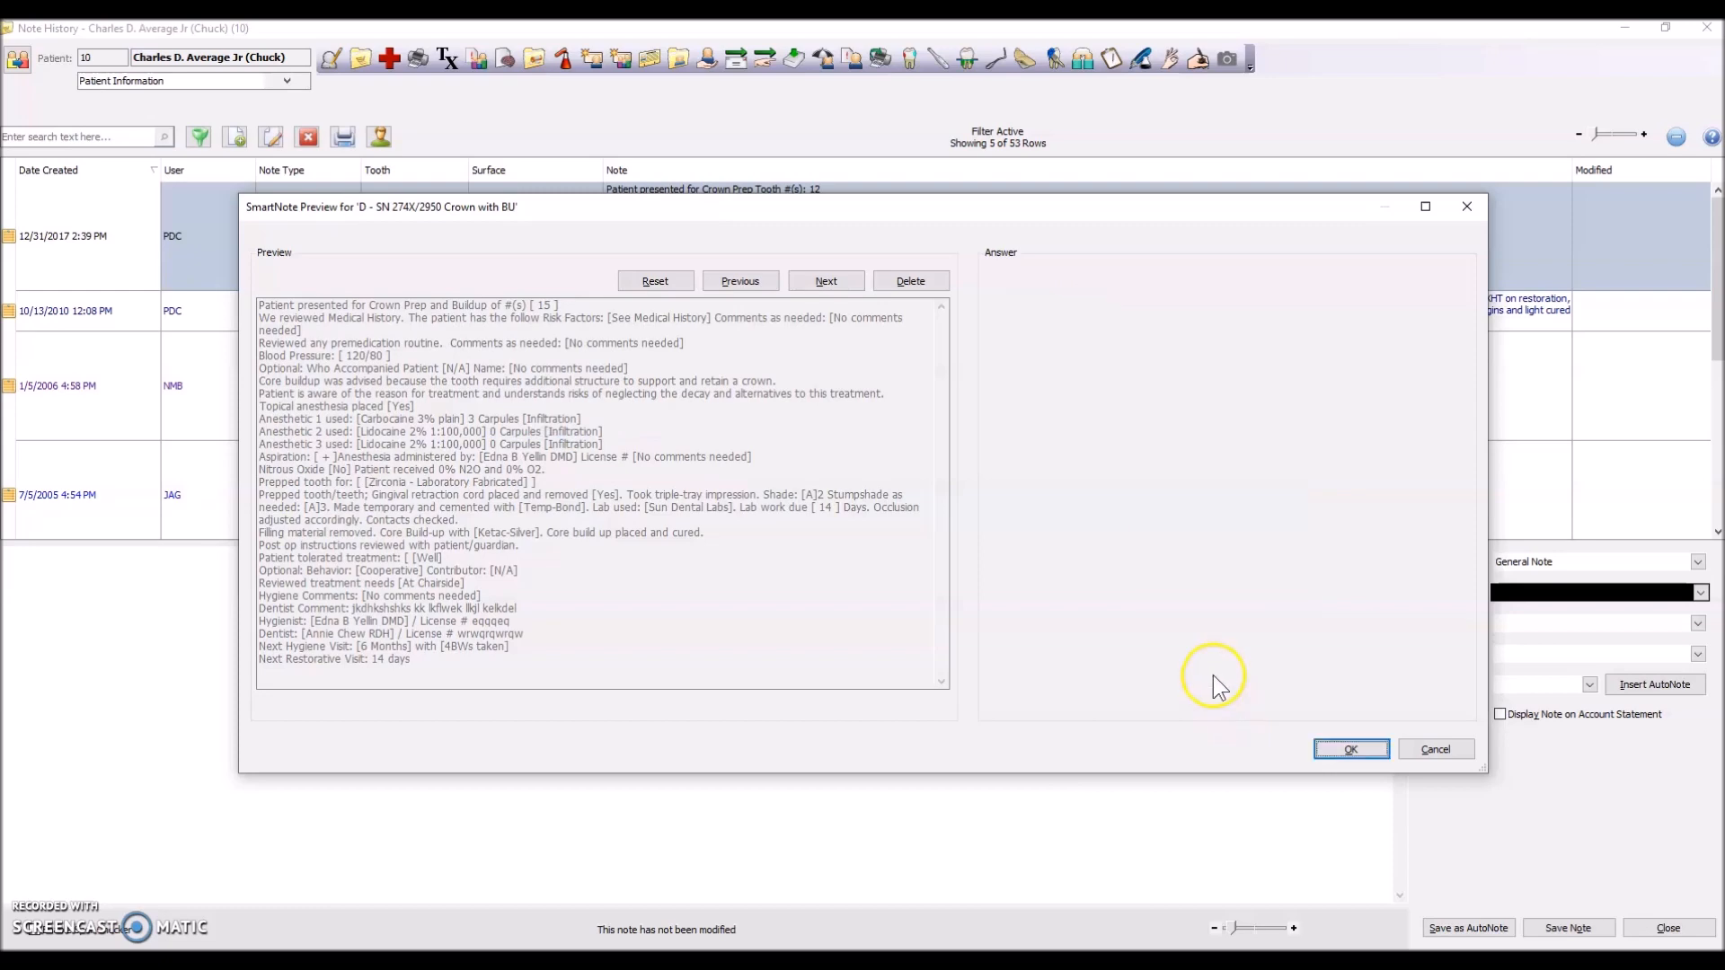